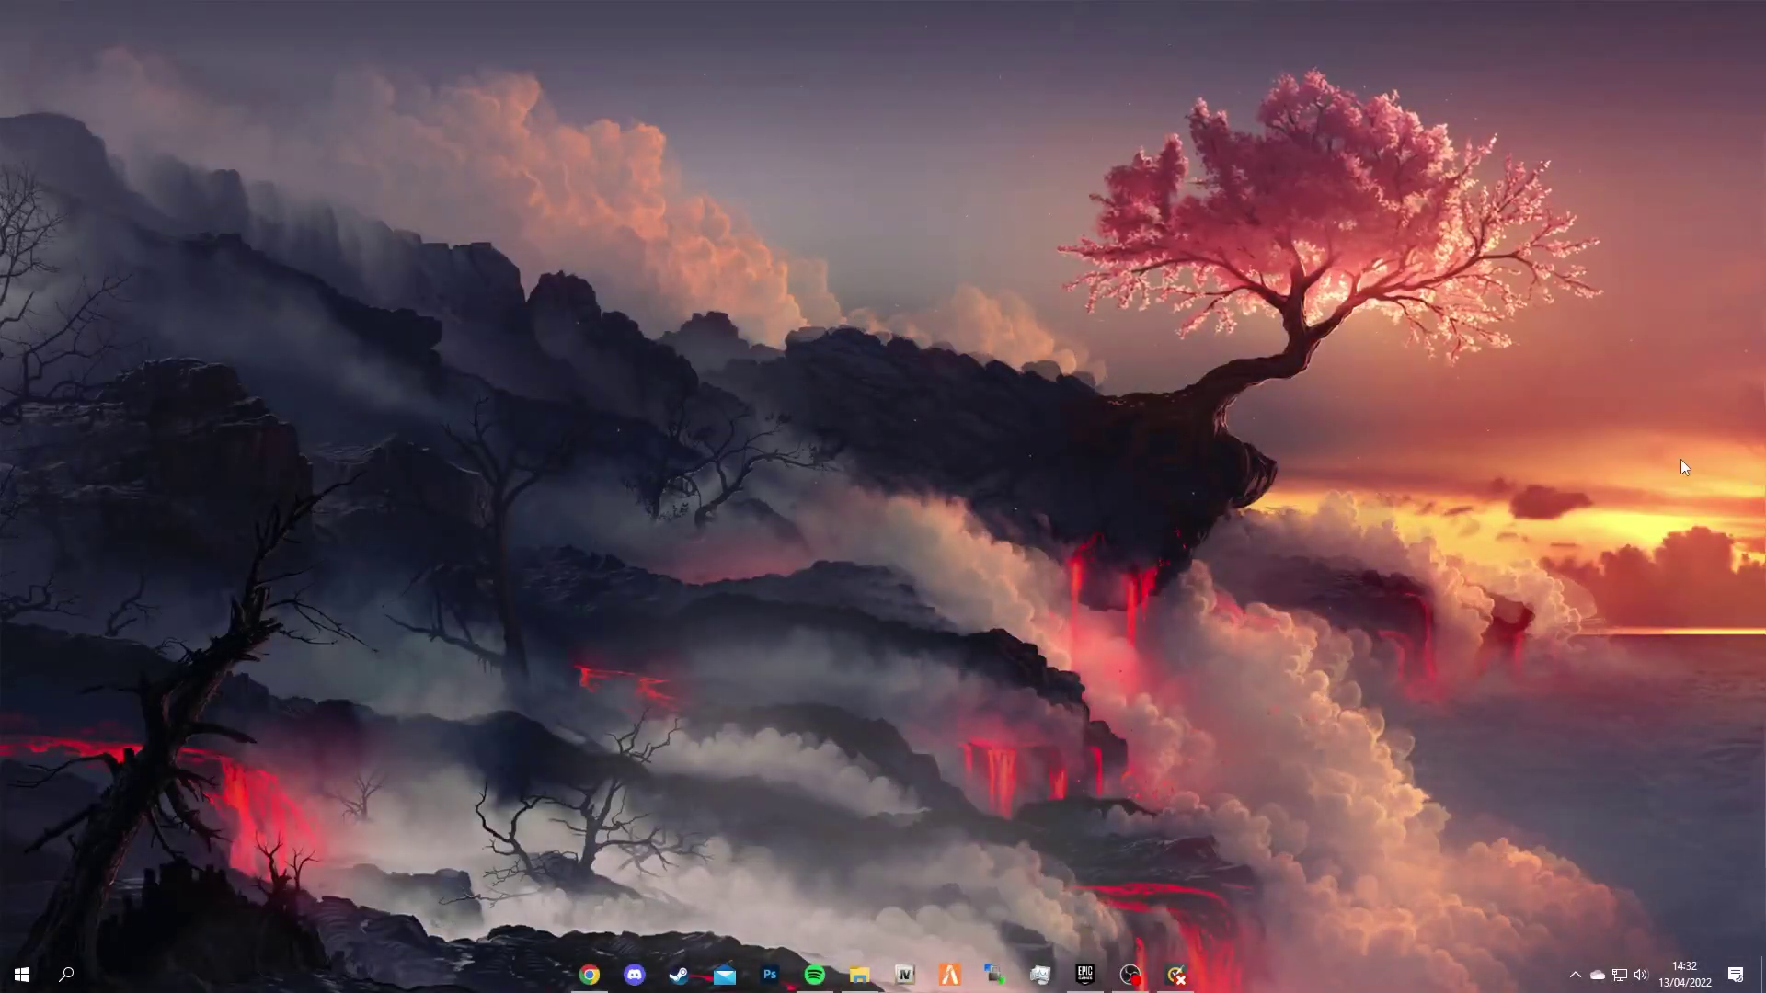
{"action": "mouse_move", "coordinate": [592, 956]}
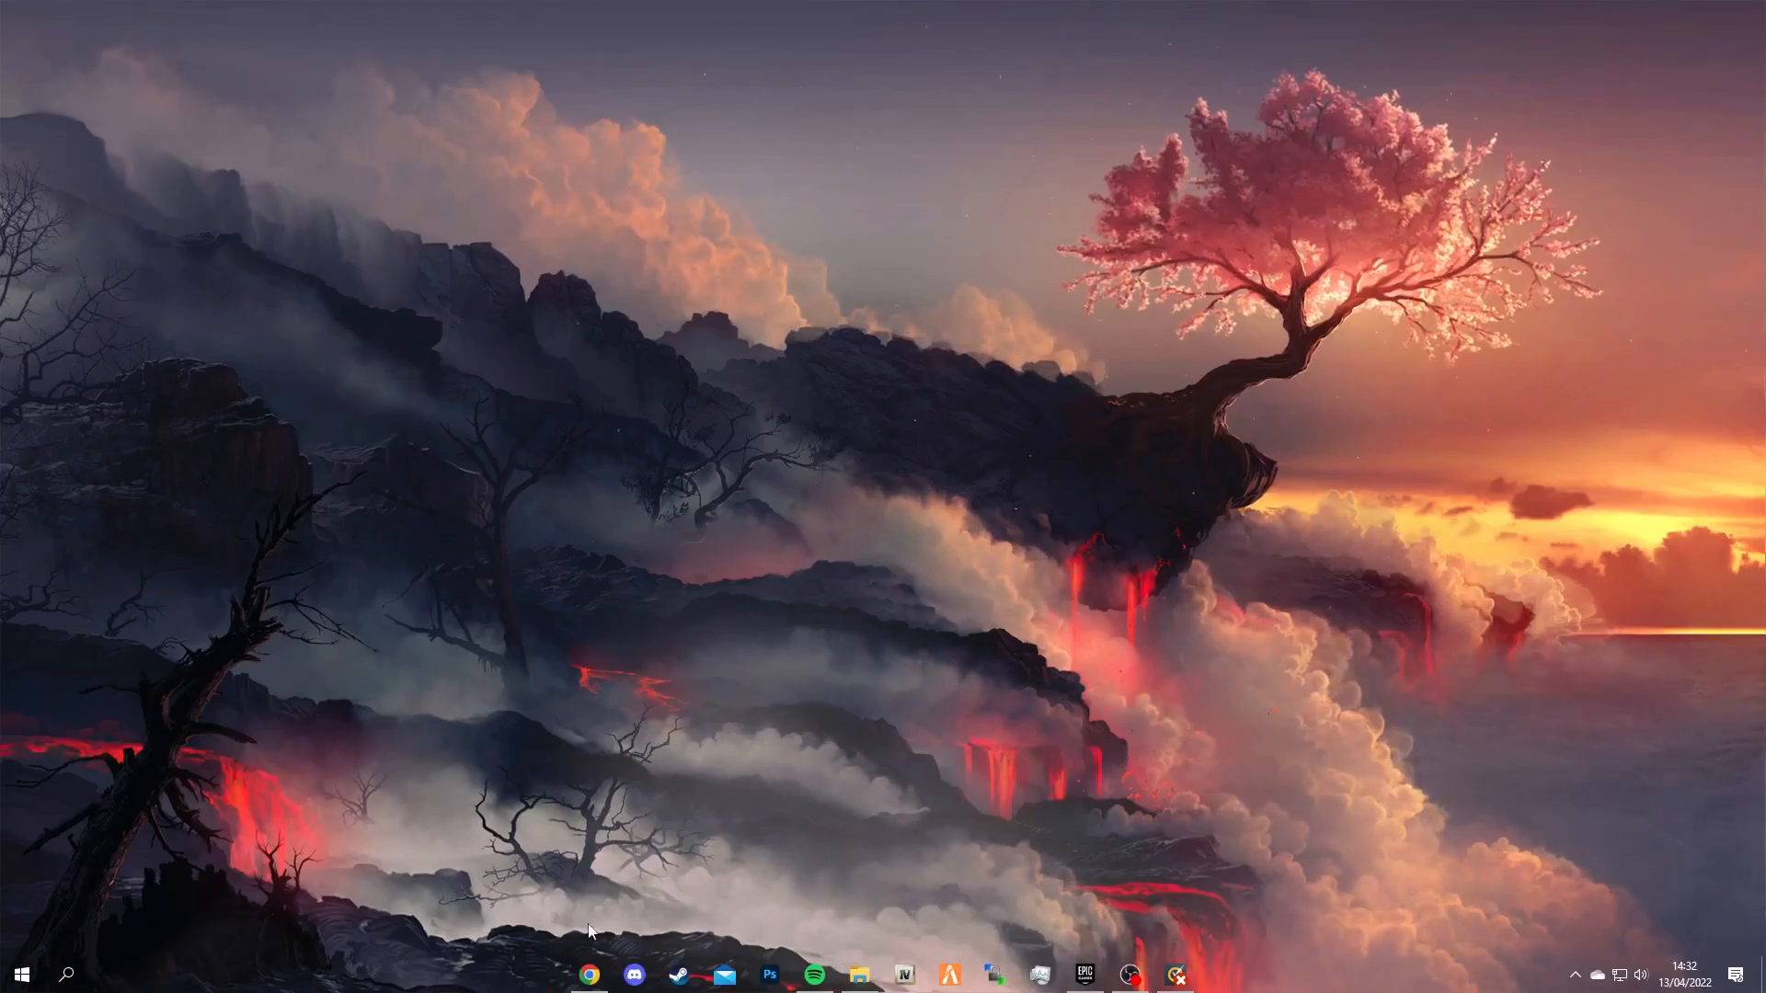
- Switch to Chrome and its 'Extreme Injector Download - WeAreDevs' tab
{"action": "left_click", "coordinate": [594, 974]}
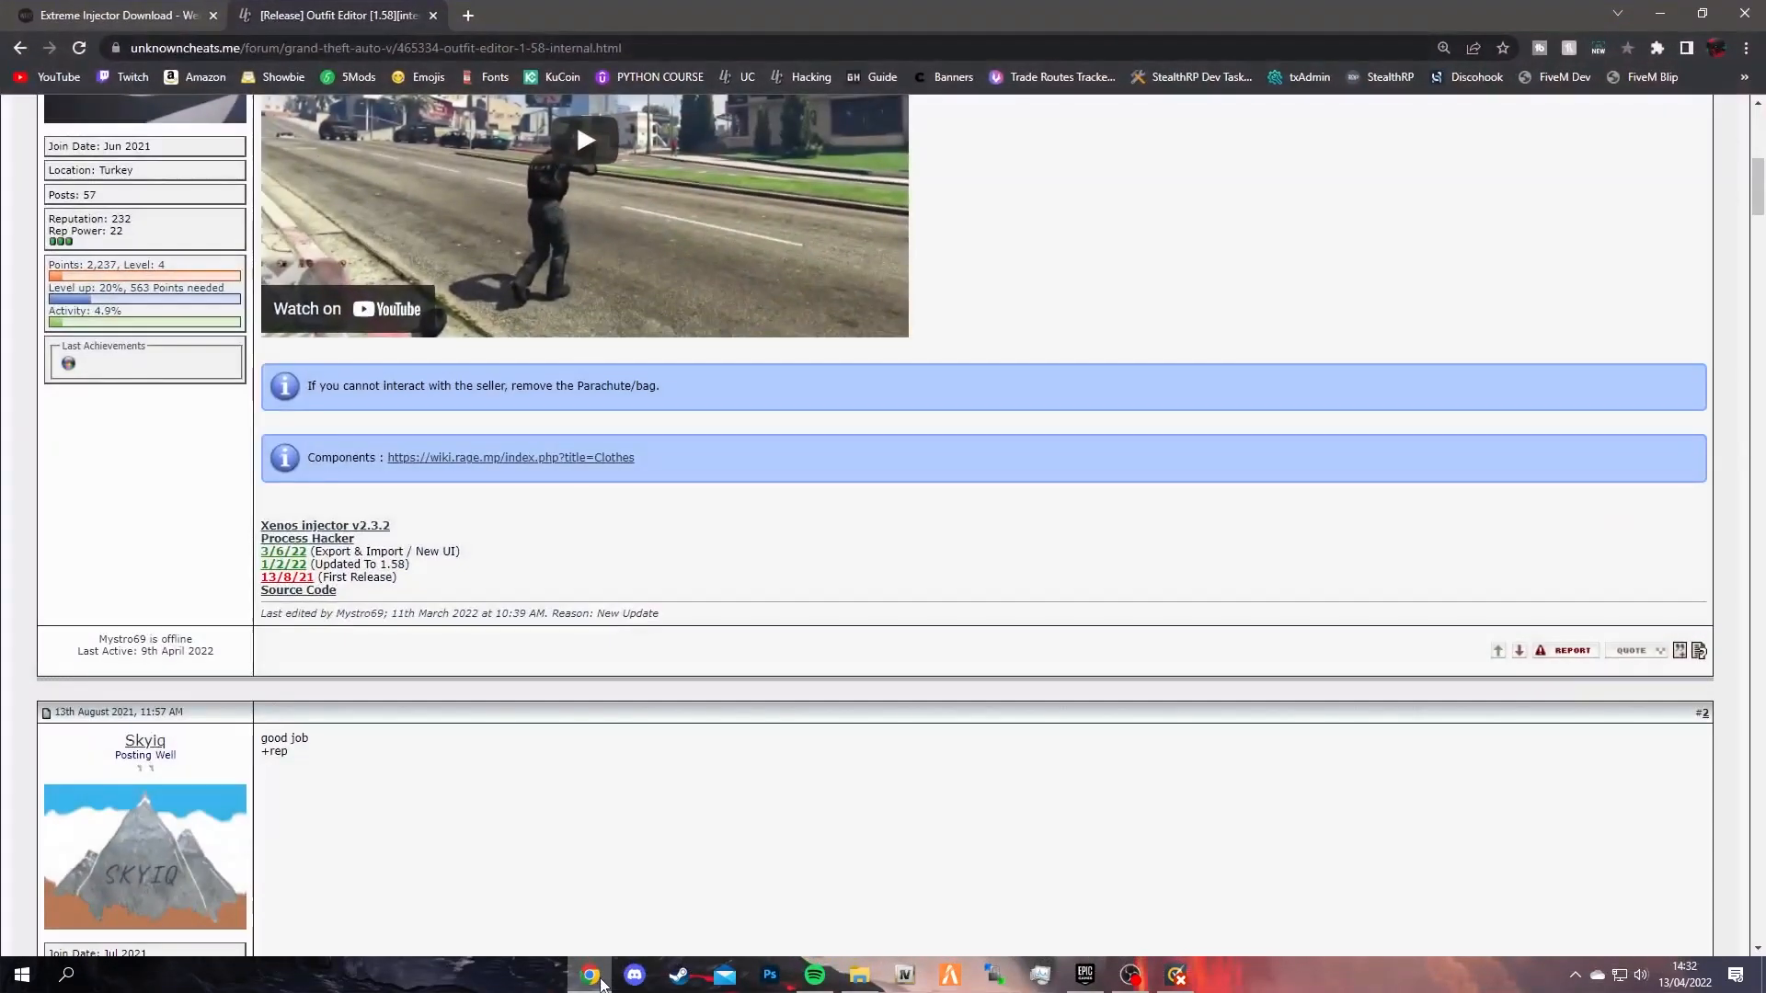
{"action": "left_click", "coordinate": [115, 18]}
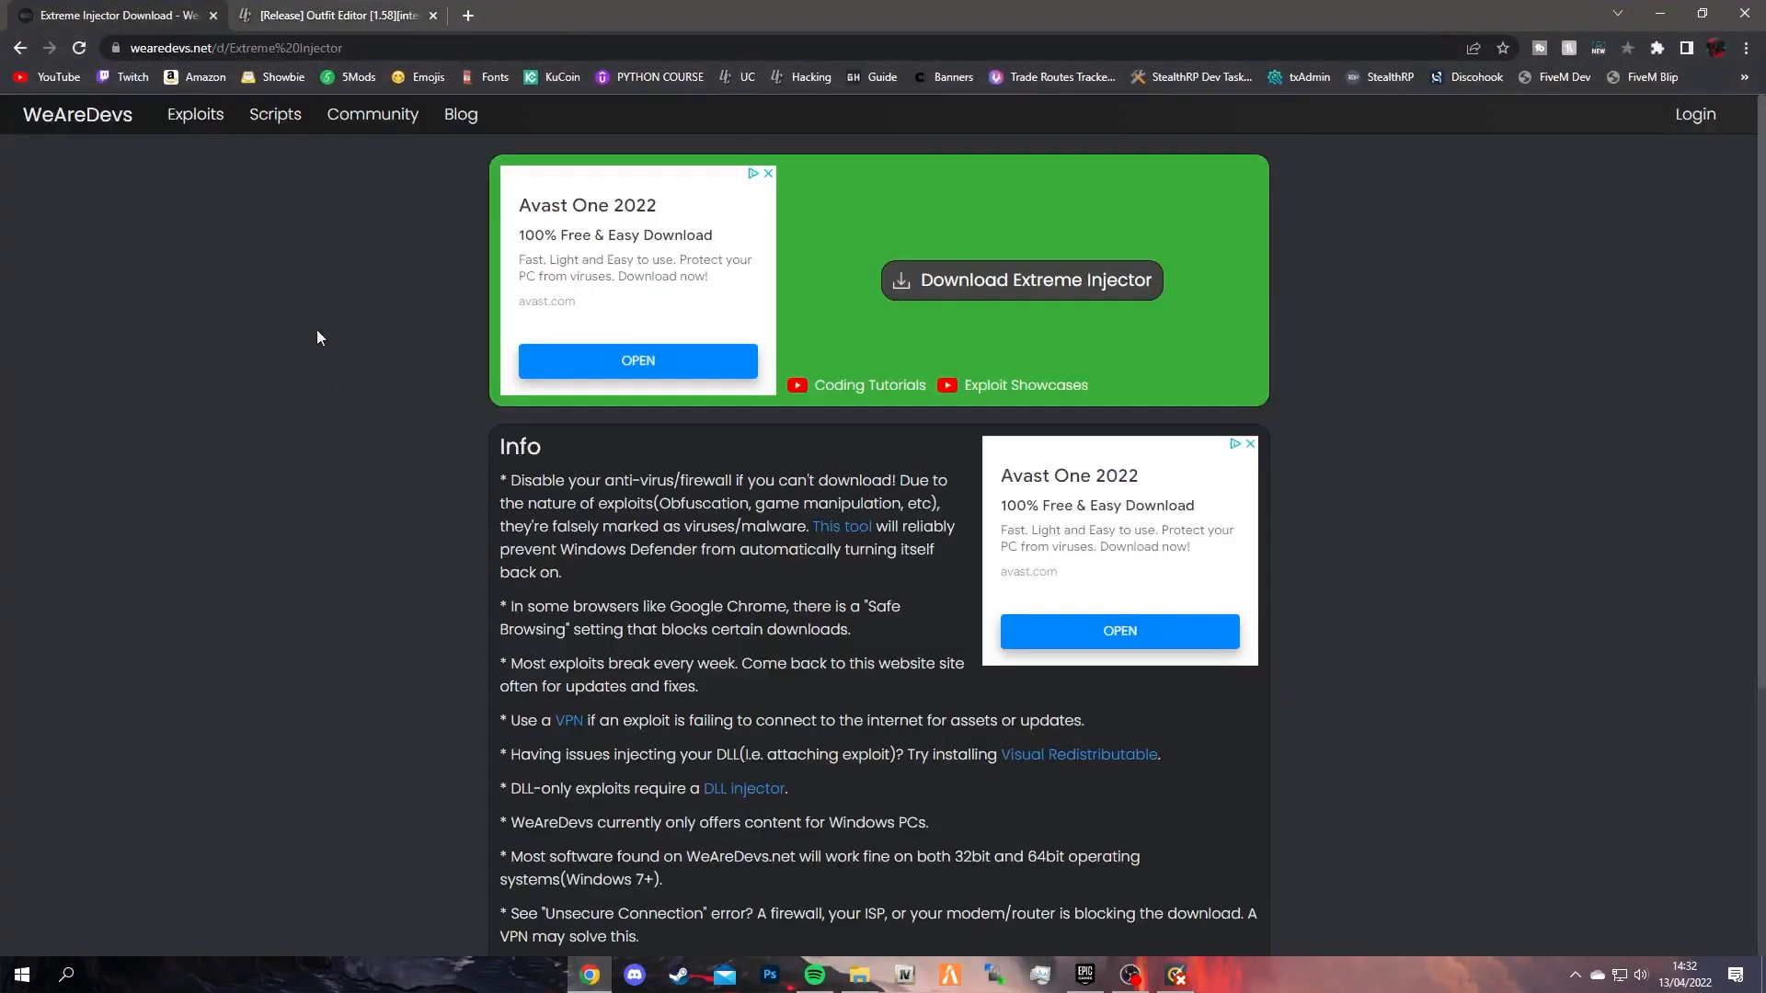
{"action": "left_click", "coordinate": [276, 48]}
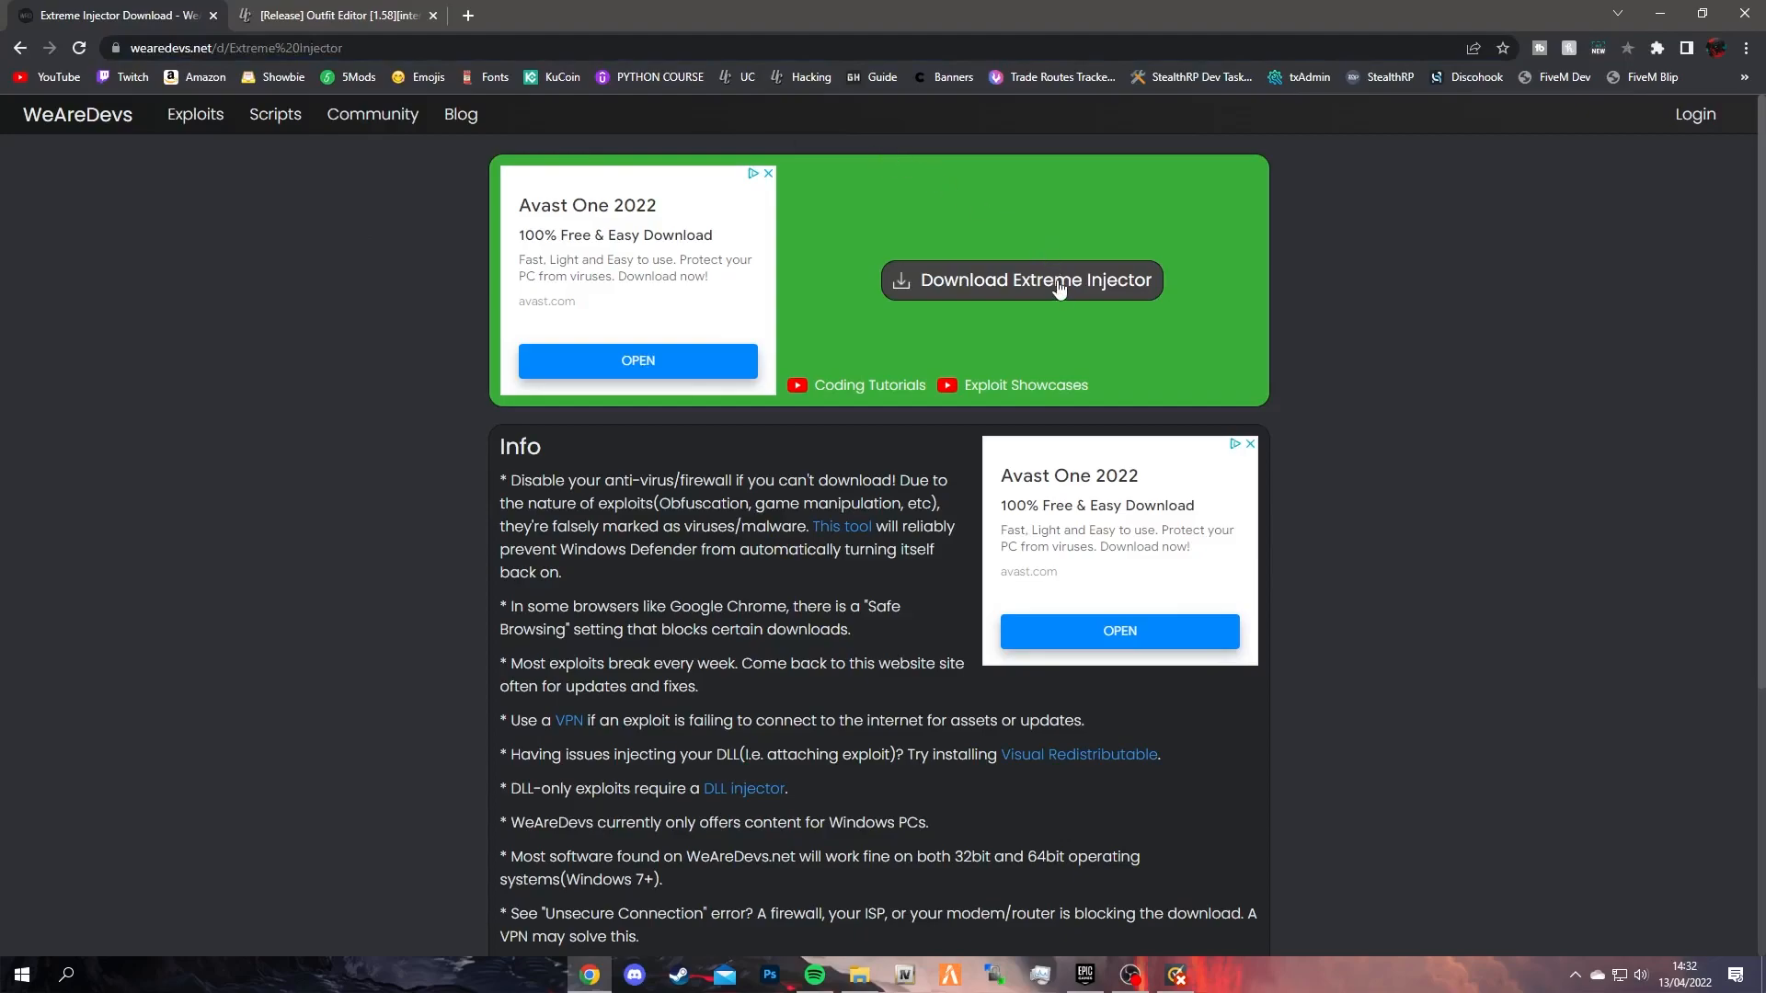
- Download Extreme_Injector_v3.zip and keep it despite the dangerous-file warning
{"action": "left_click", "coordinate": [1059, 289]}
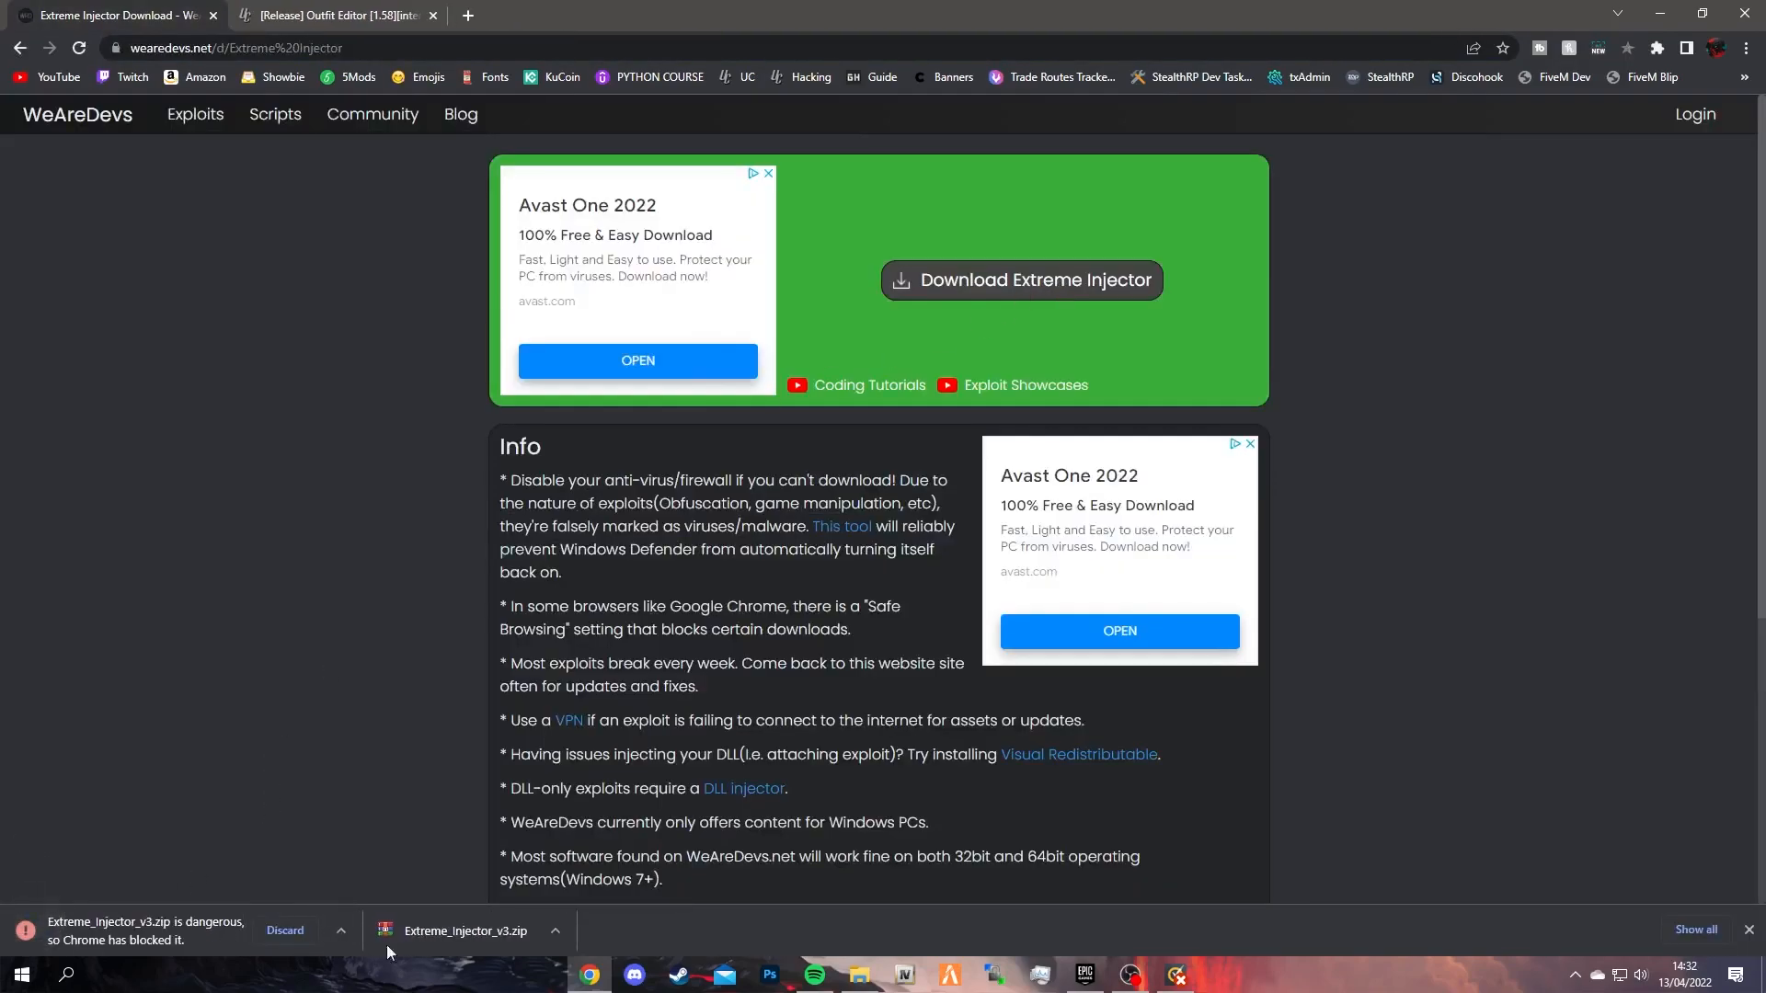
{"action": "left_click", "coordinate": [1747, 48]}
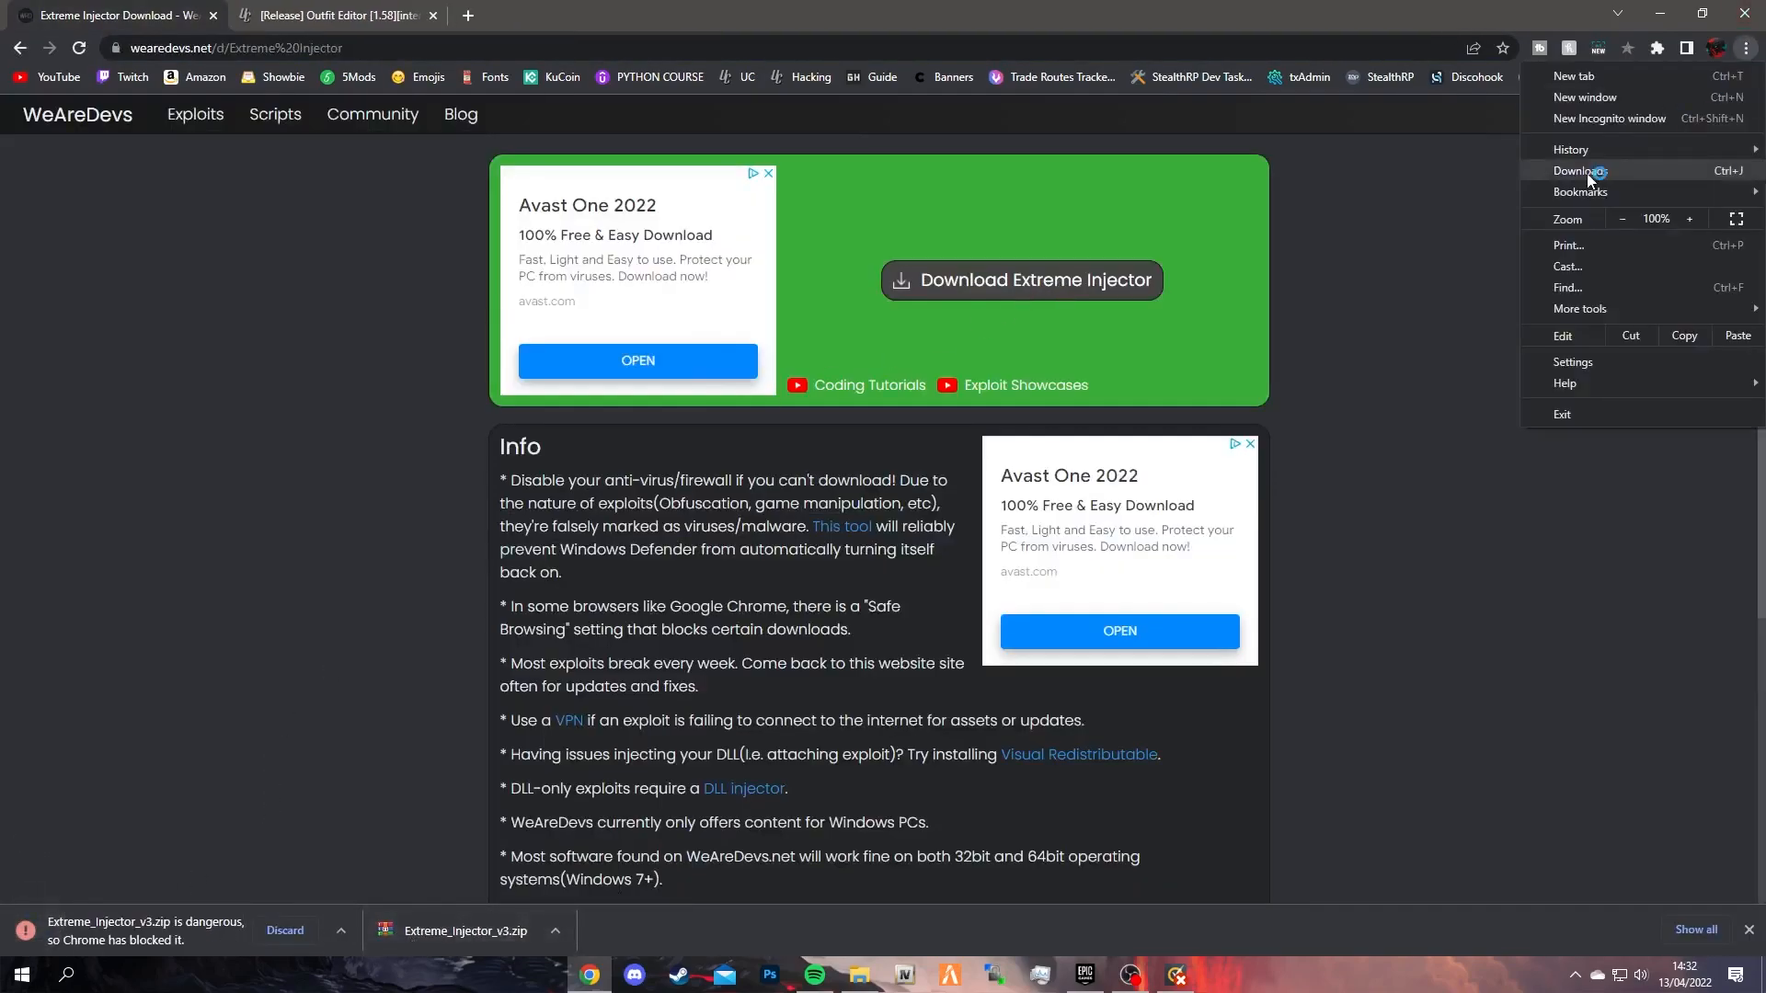
{"action": "left_click", "coordinate": [1575, 170]}
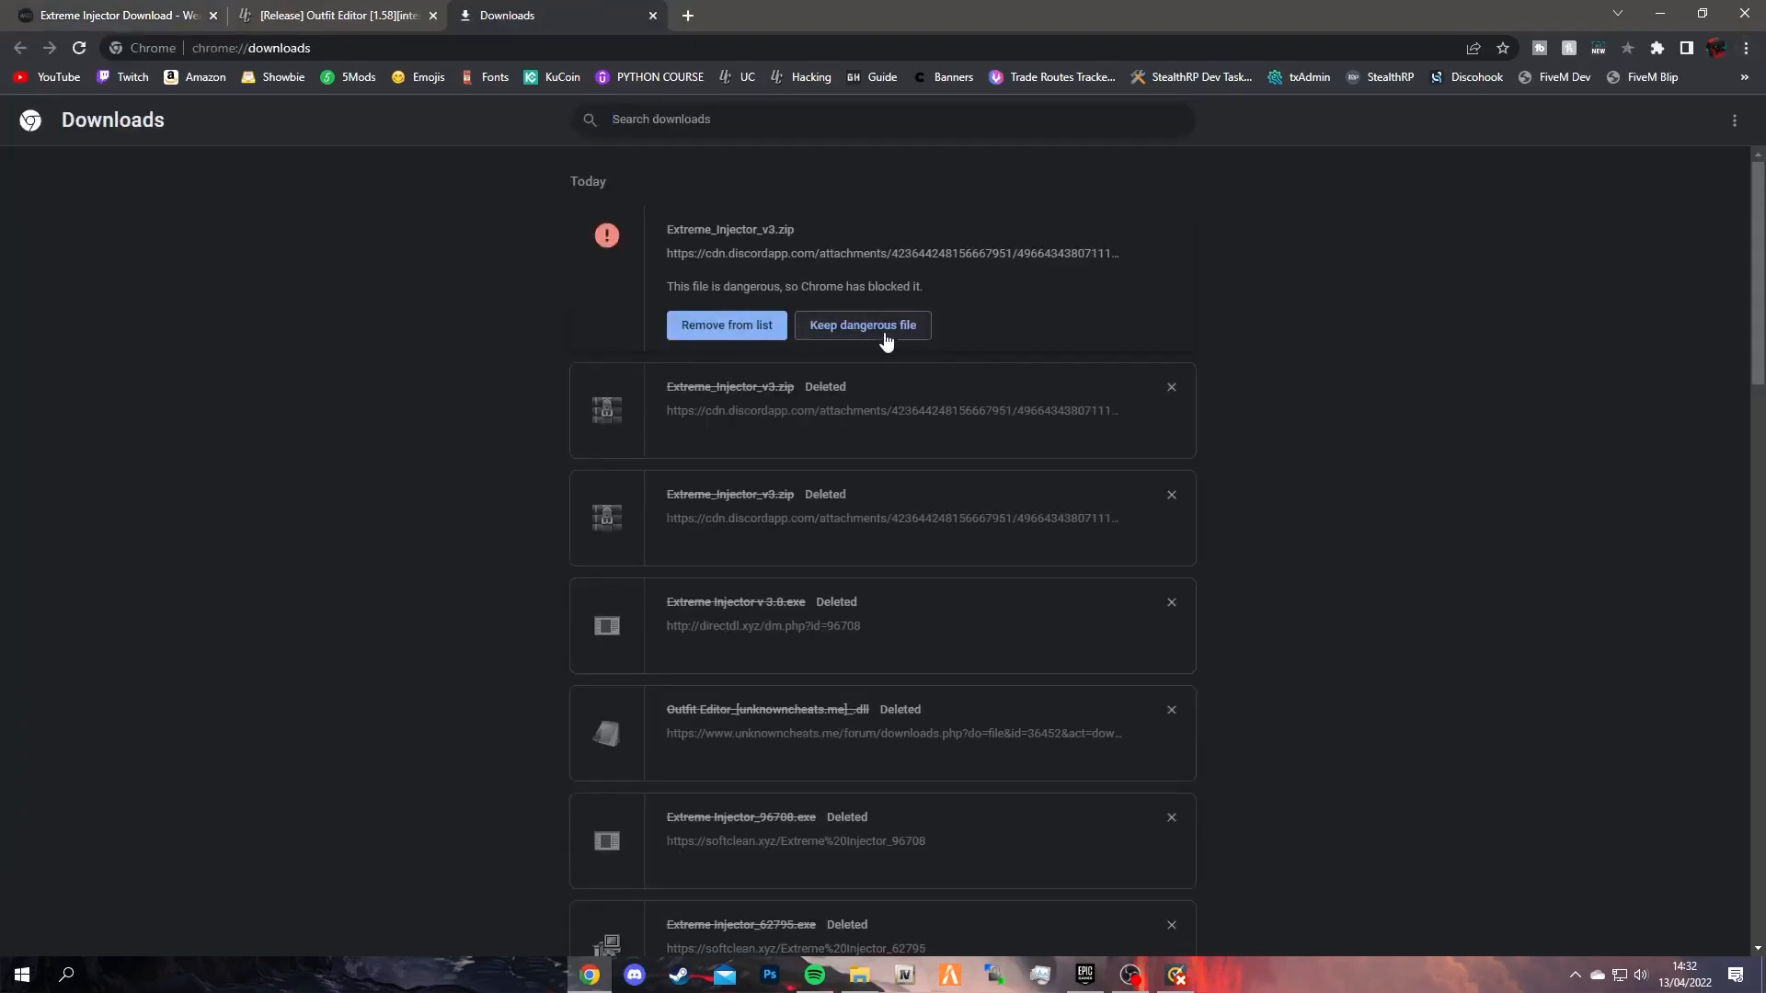
{"action": "left_click", "coordinate": [863, 325]}
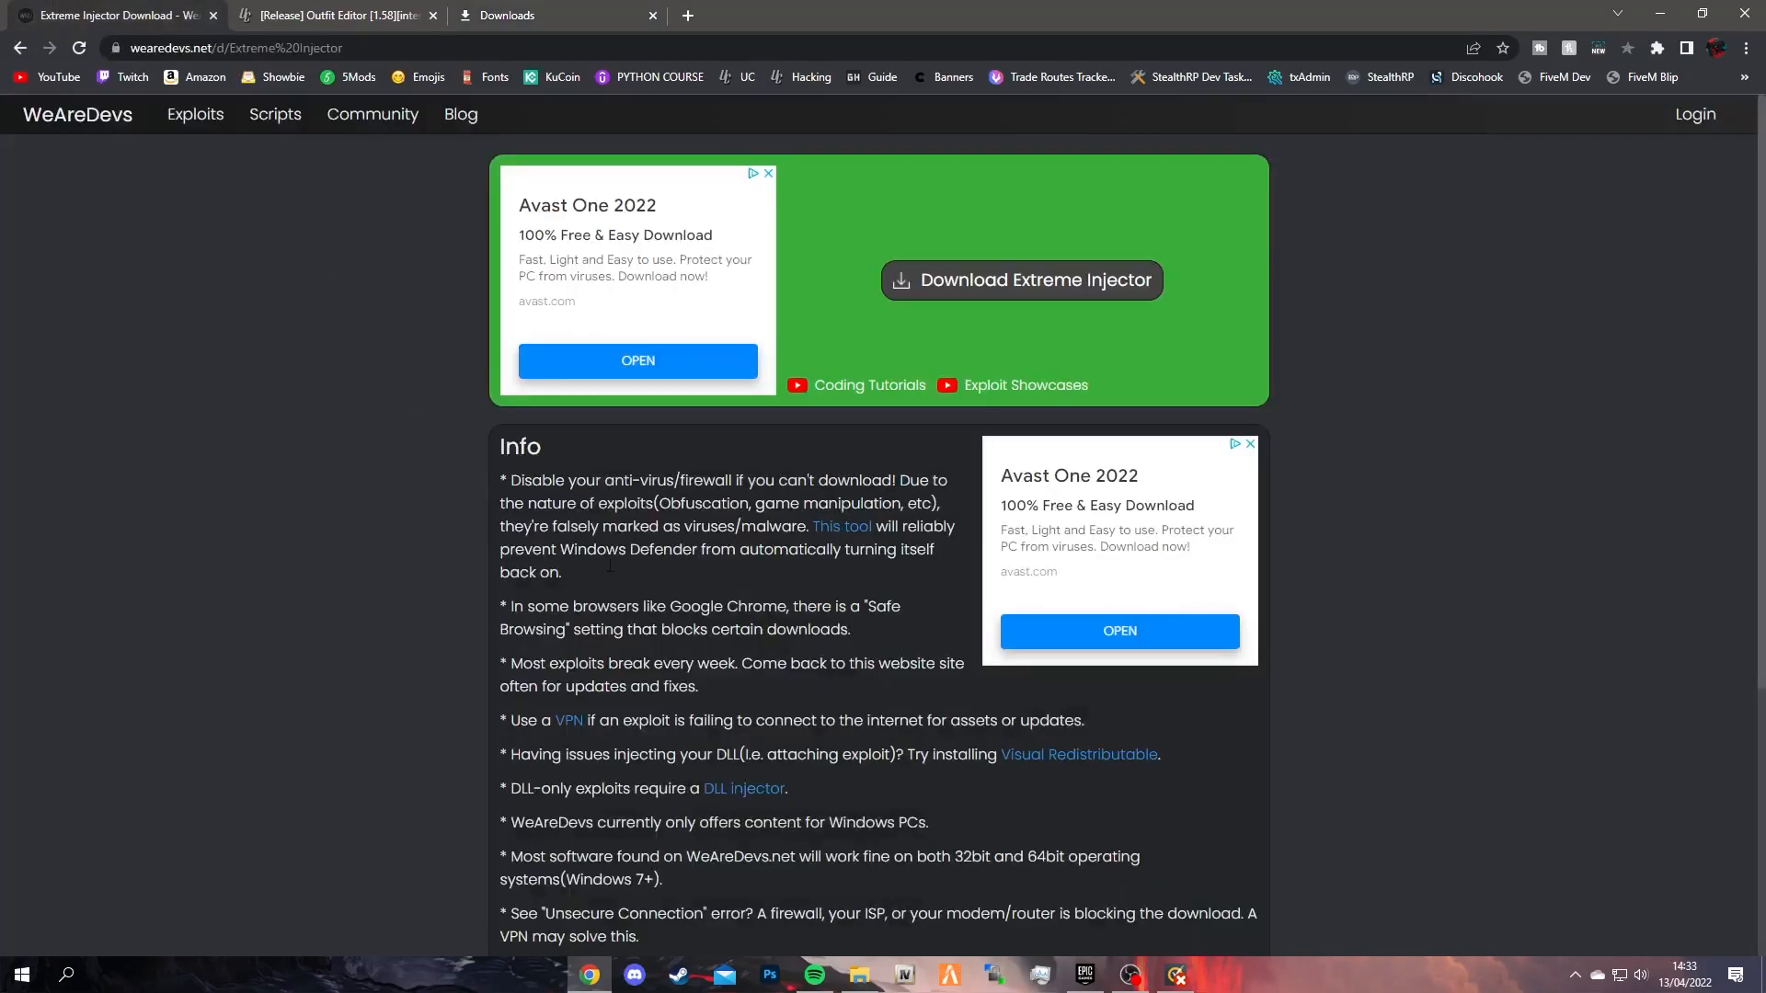
{"action": "mouse_move", "coordinate": [640, 579]}
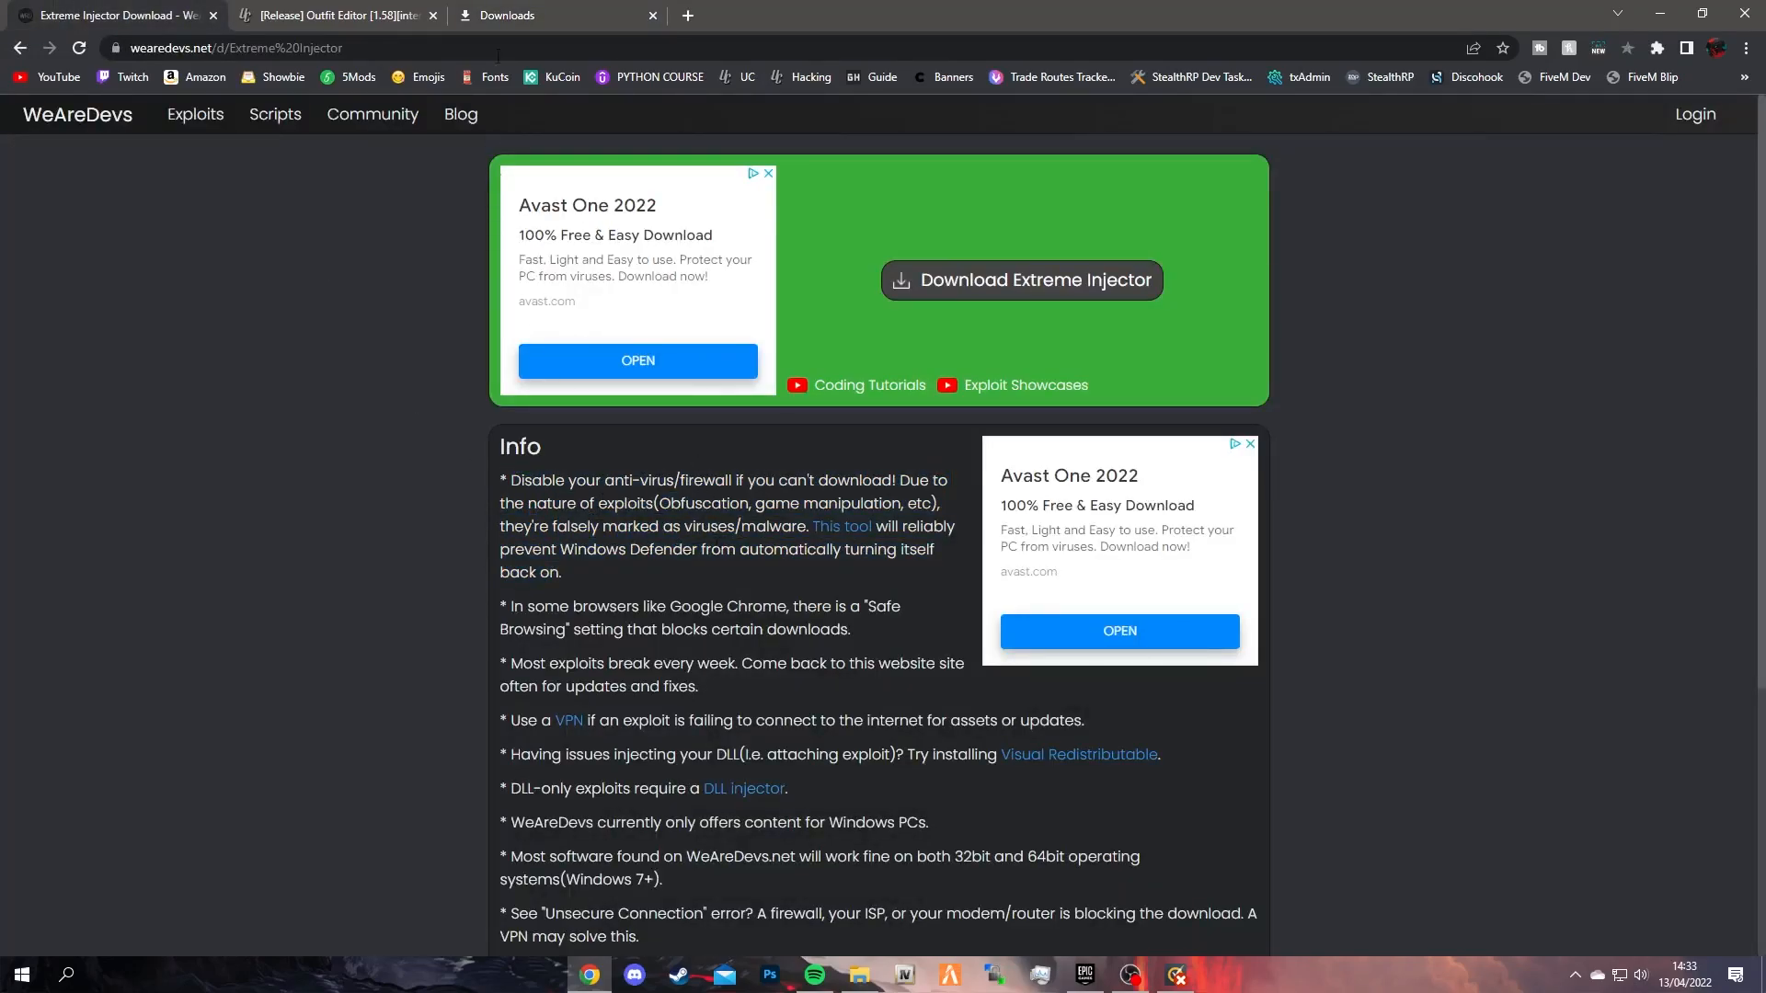
- Show the downloaded Extreme_Injector_v3.zip in its Downloads folder
{"action": "left_click", "coordinate": [511, 15]}
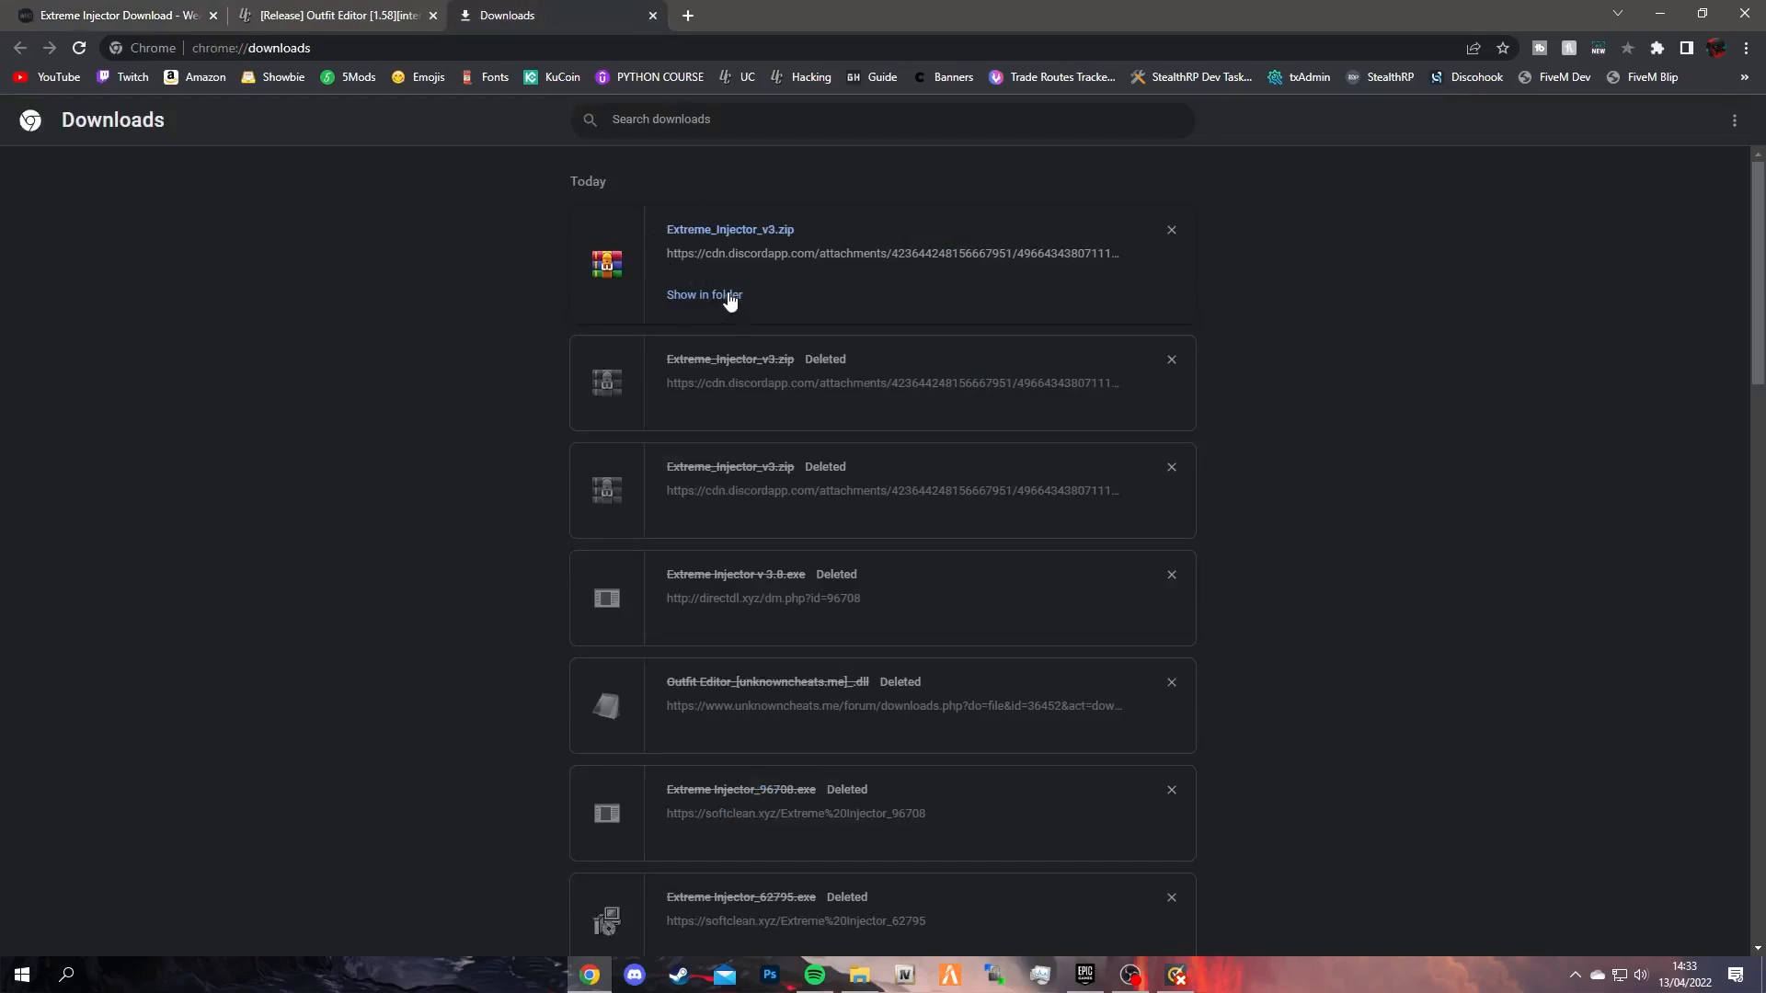
{"action": "left_click", "coordinate": [704, 295]}
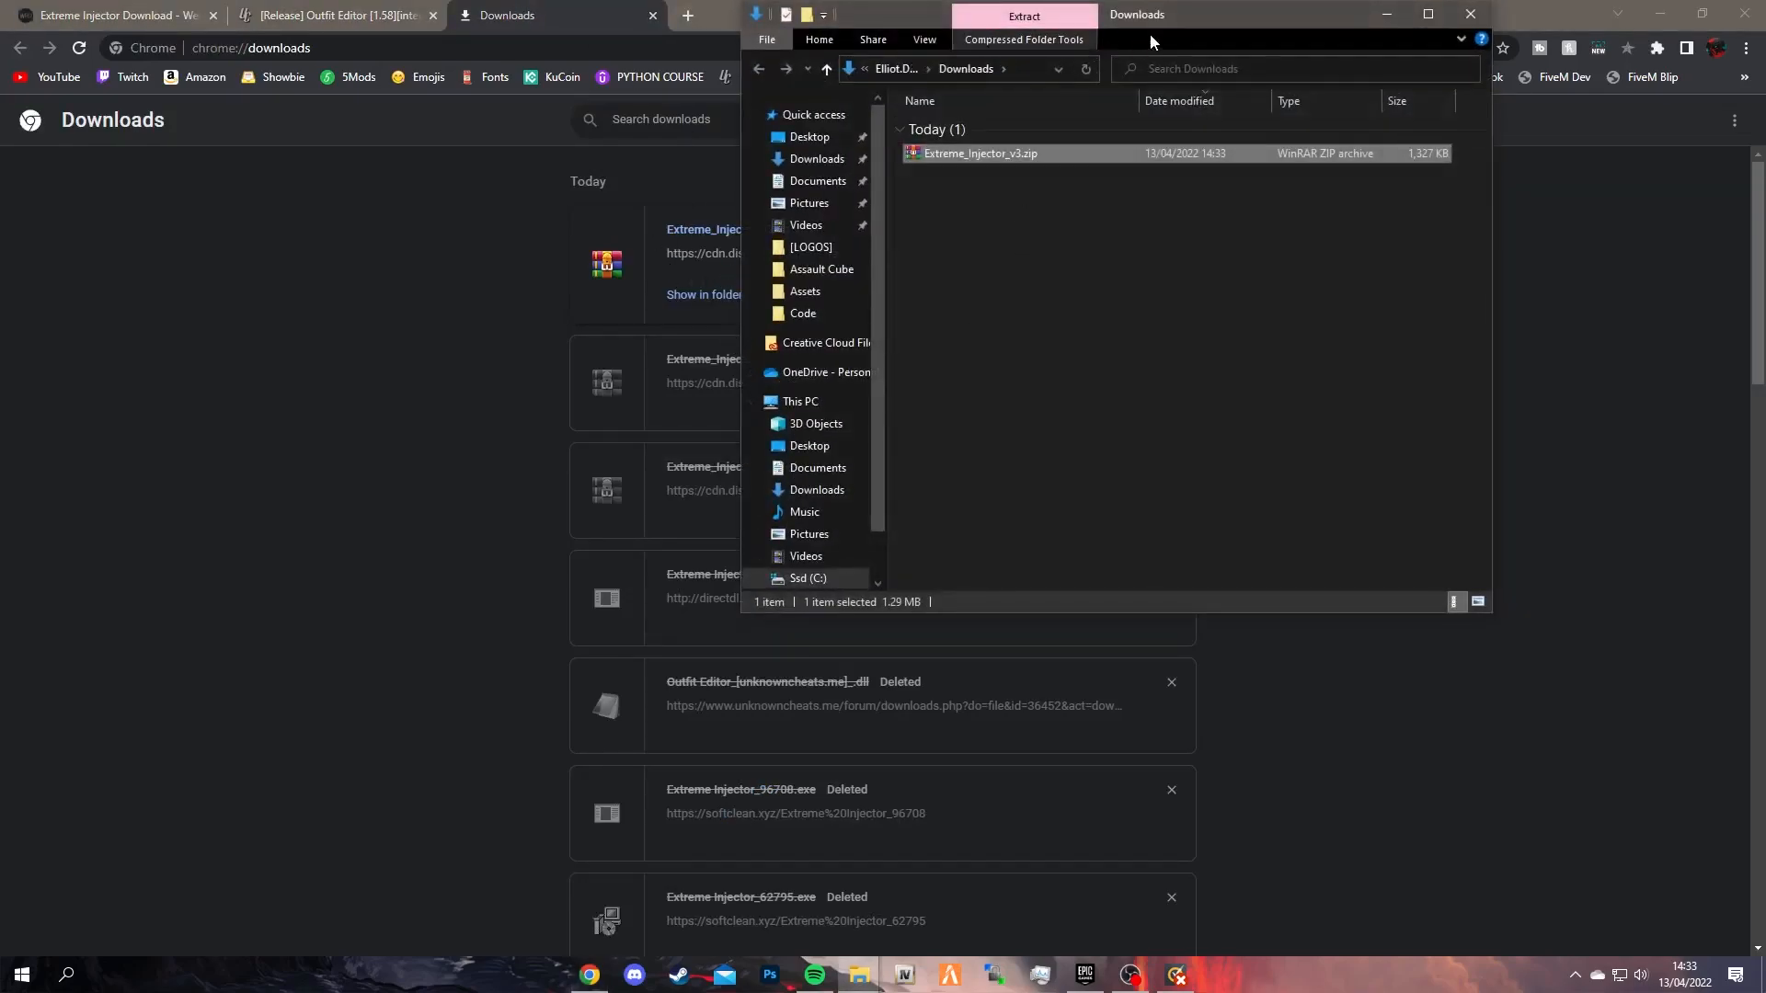
{"action": "left_click", "coordinate": [1470, 14]}
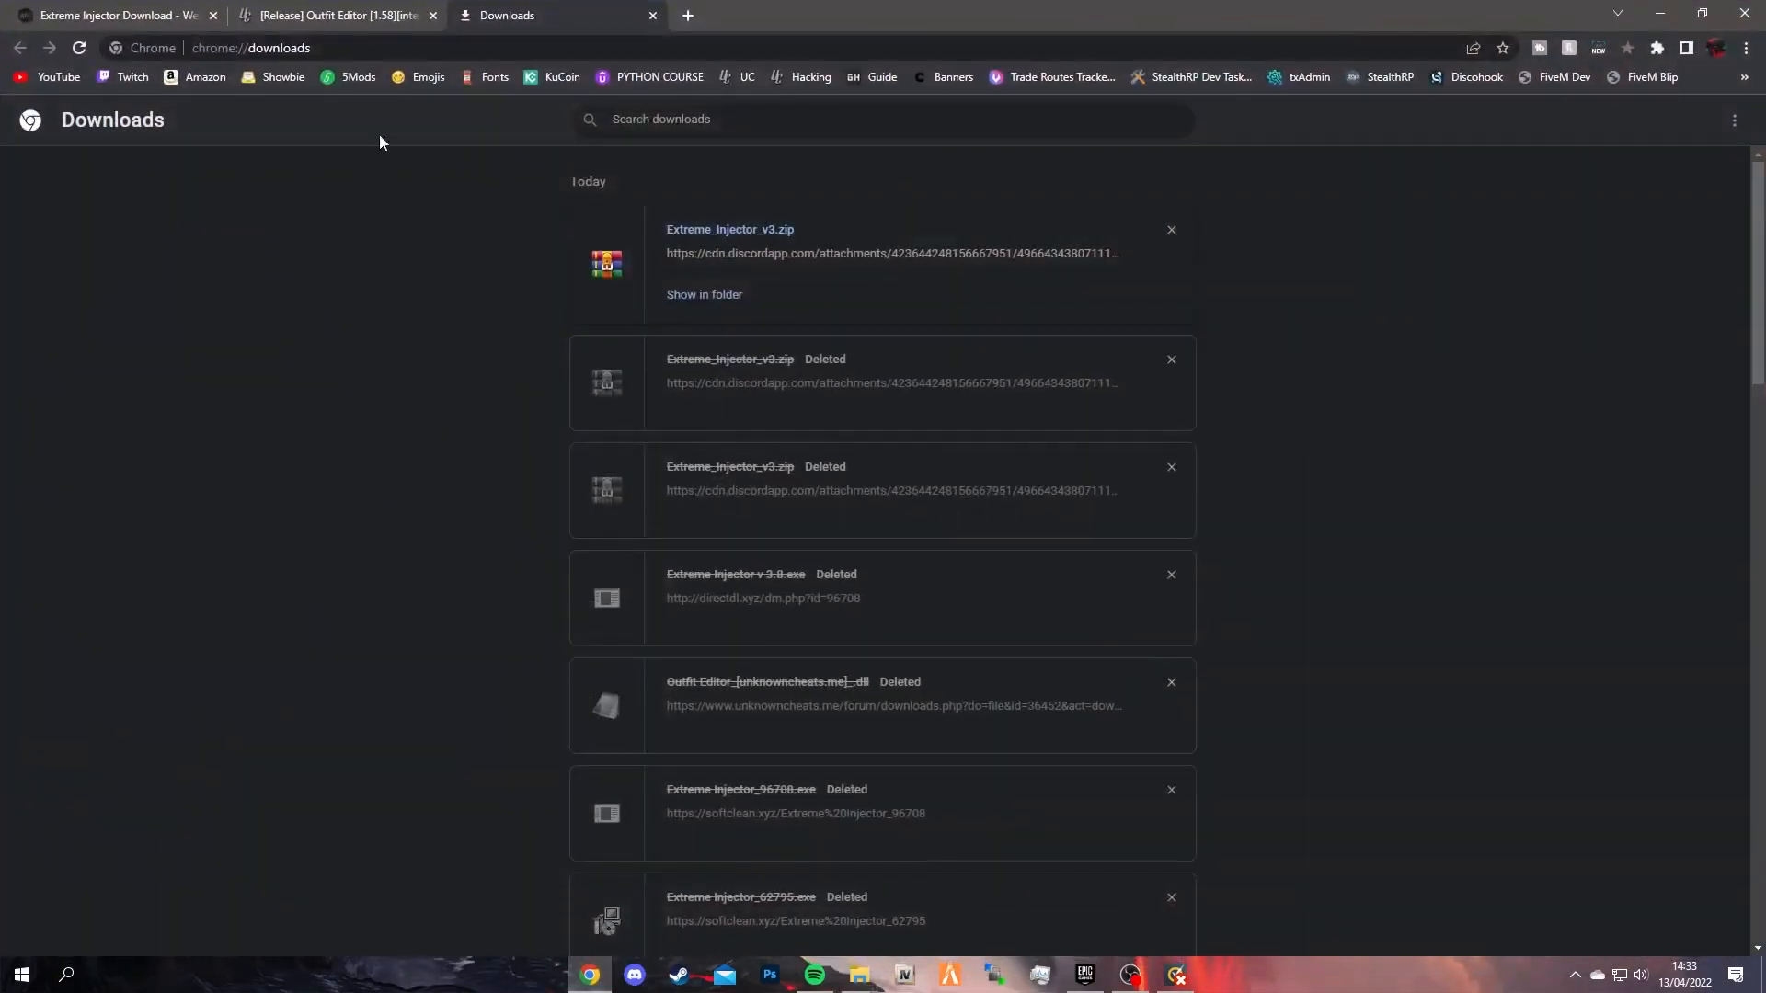
- Download and keep the Outfit Editor DLL from the UnknownCheats thread, then minimize Chrome
{"action": "left_click", "coordinate": [343, 14]}
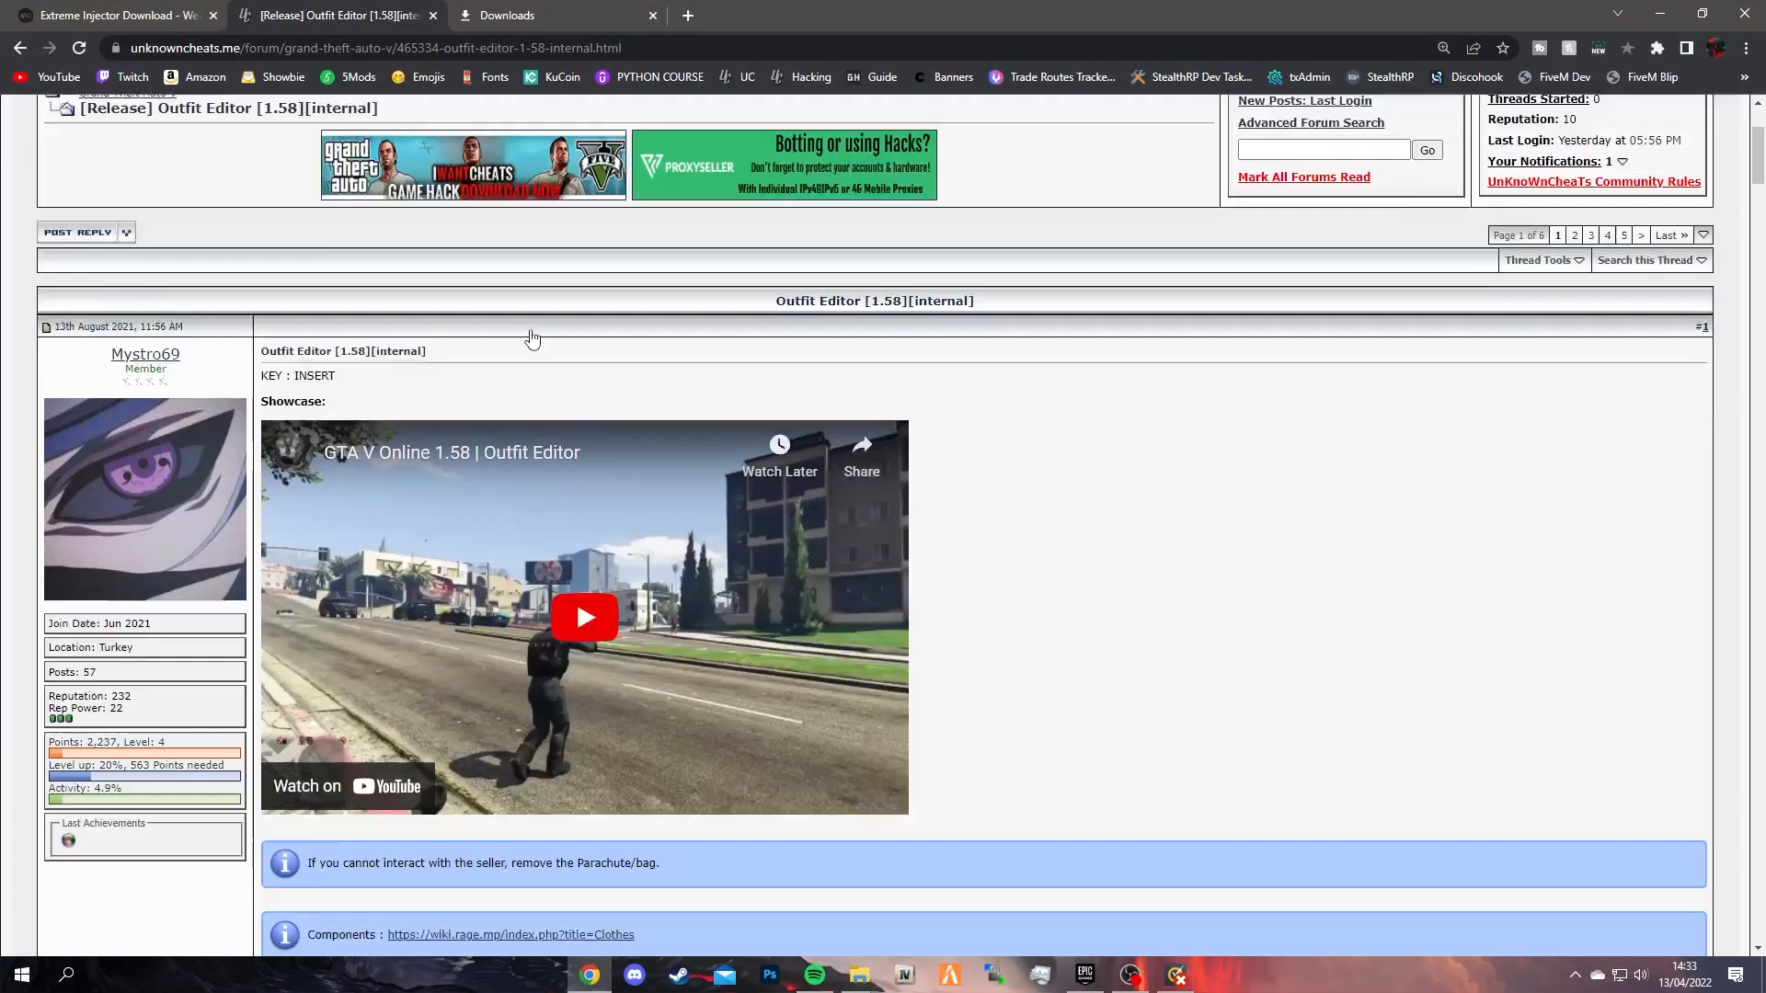
{"action": "scroll", "scroll_direction": "down", "scroll_amount": 3}
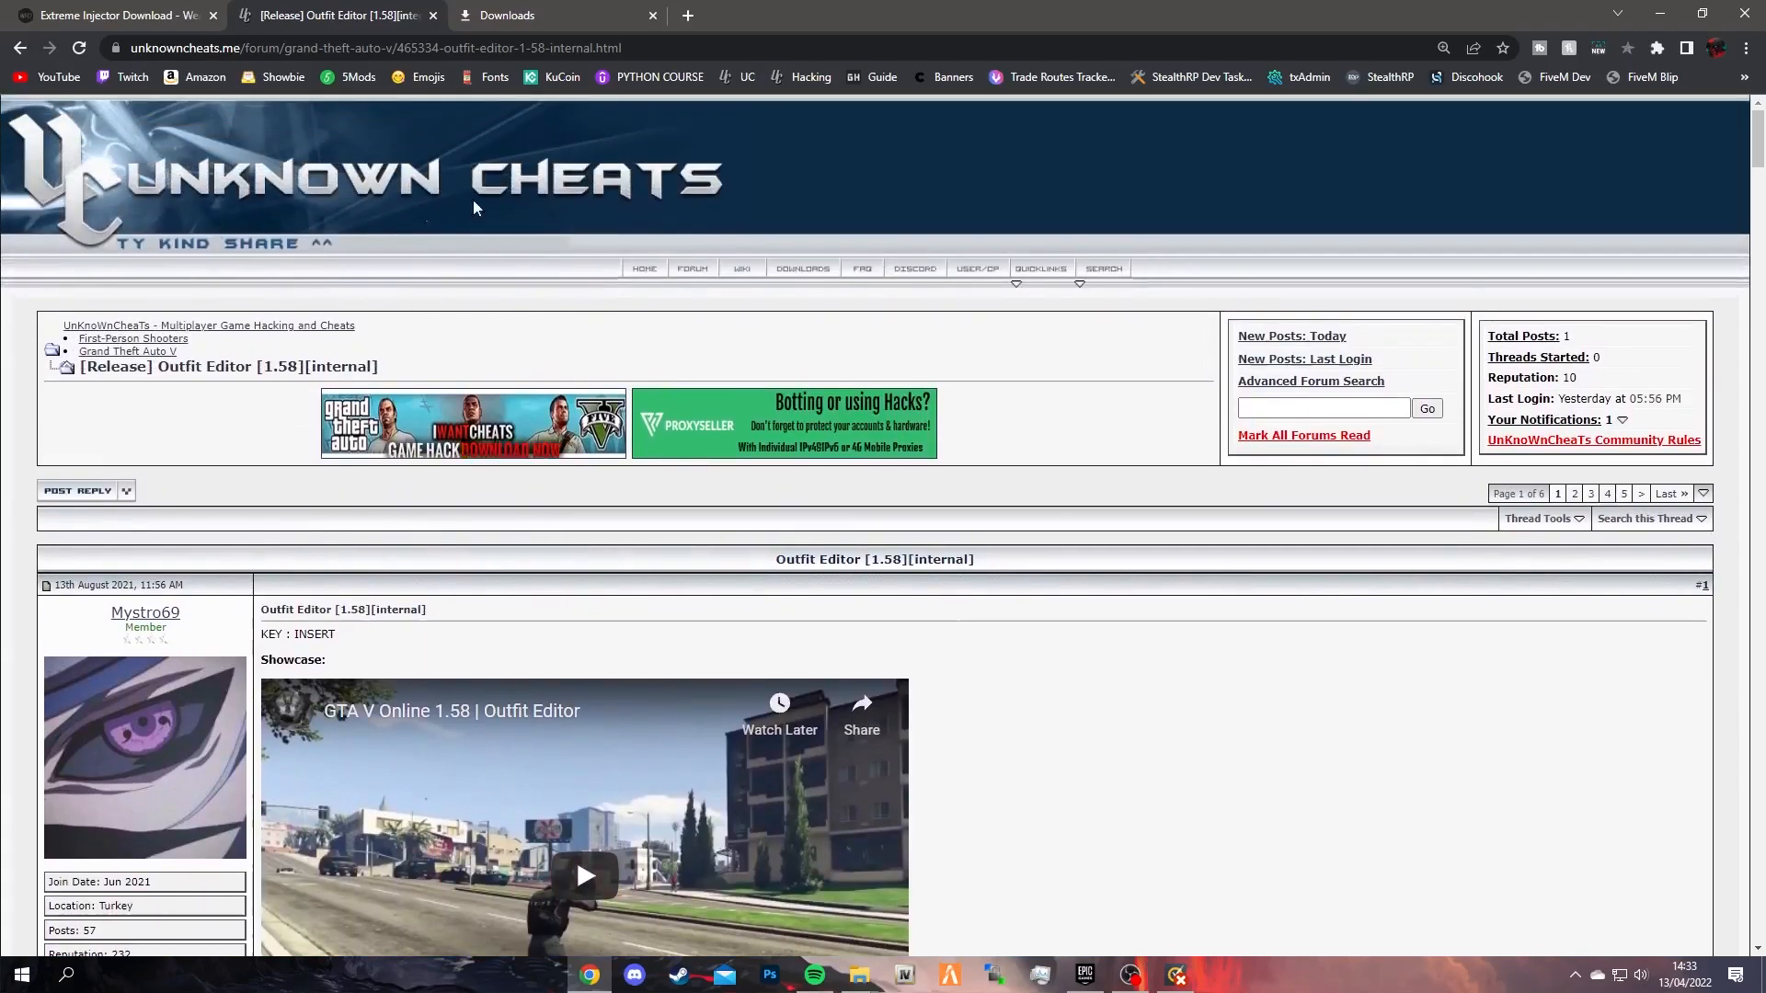
{"action": "scroll", "scroll_direction": "down", "scroll_amount": 3}
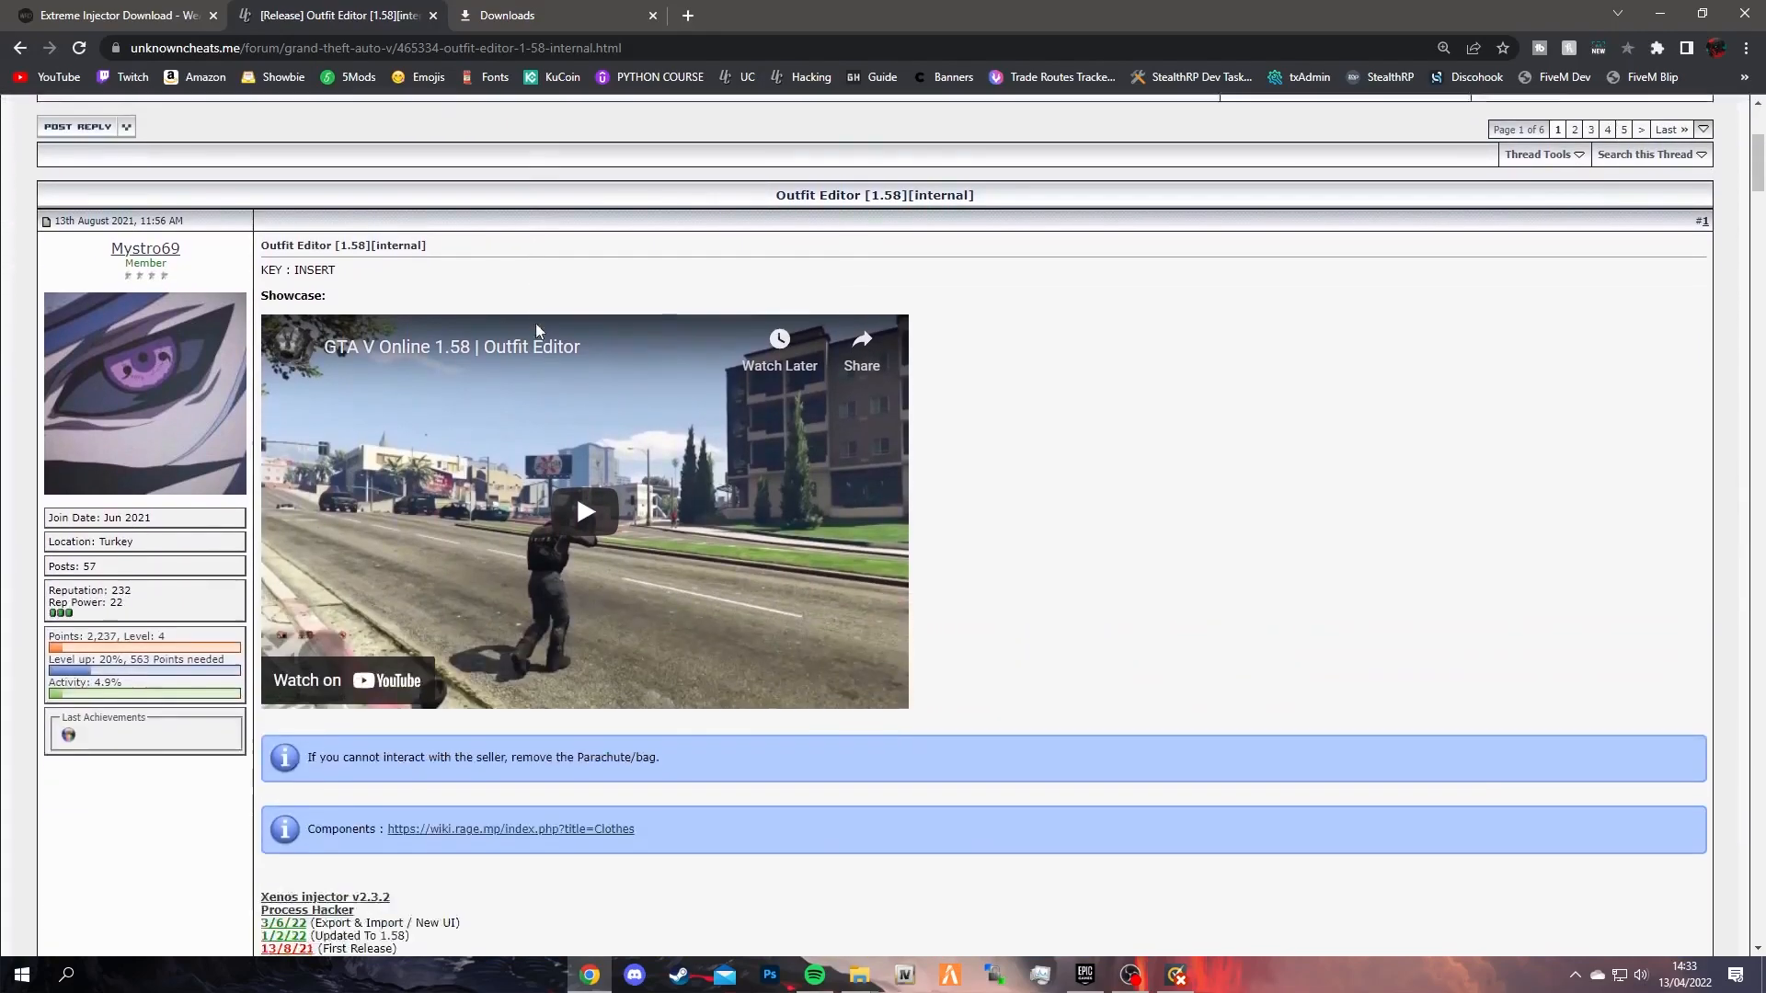
{"action": "scroll", "scroll_direction": "down", "scroll_amount": 3}
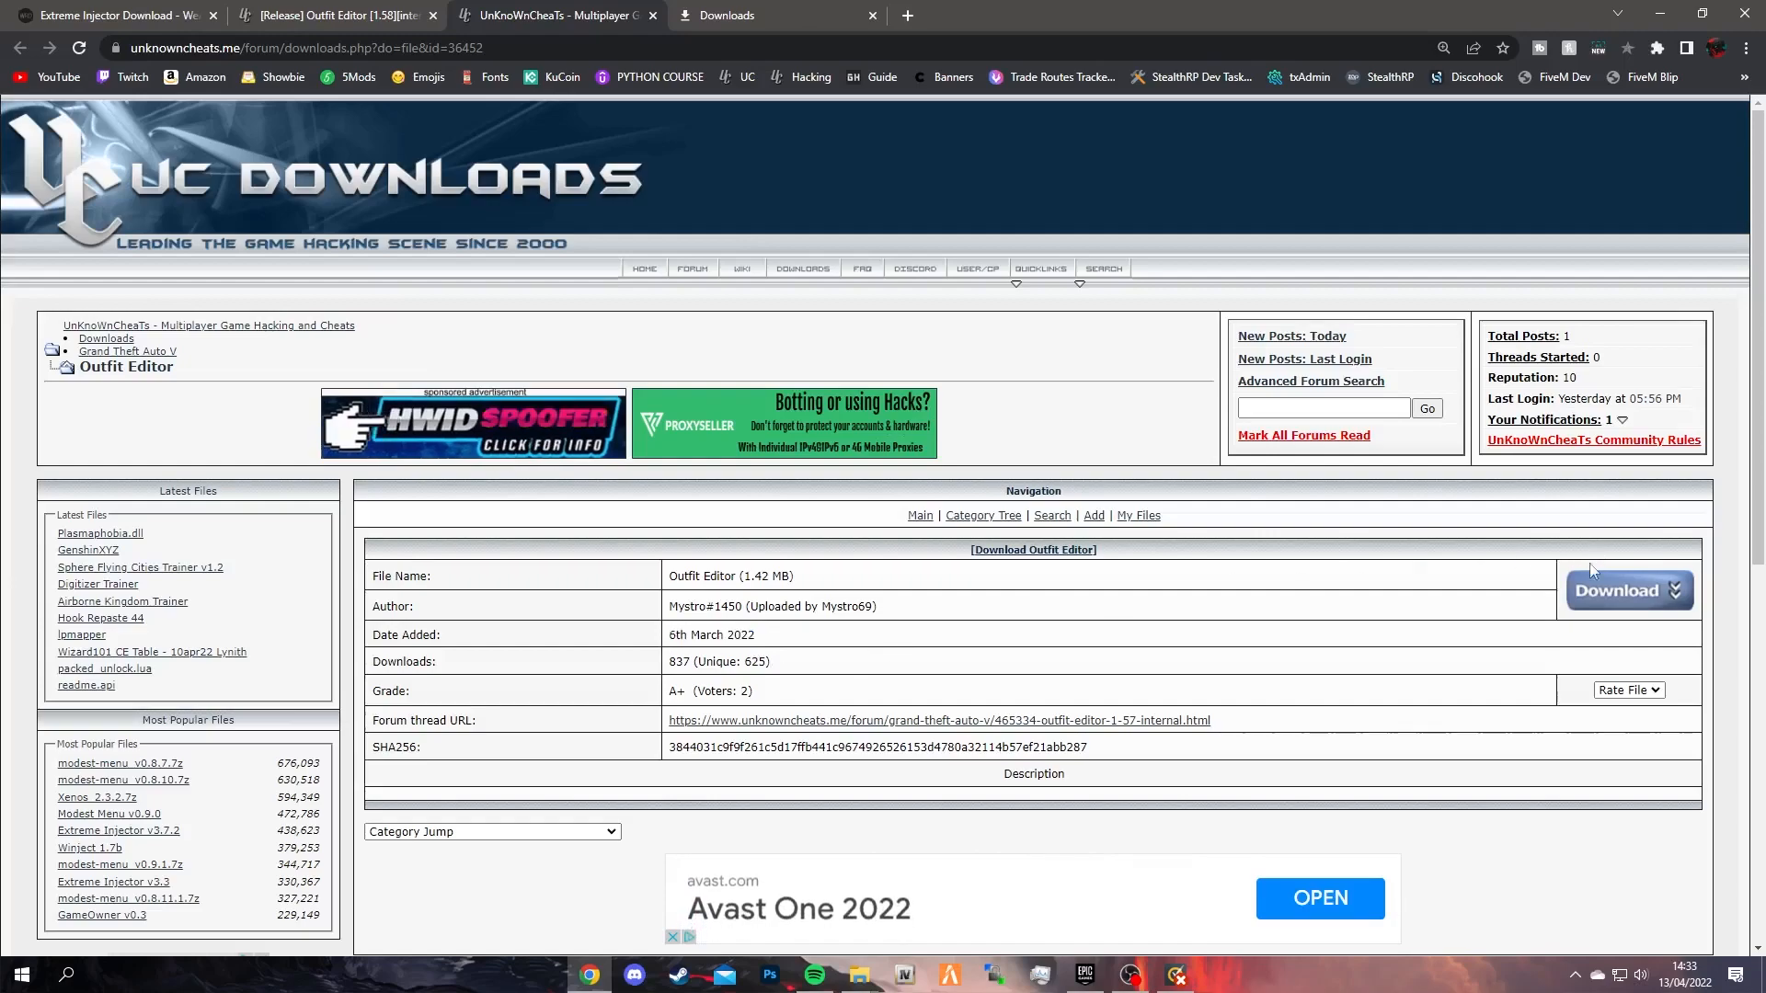
{"action": "left_click", "coordinate": [1627, 590]}
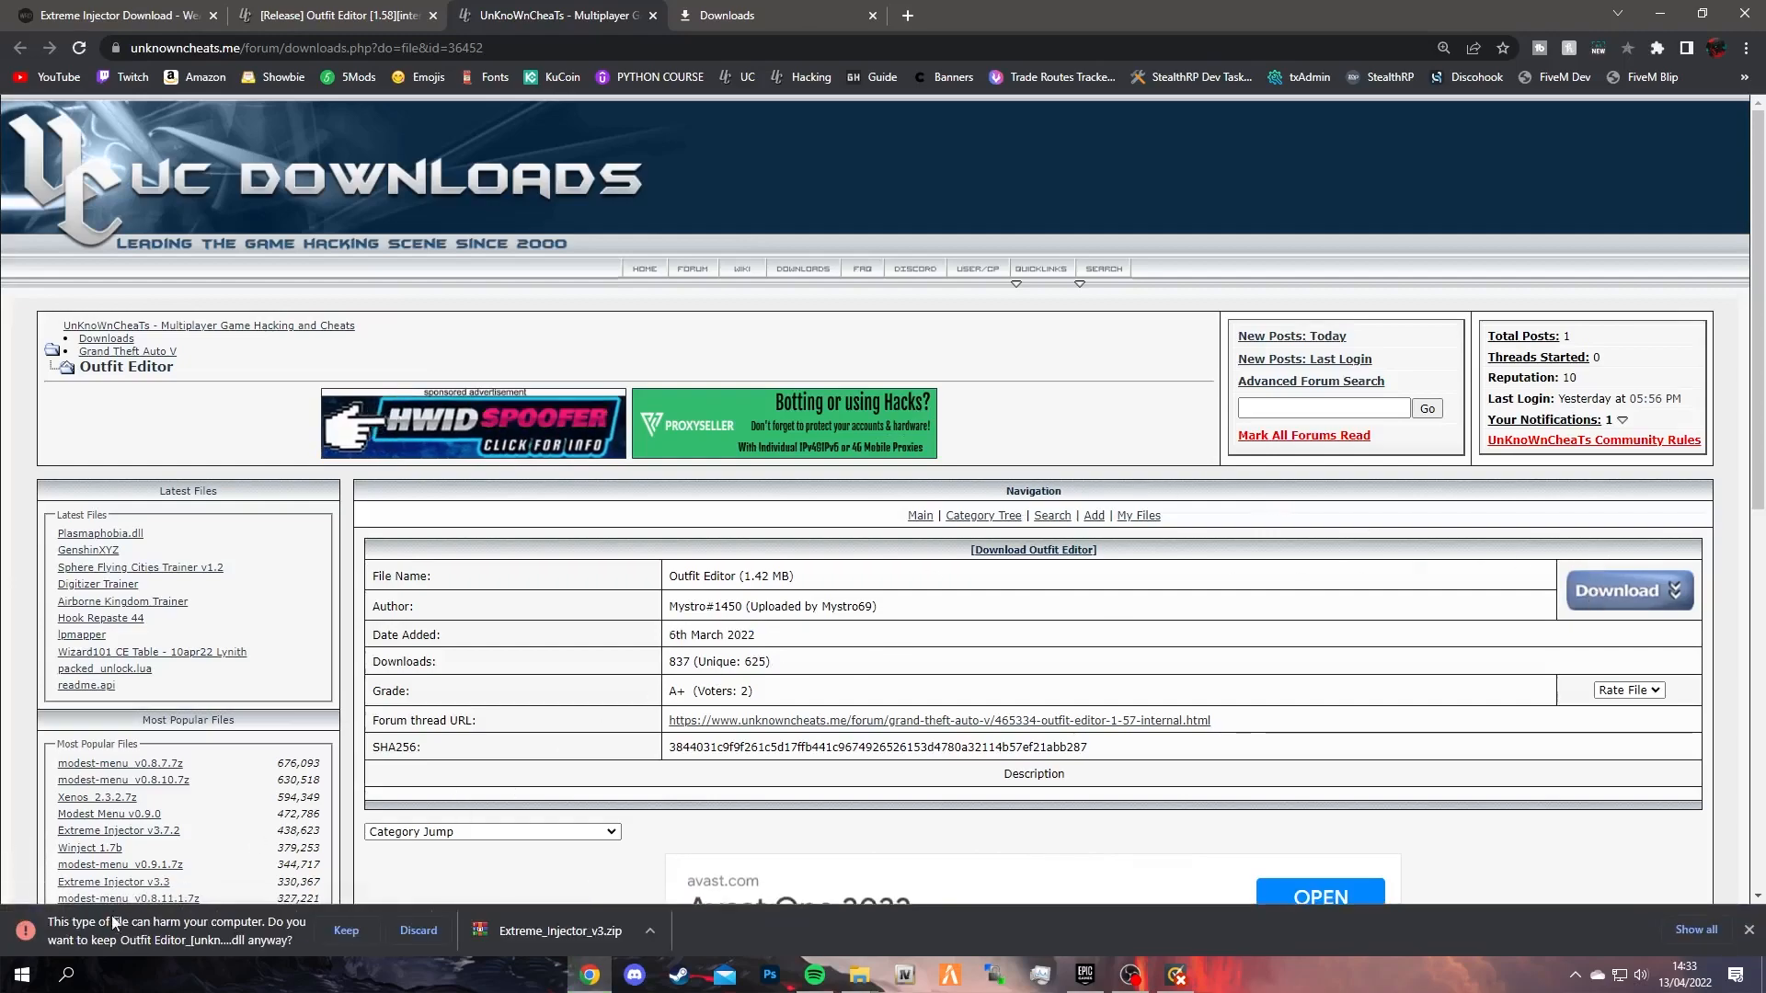
{"action": "left_click", "coordinate": [346, 930]}
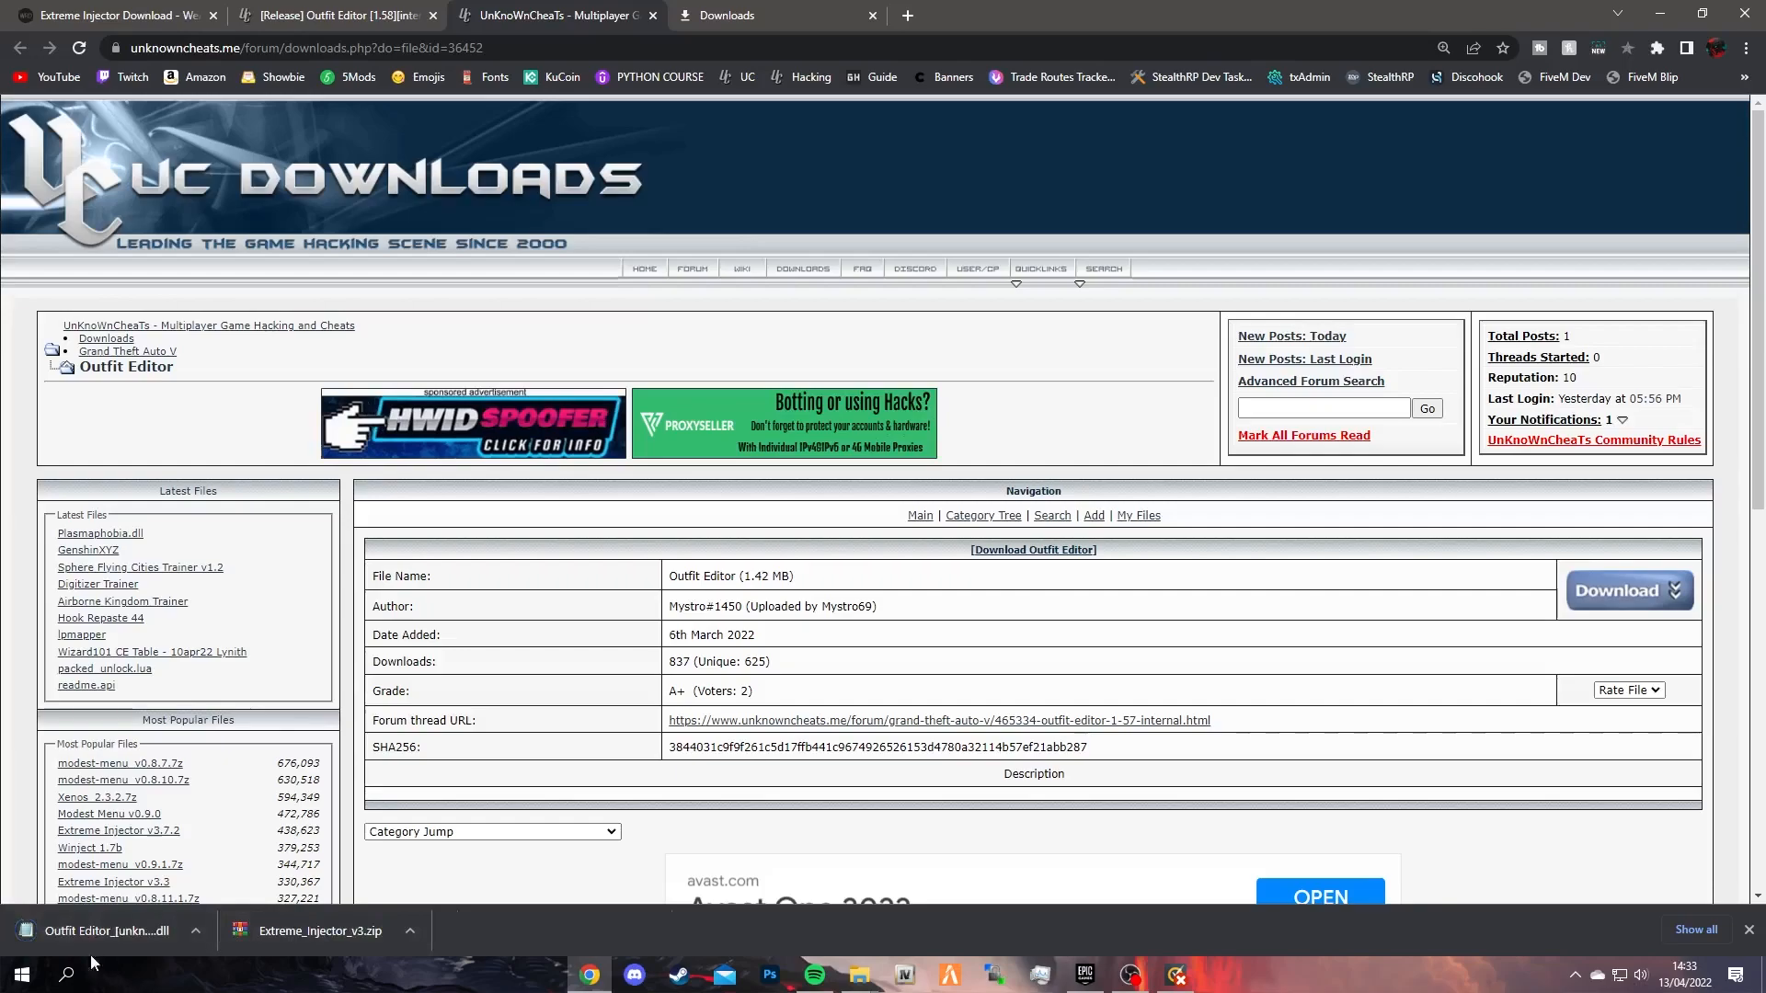
{"action": "left_click", "coordinate": [728, 16]}
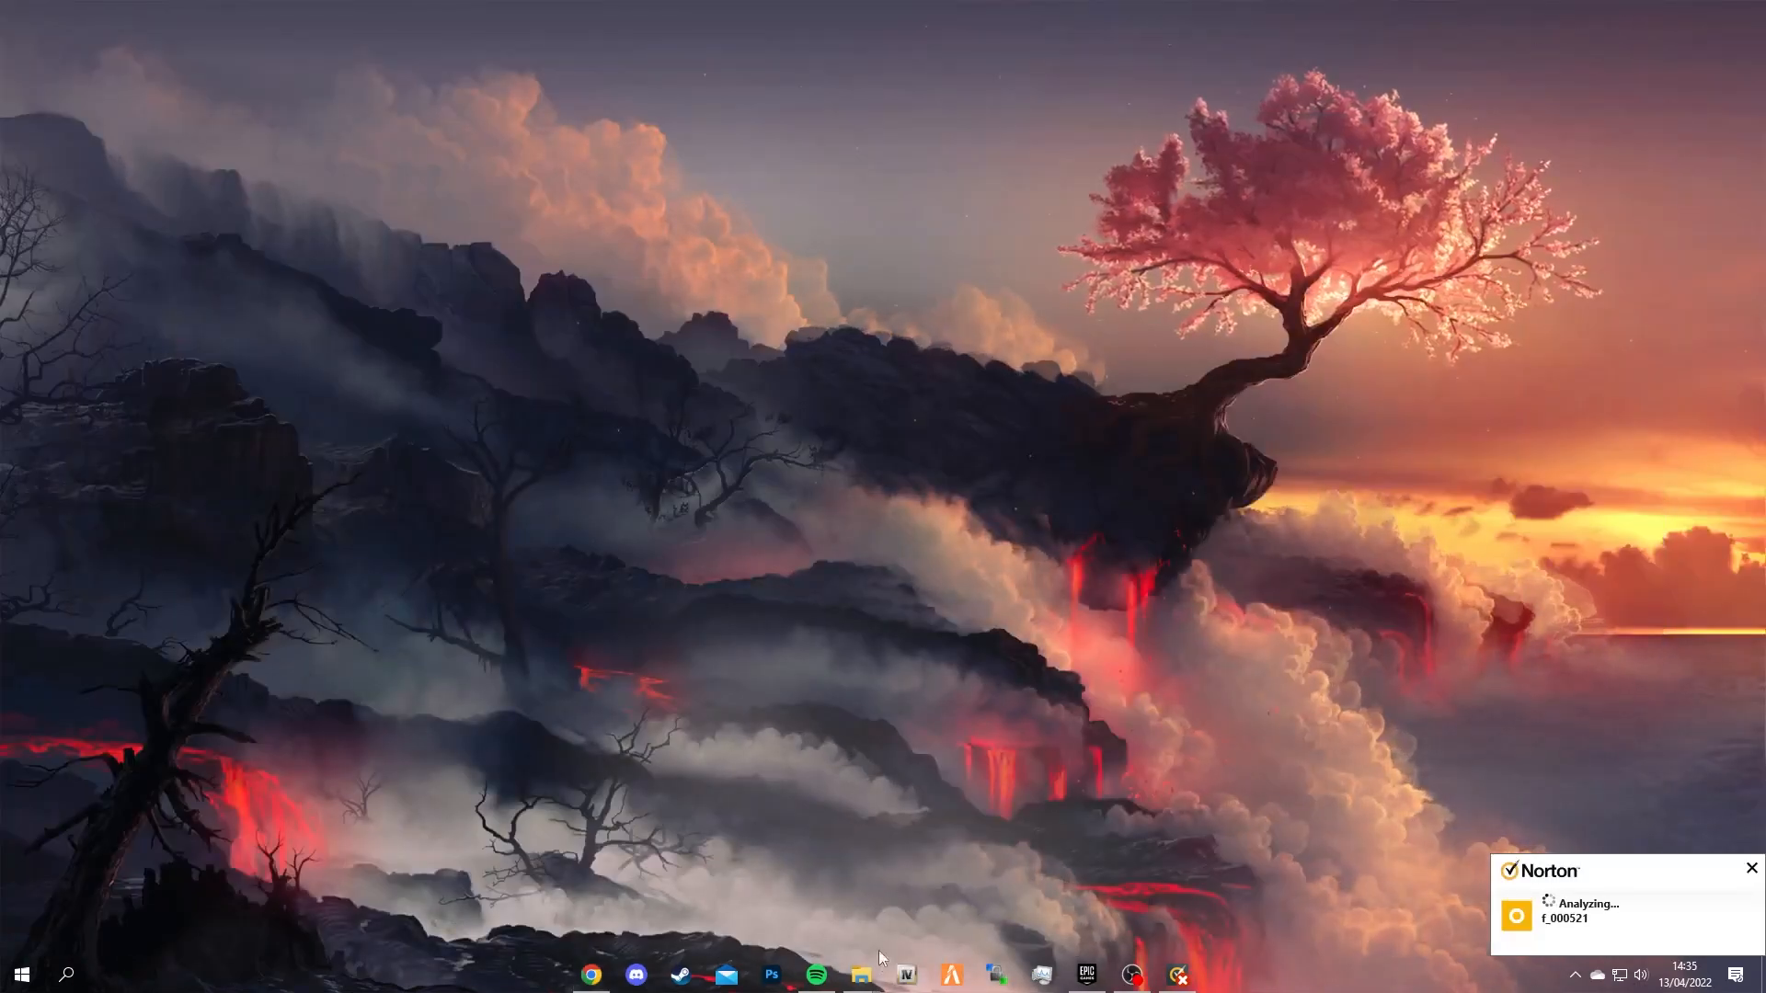
- Launch Extreme Injector v3 from the Downloads folder, then switch to GTA V
{"action": "left_click", "coordinate": [859, 975]}
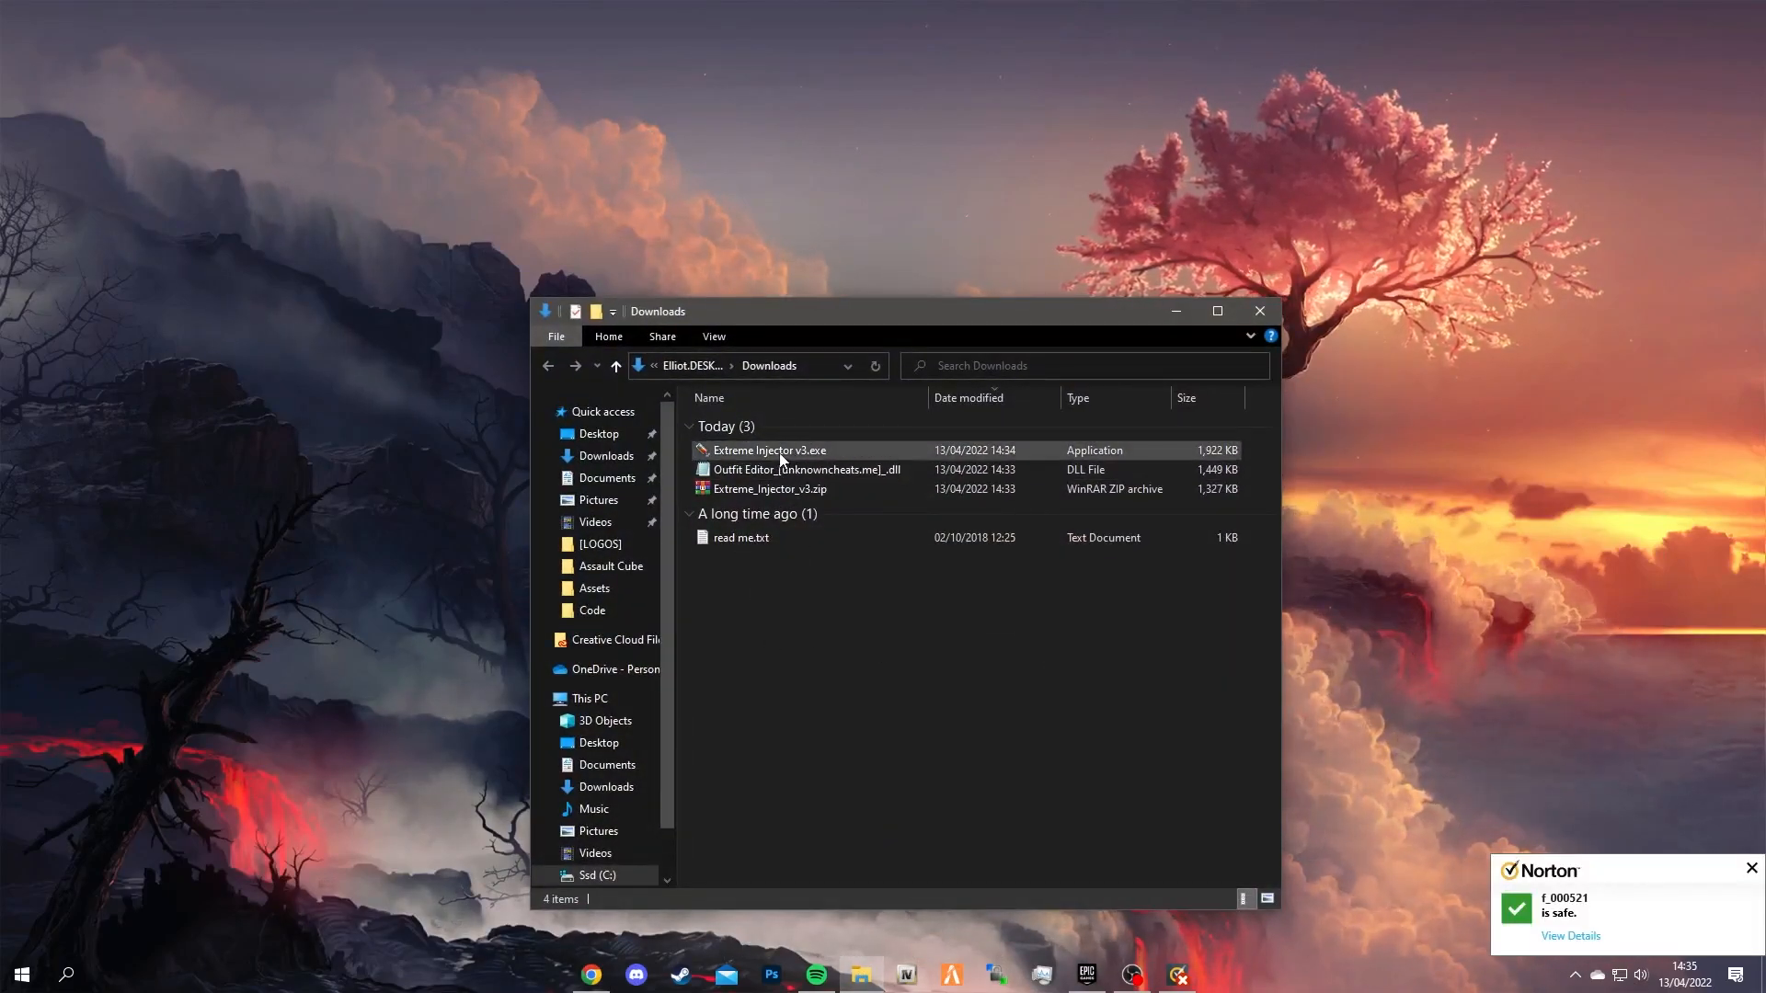
{"action": "double_click", "coordinate": [769, 450]}
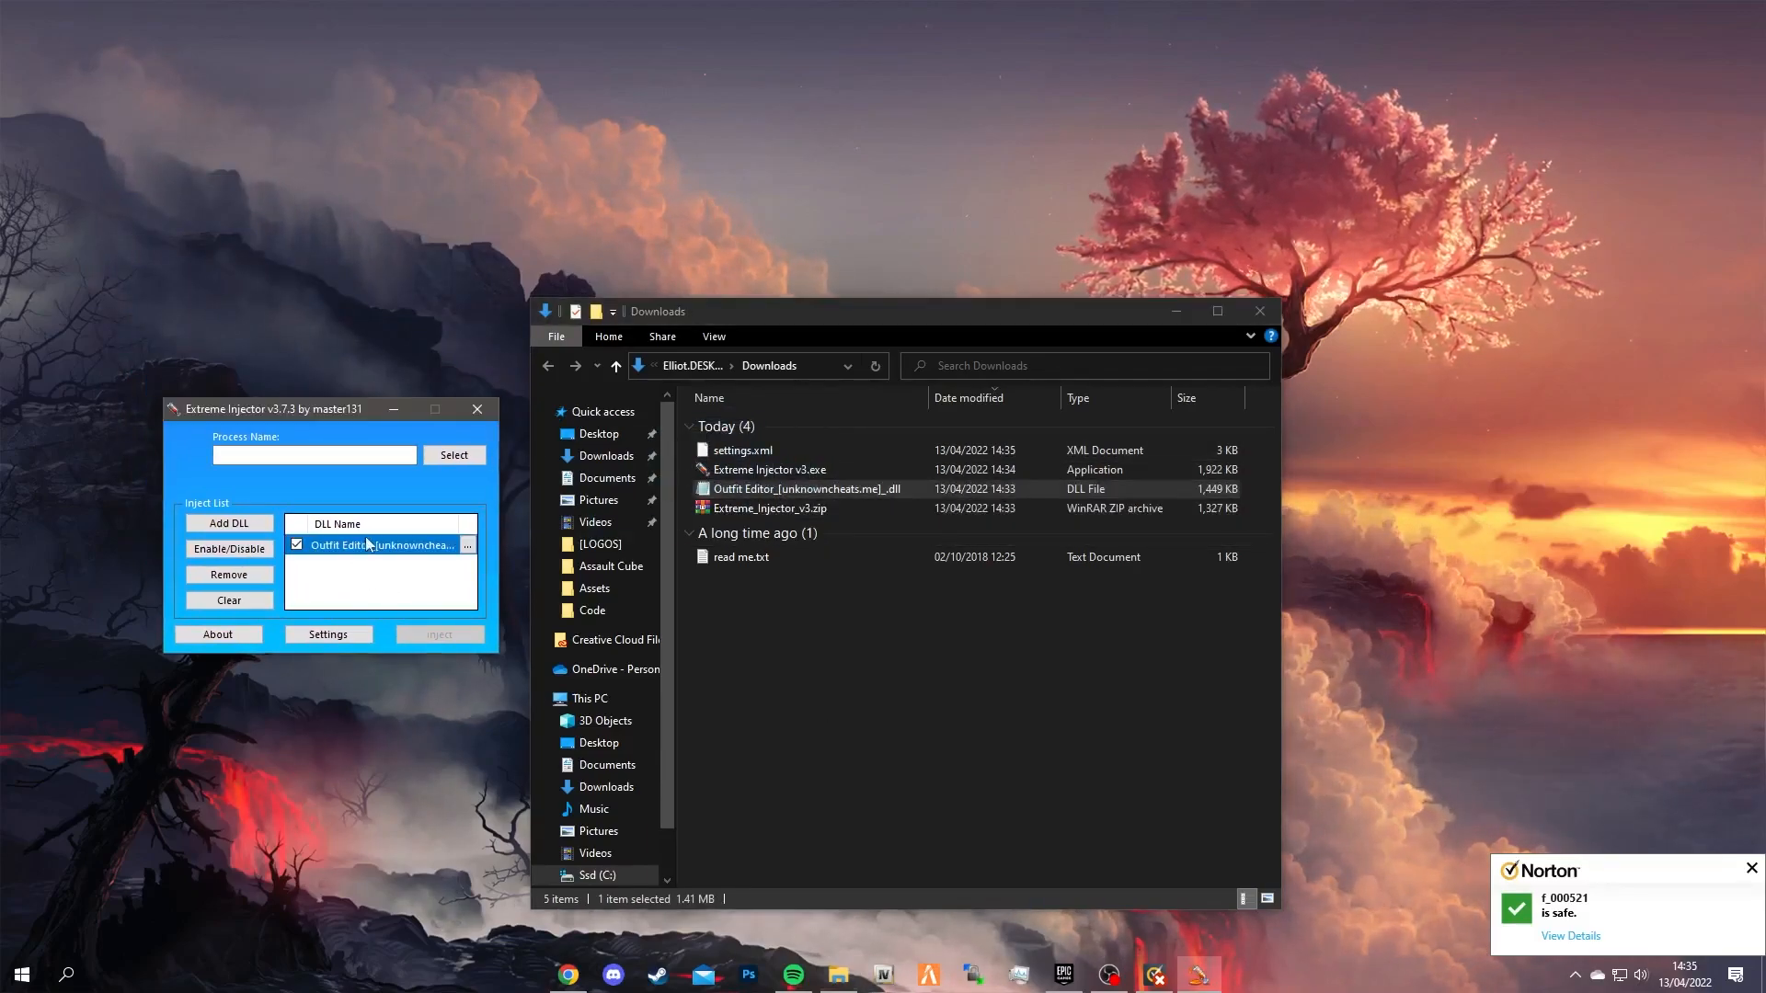
{"action": "left_click", "coordinate": [1063, 974]}
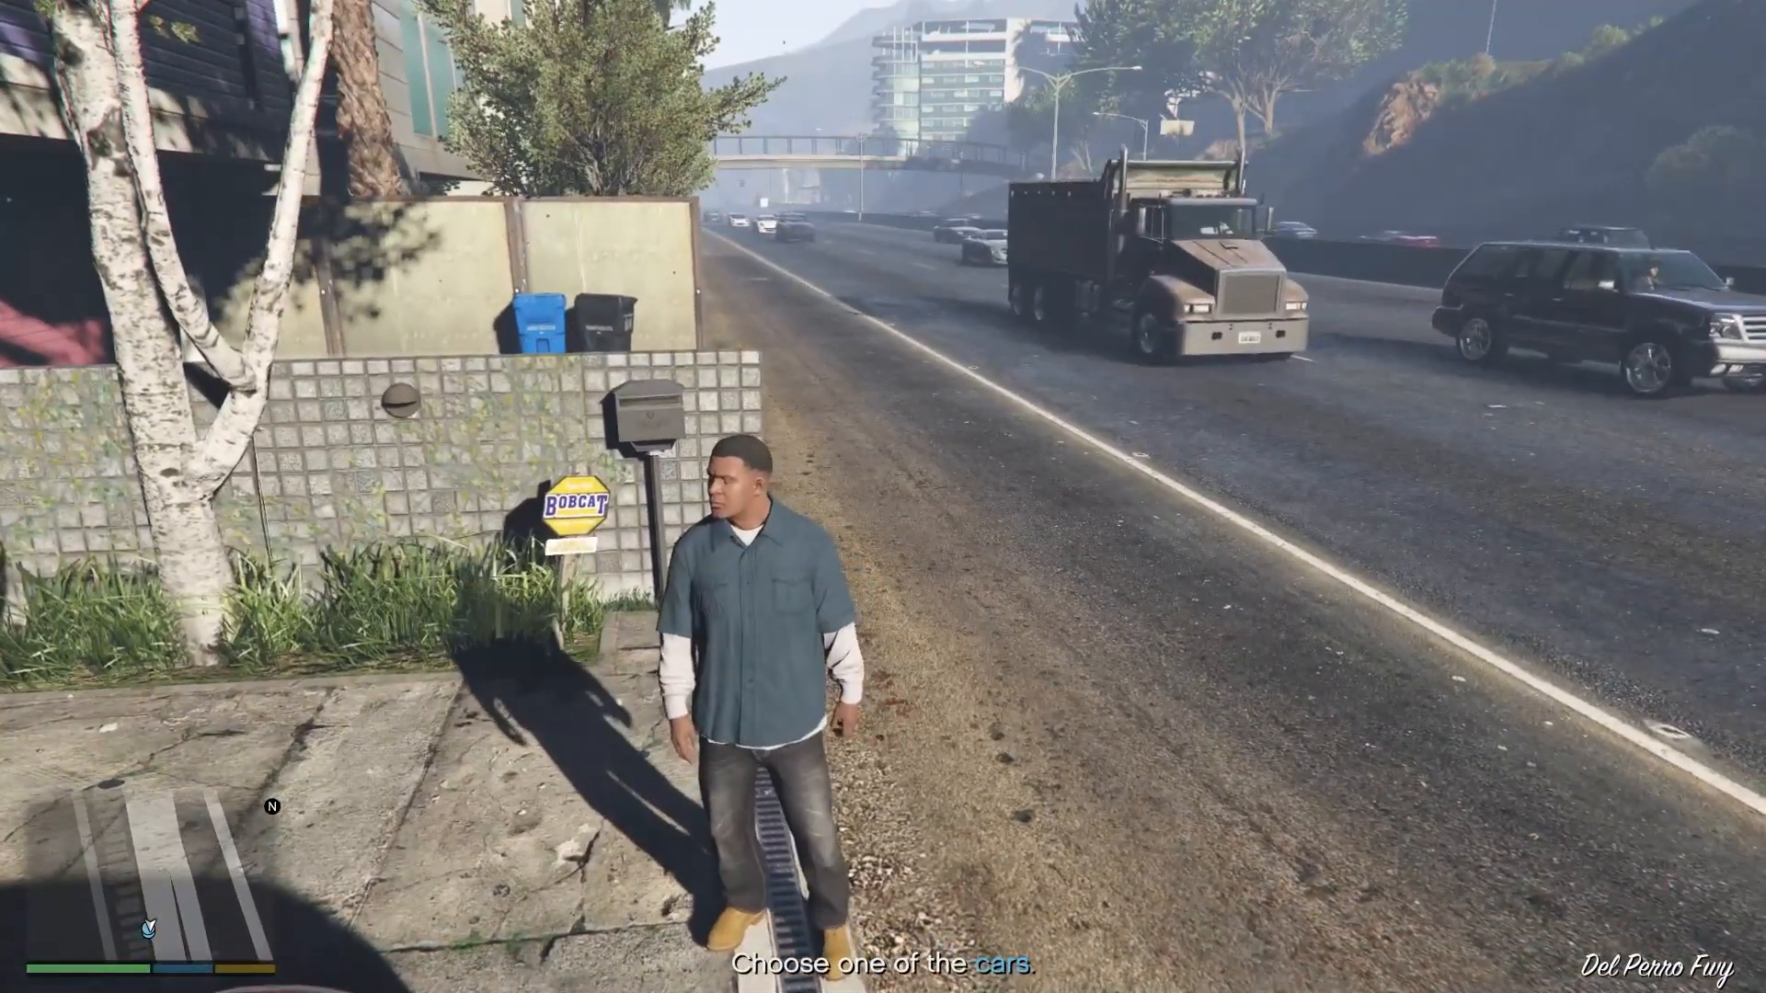
- Target PlayGTAV.exe, dismiss the 64/32-bit mismatch warning, and reopen the process list
{"action": "left_click", "coordinate": [15, 972]}
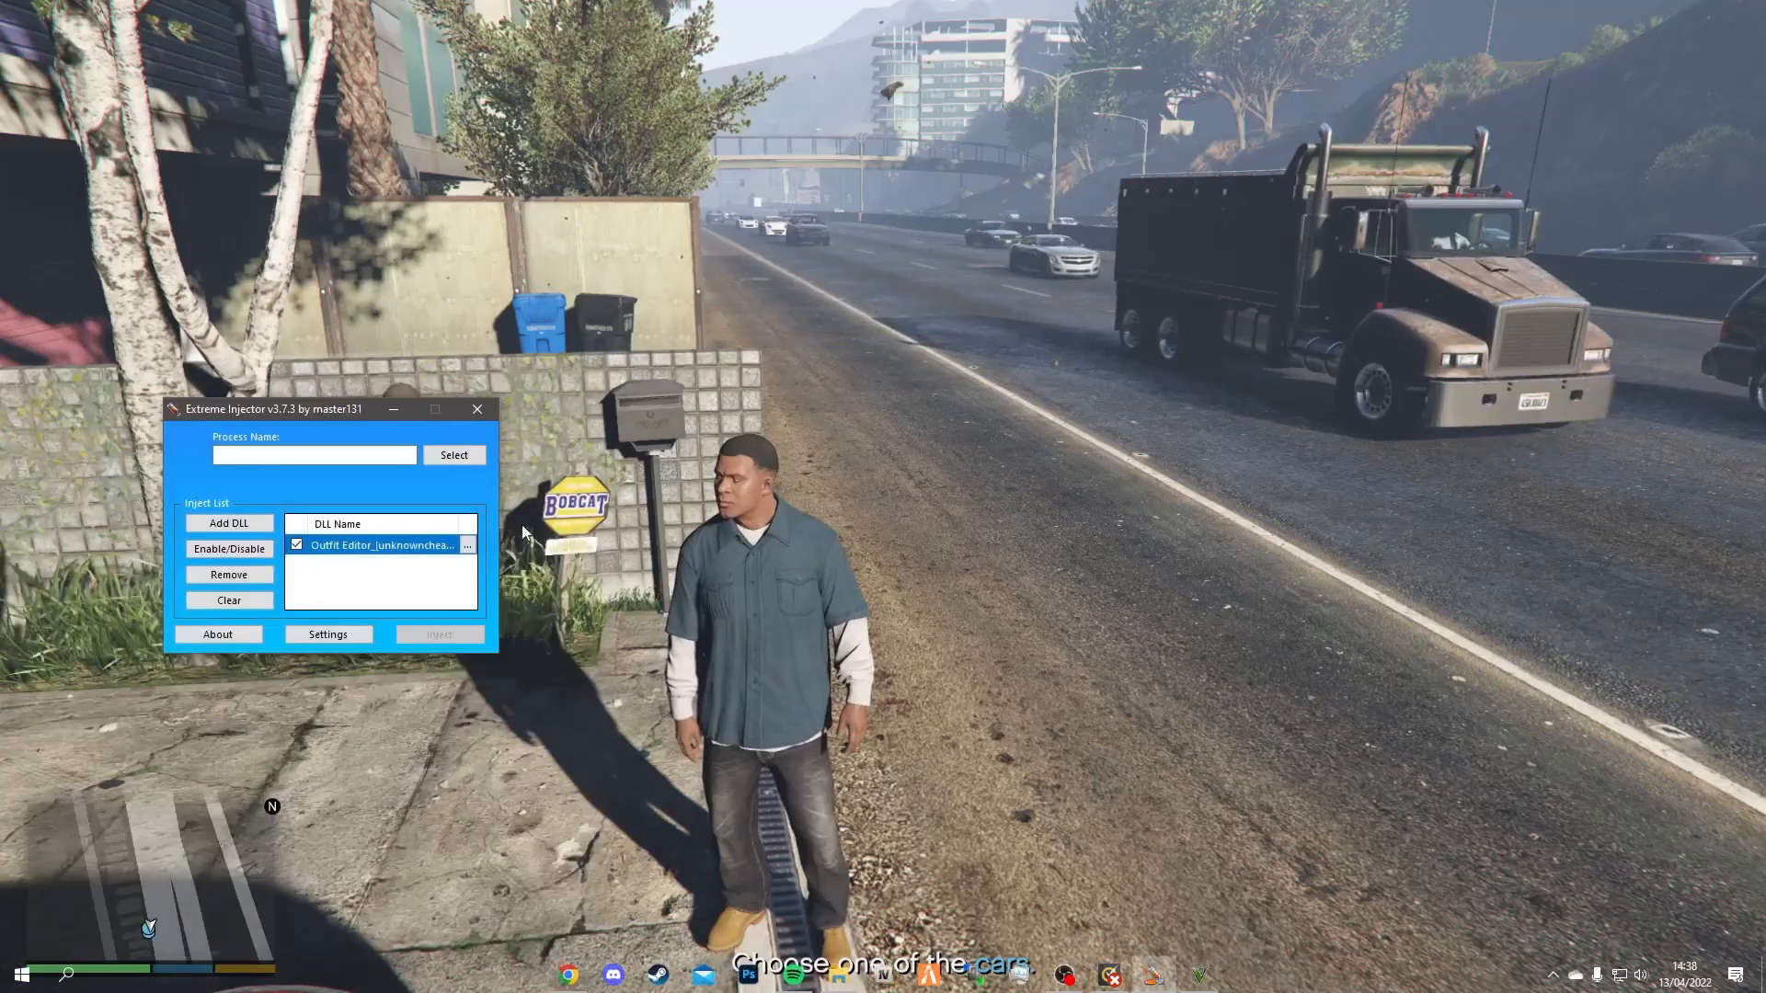
{"action": "left_click", "coordinate": [453, 455]}
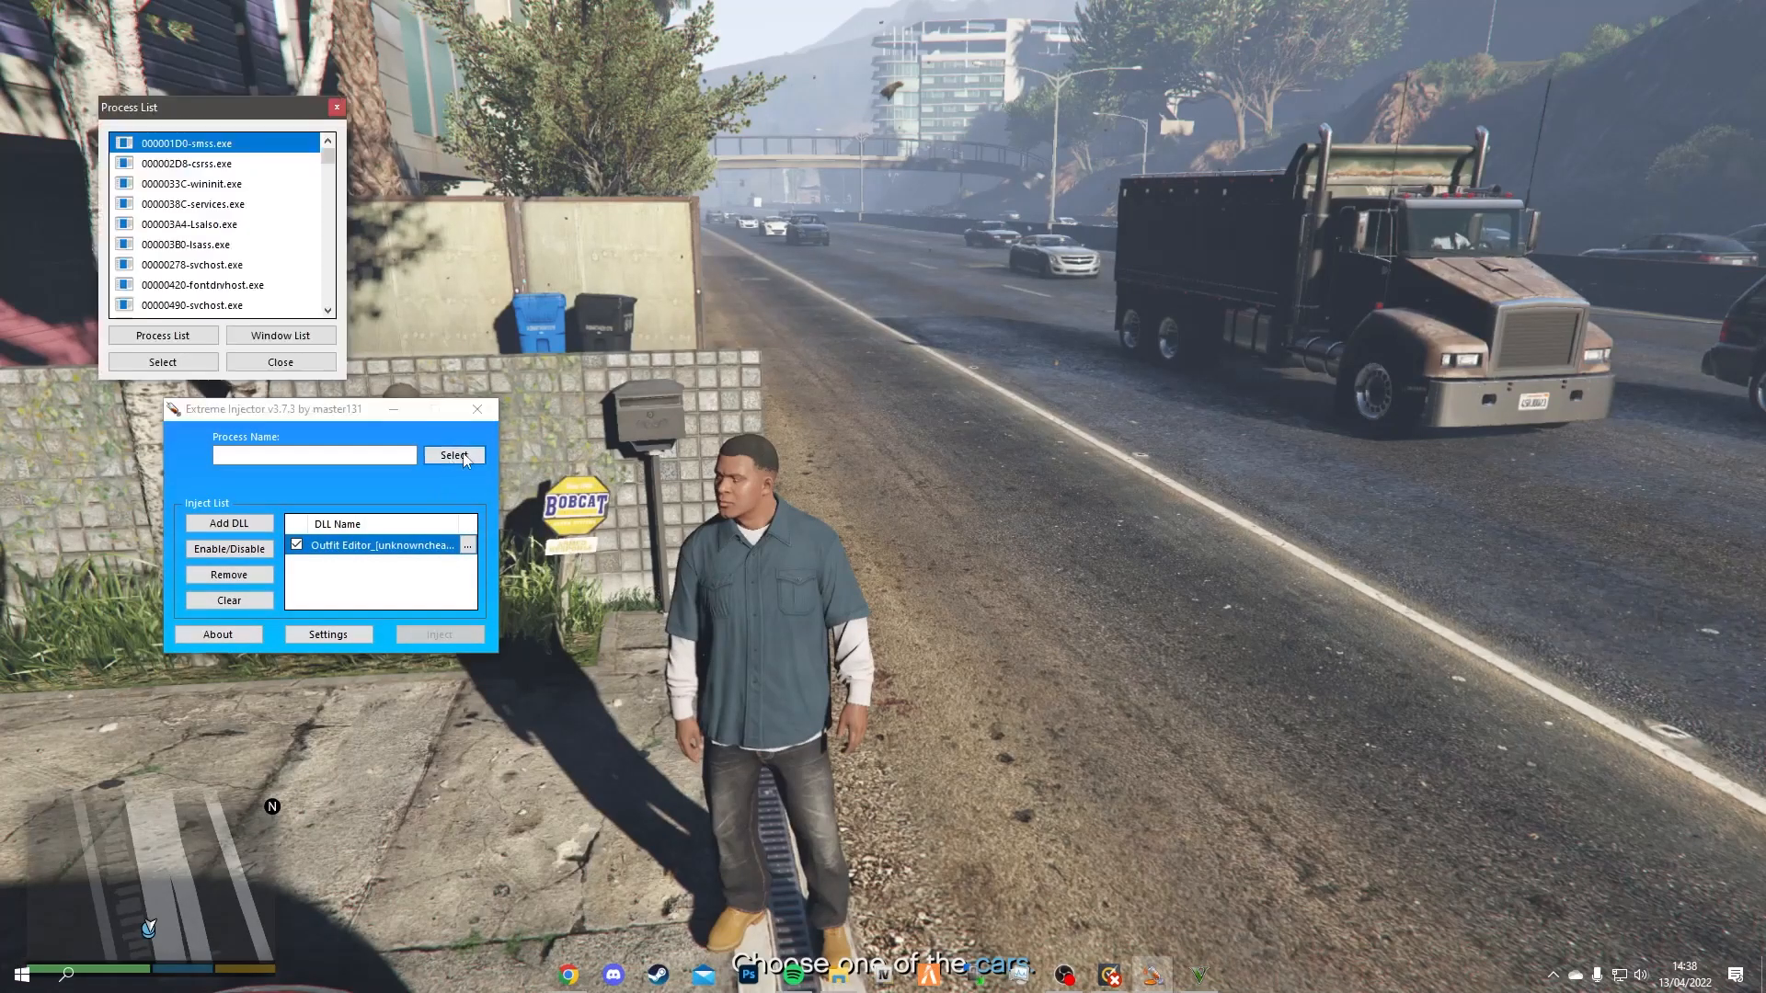
{"action": "scroll", "scroll_direction": "down", "scroll_amount": 3}
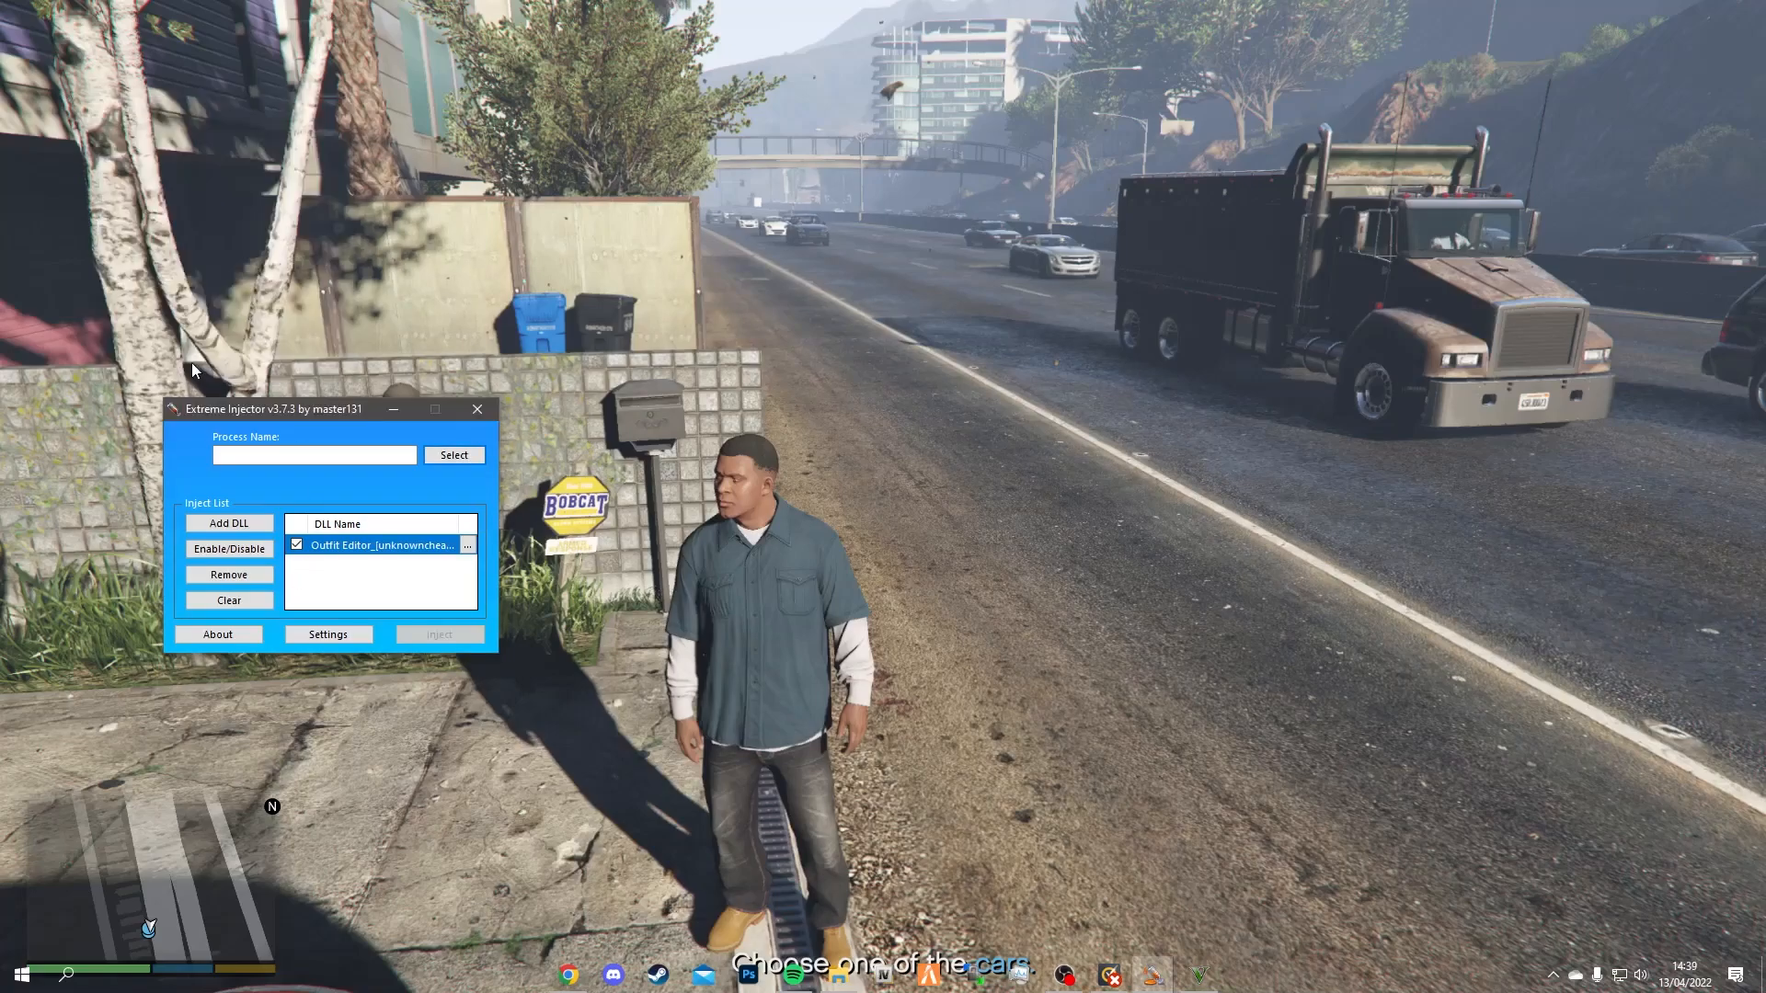
{"action": "left_click", "coordinate": [438, 633]}
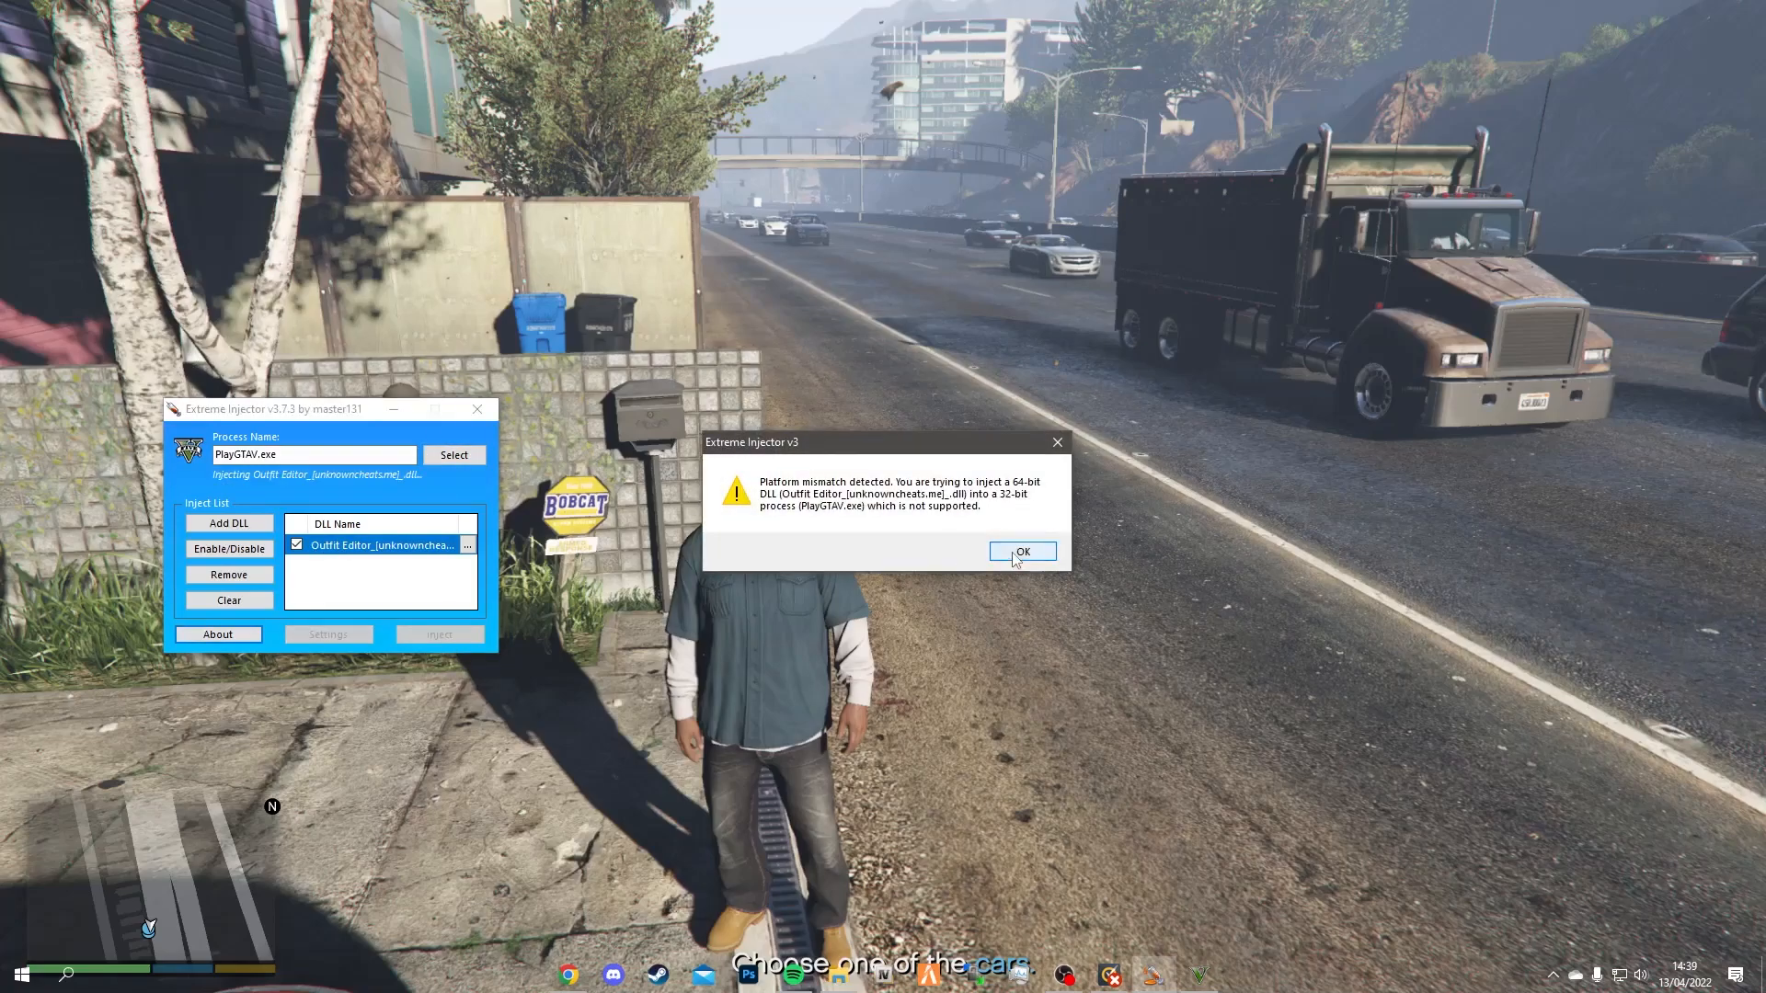
{"action": "left_click", "coordinate": [1022, 551]}
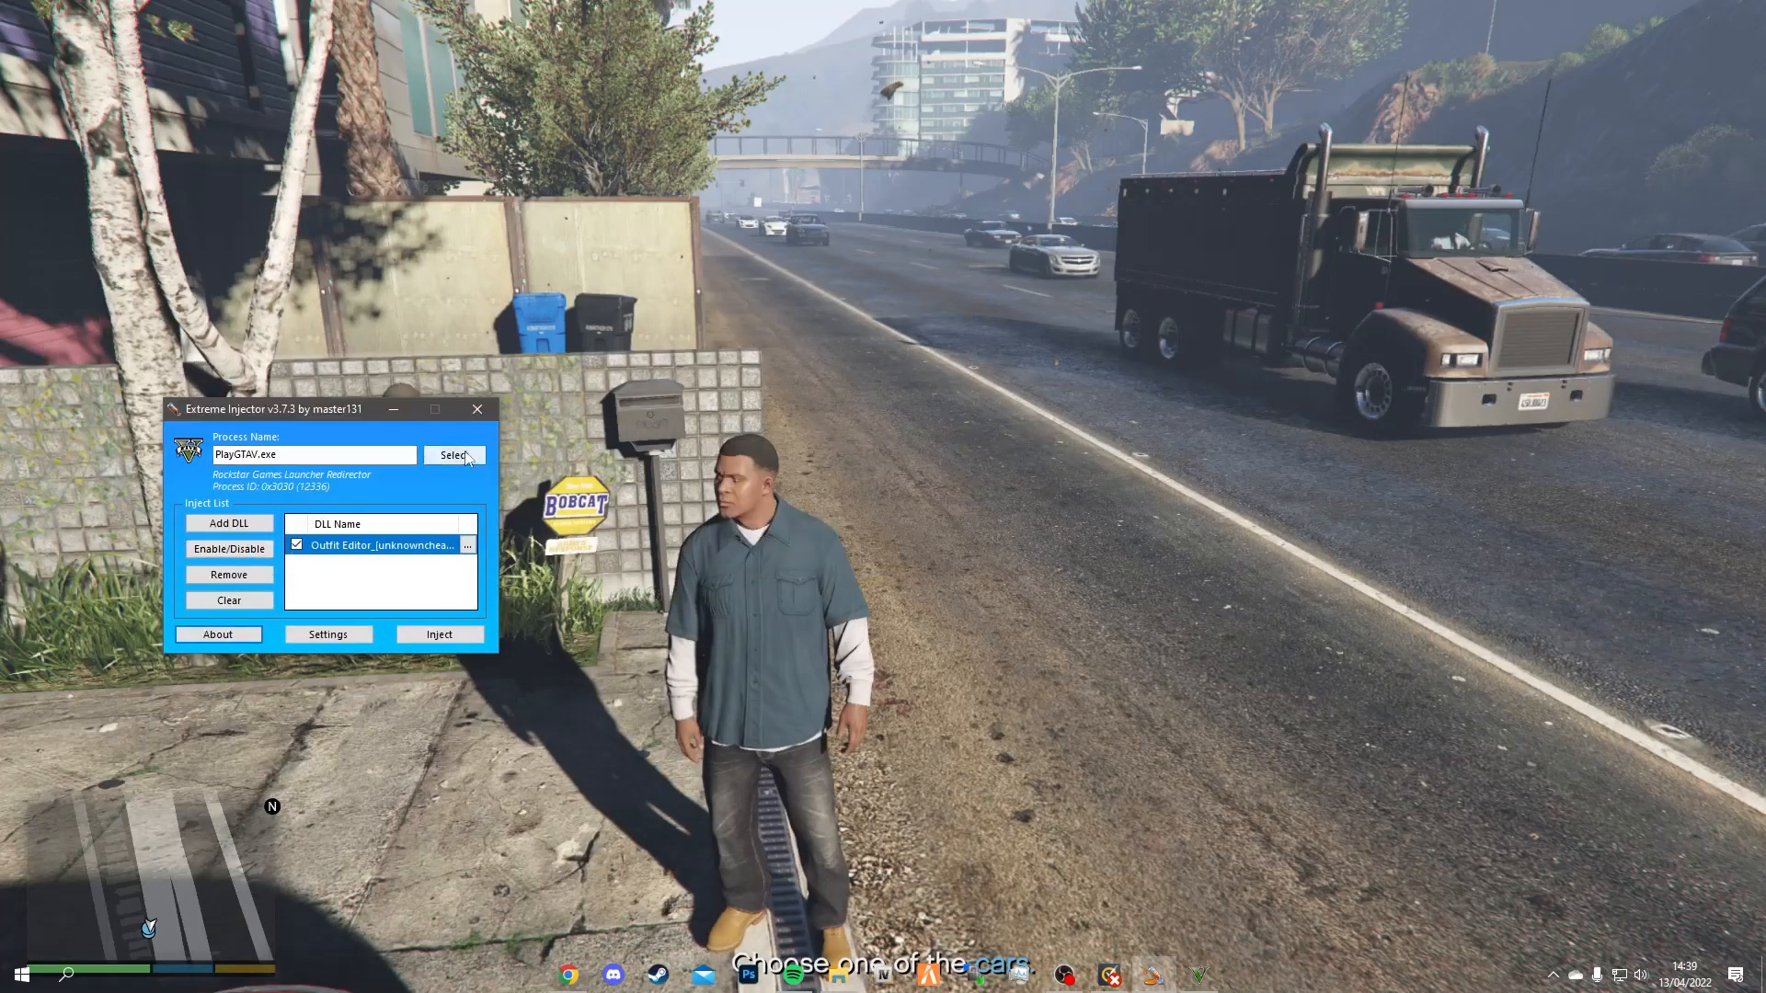
{"action": "left_click", "coordinate": [454, 455]}
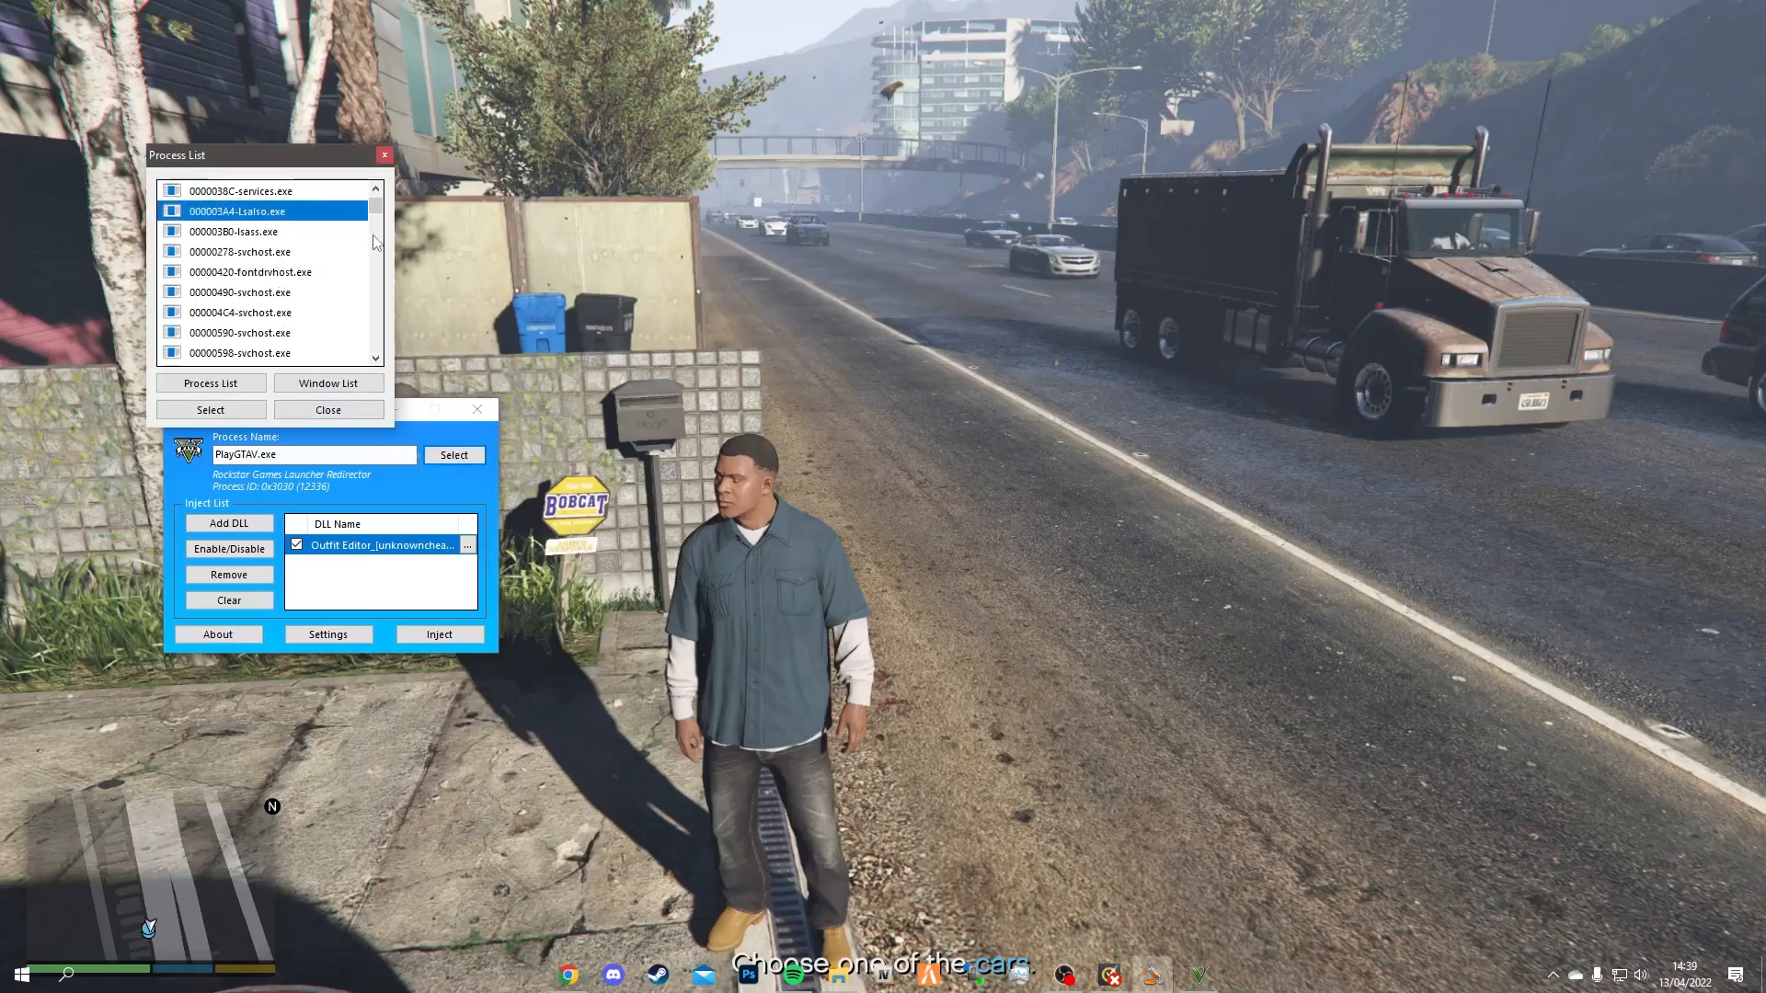
- Select GTA5.exe, inject the Outfit Editor DLL, confirm success, and close the injector
{"action": "scroll", "scroll_direction": "down", "scroll_amount": 3}
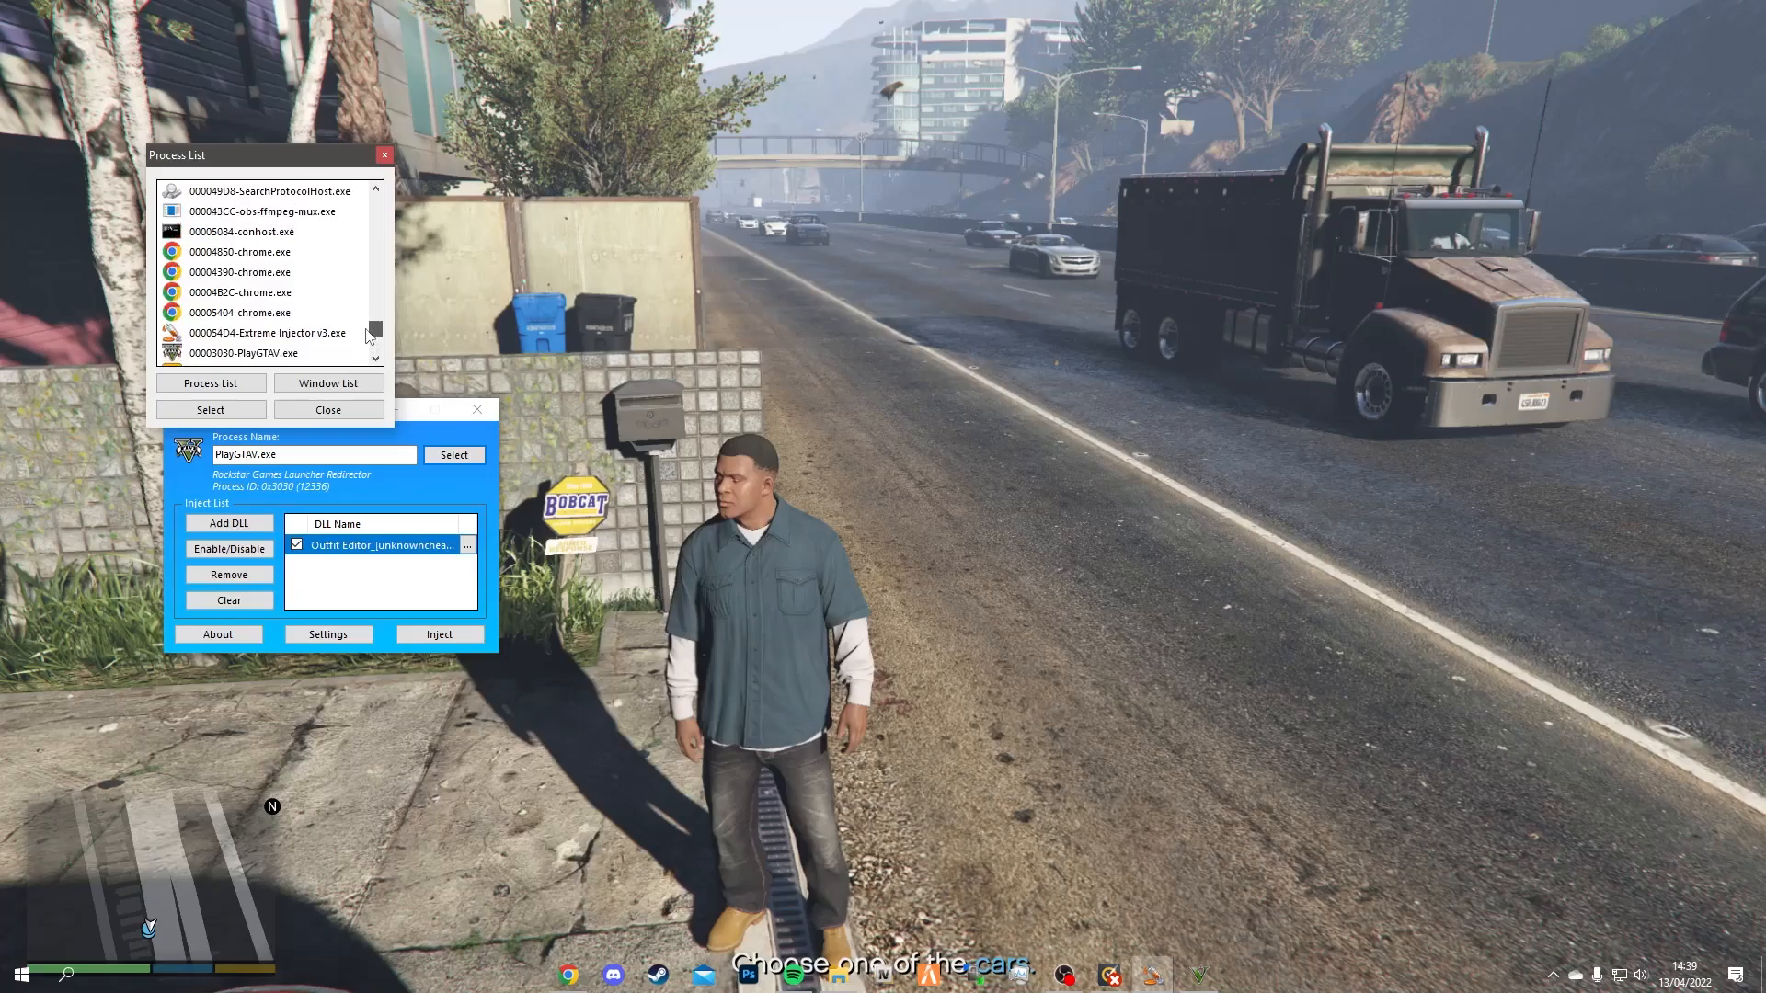
{"action": "scroll", "scroll_direction": "down", "scroll_amount": 3}
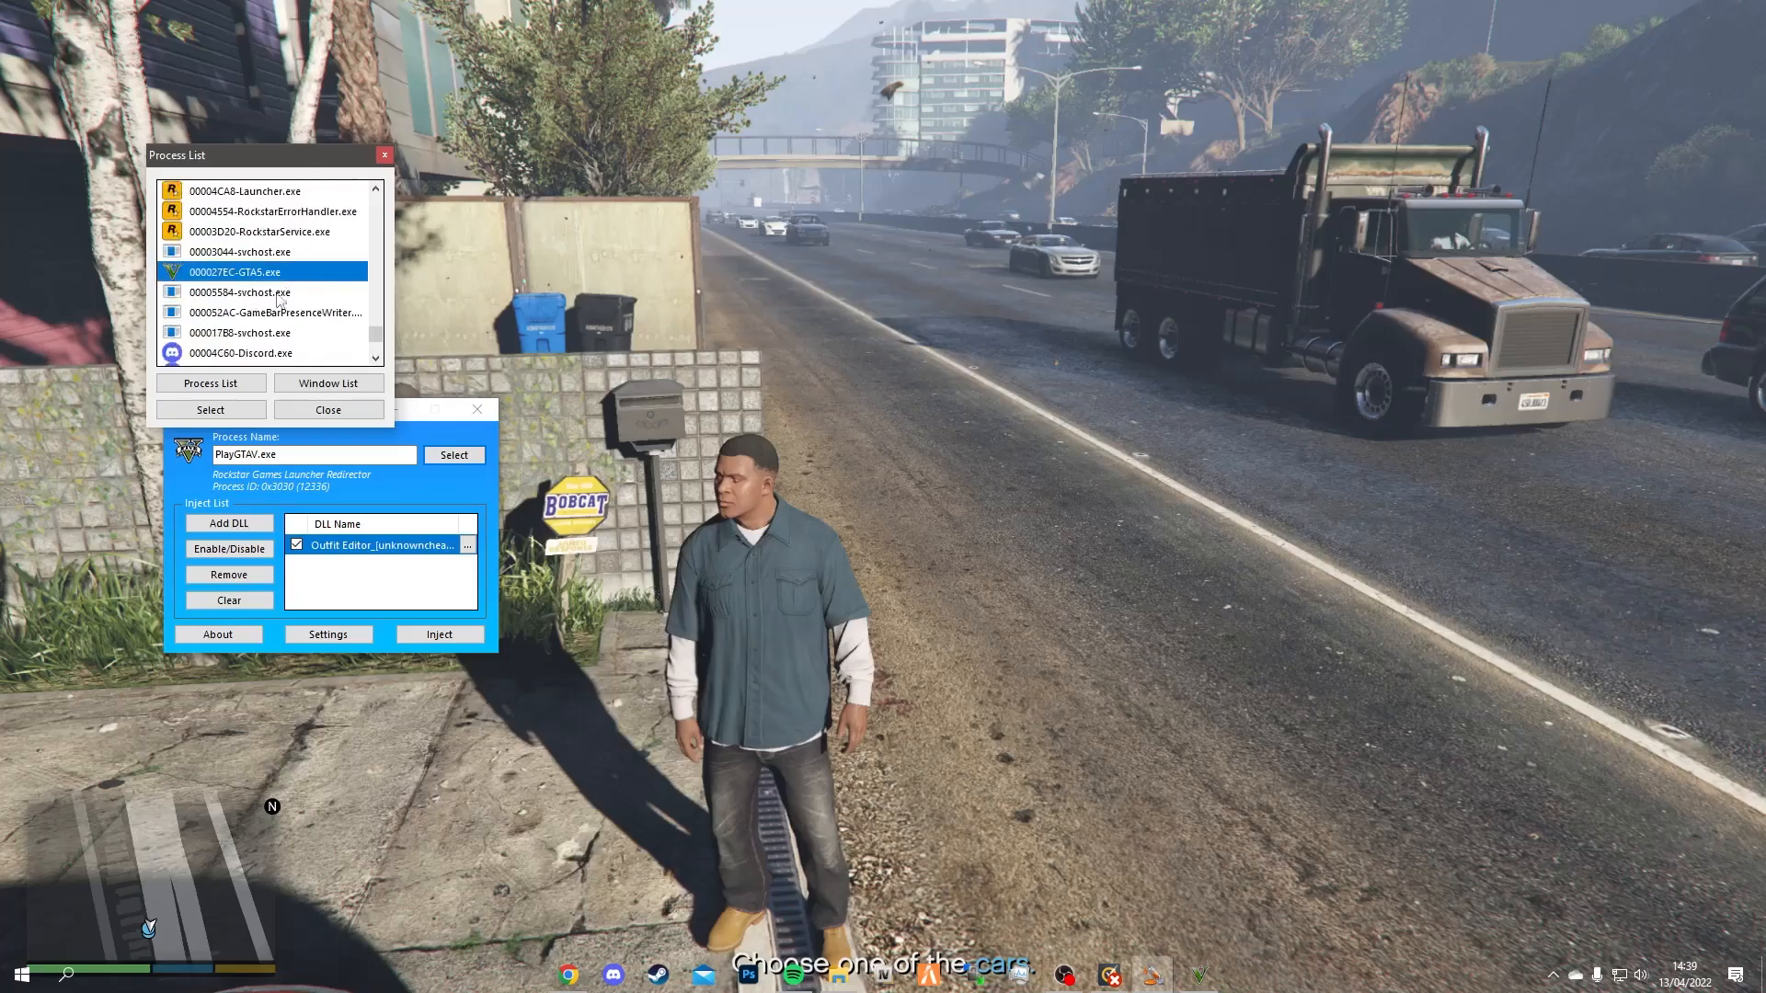
{"action": "left_click", "coordinate": [211, 409]}
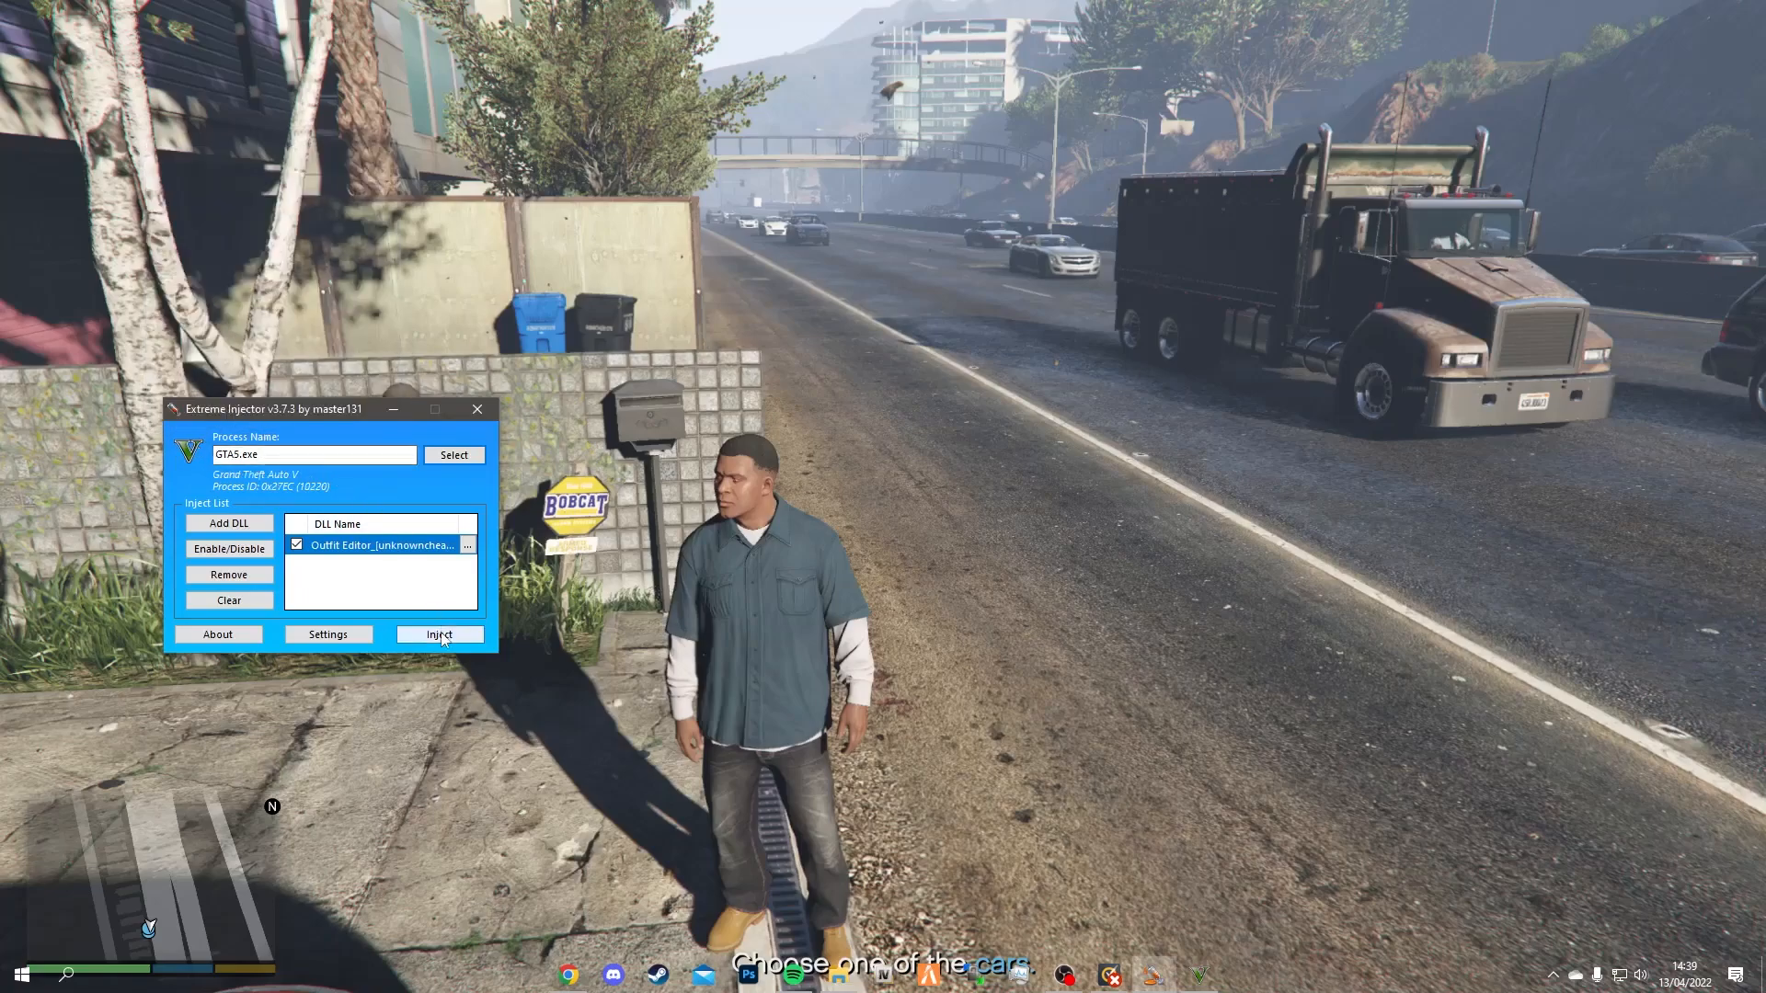
{"action": "left_click", "coordinate": [439, 634]}
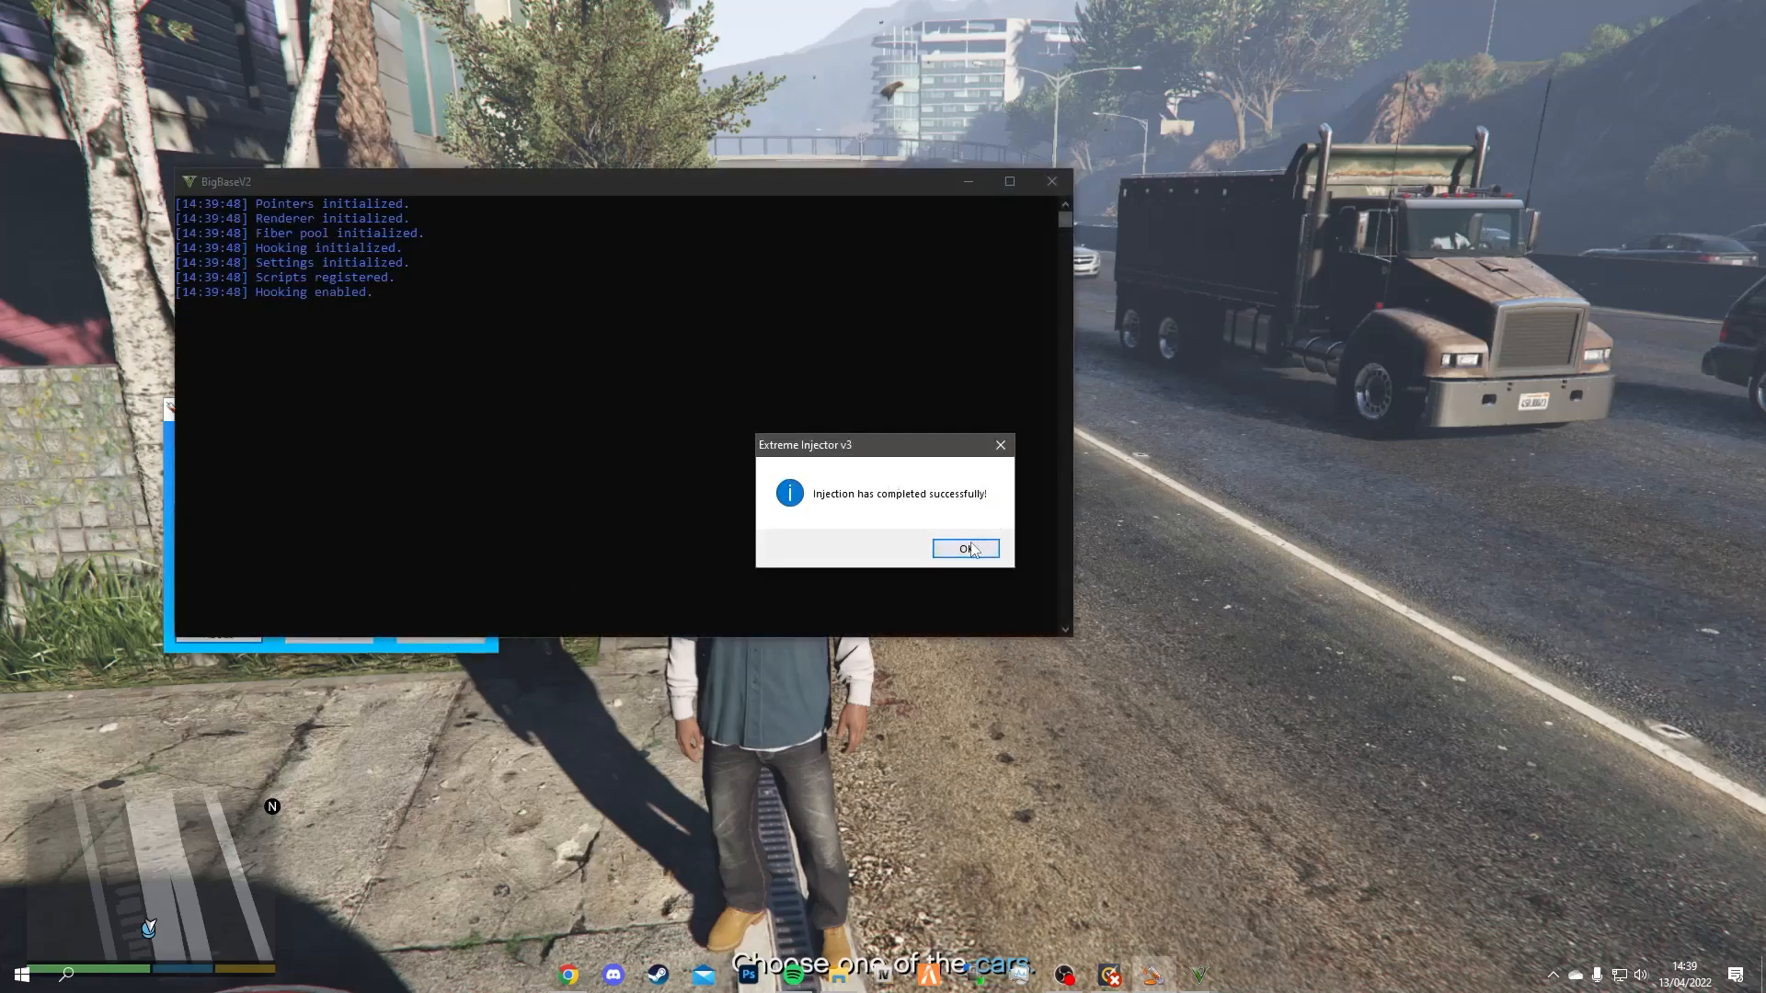
{"action": "left_click", "coordinate": [965, 549]}
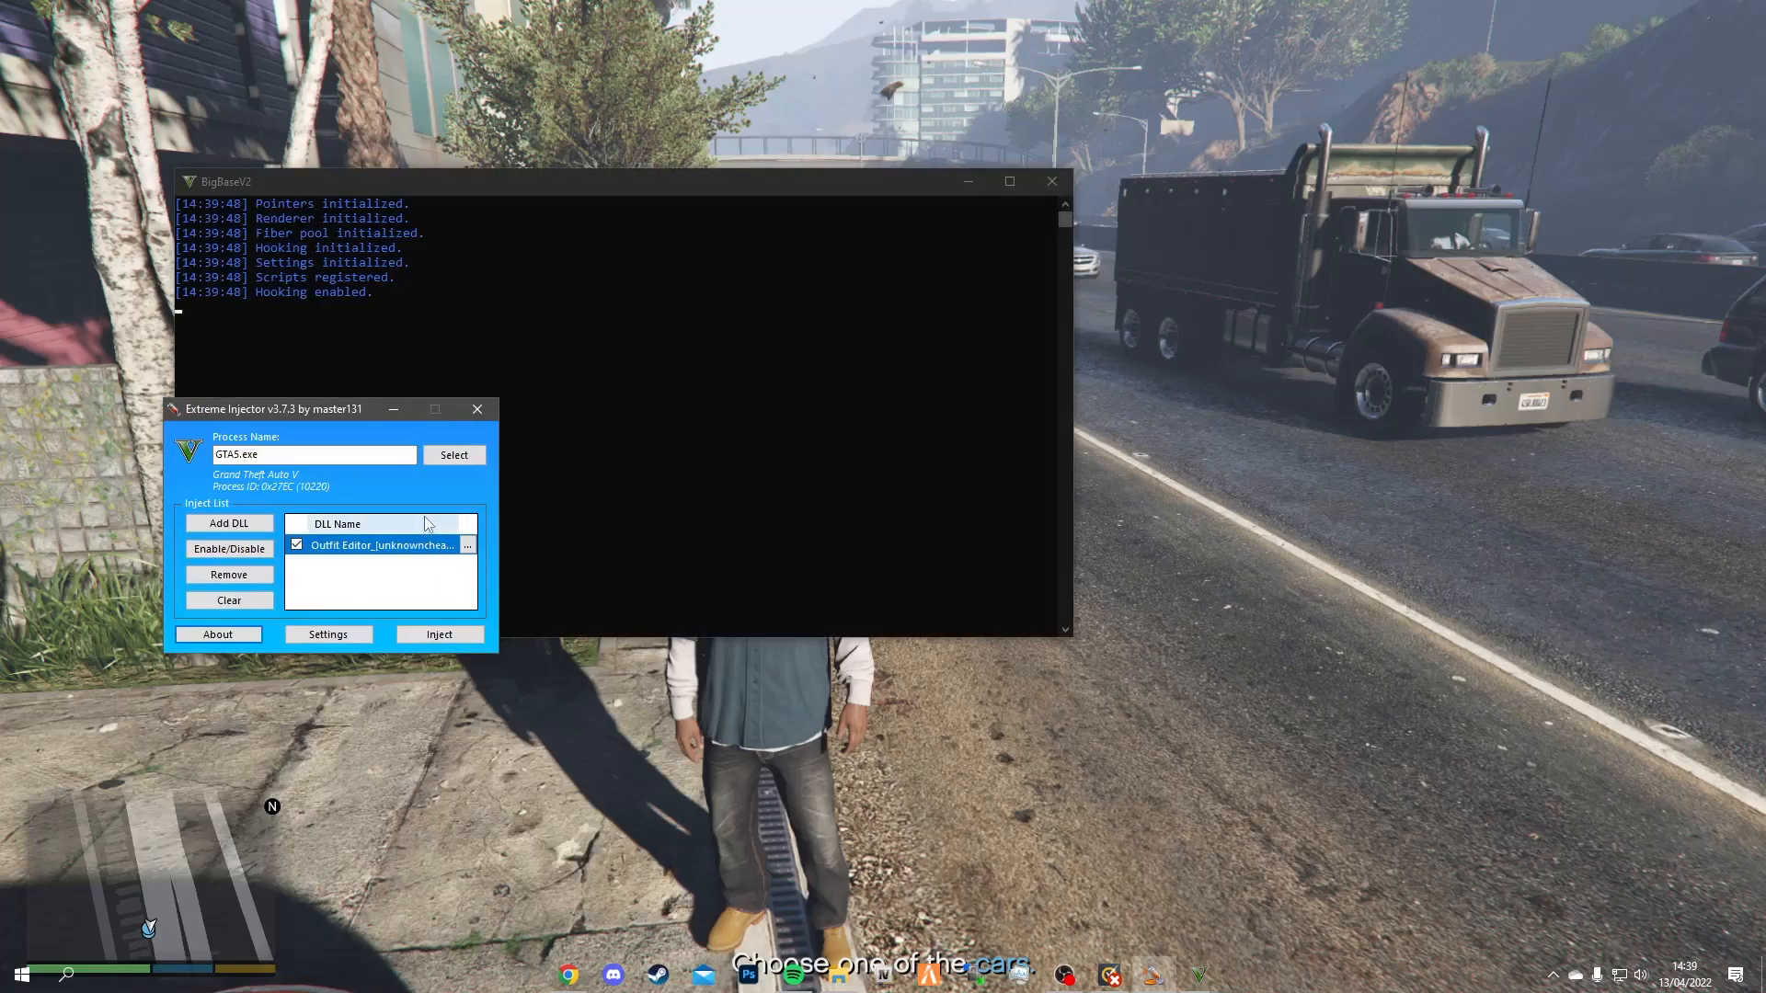
{"action": "left_click", "coordinate": [477, 409]}
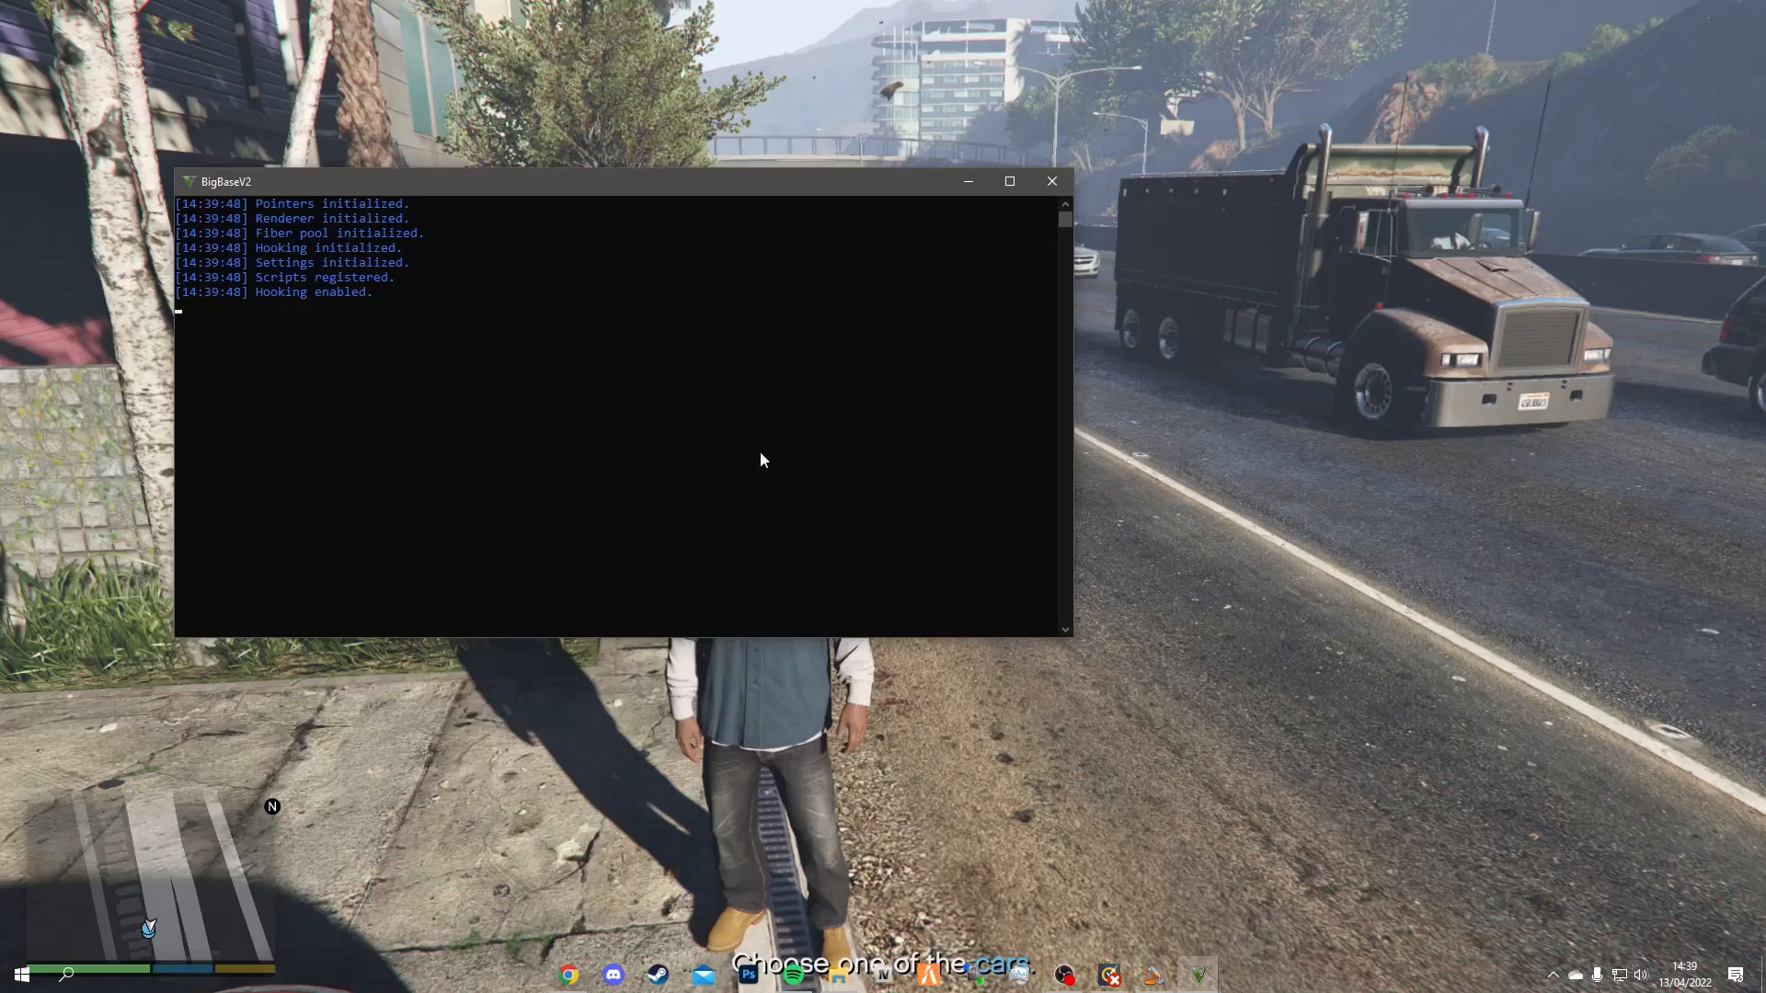
{"action": "mouse_move", "coordinate": [894, 496]}
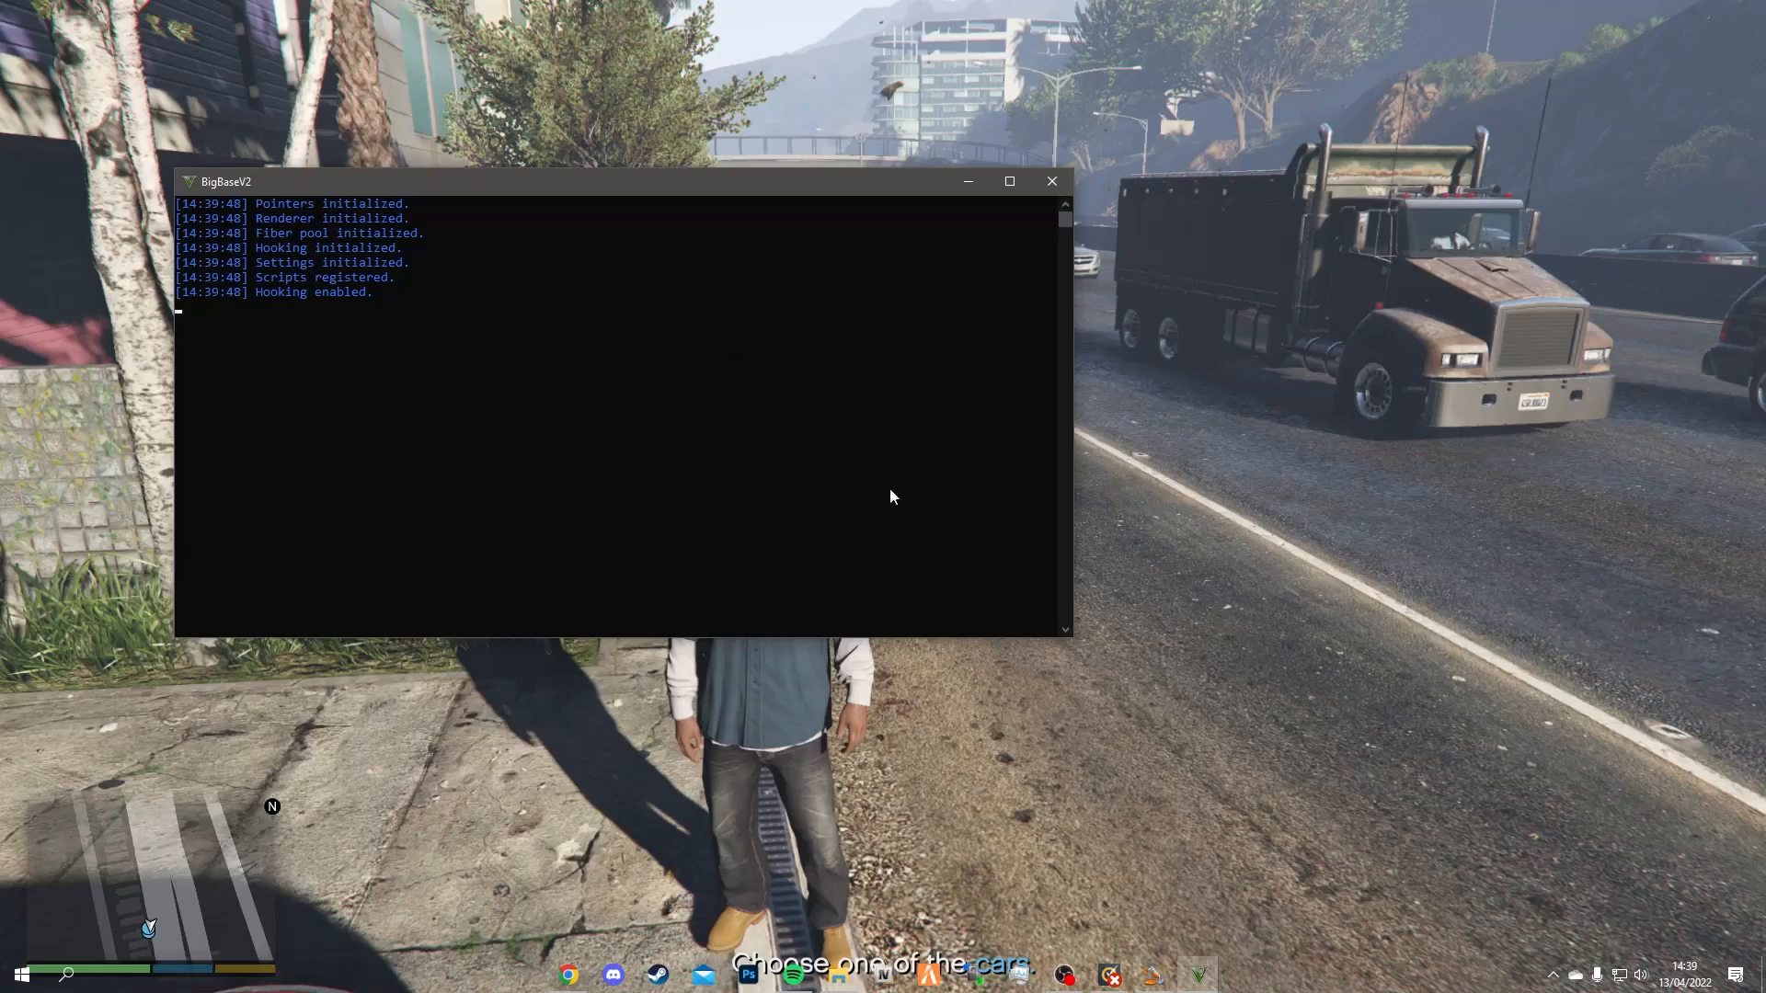
{"action": "mouse_move", "coordinate": [1137, 496]}
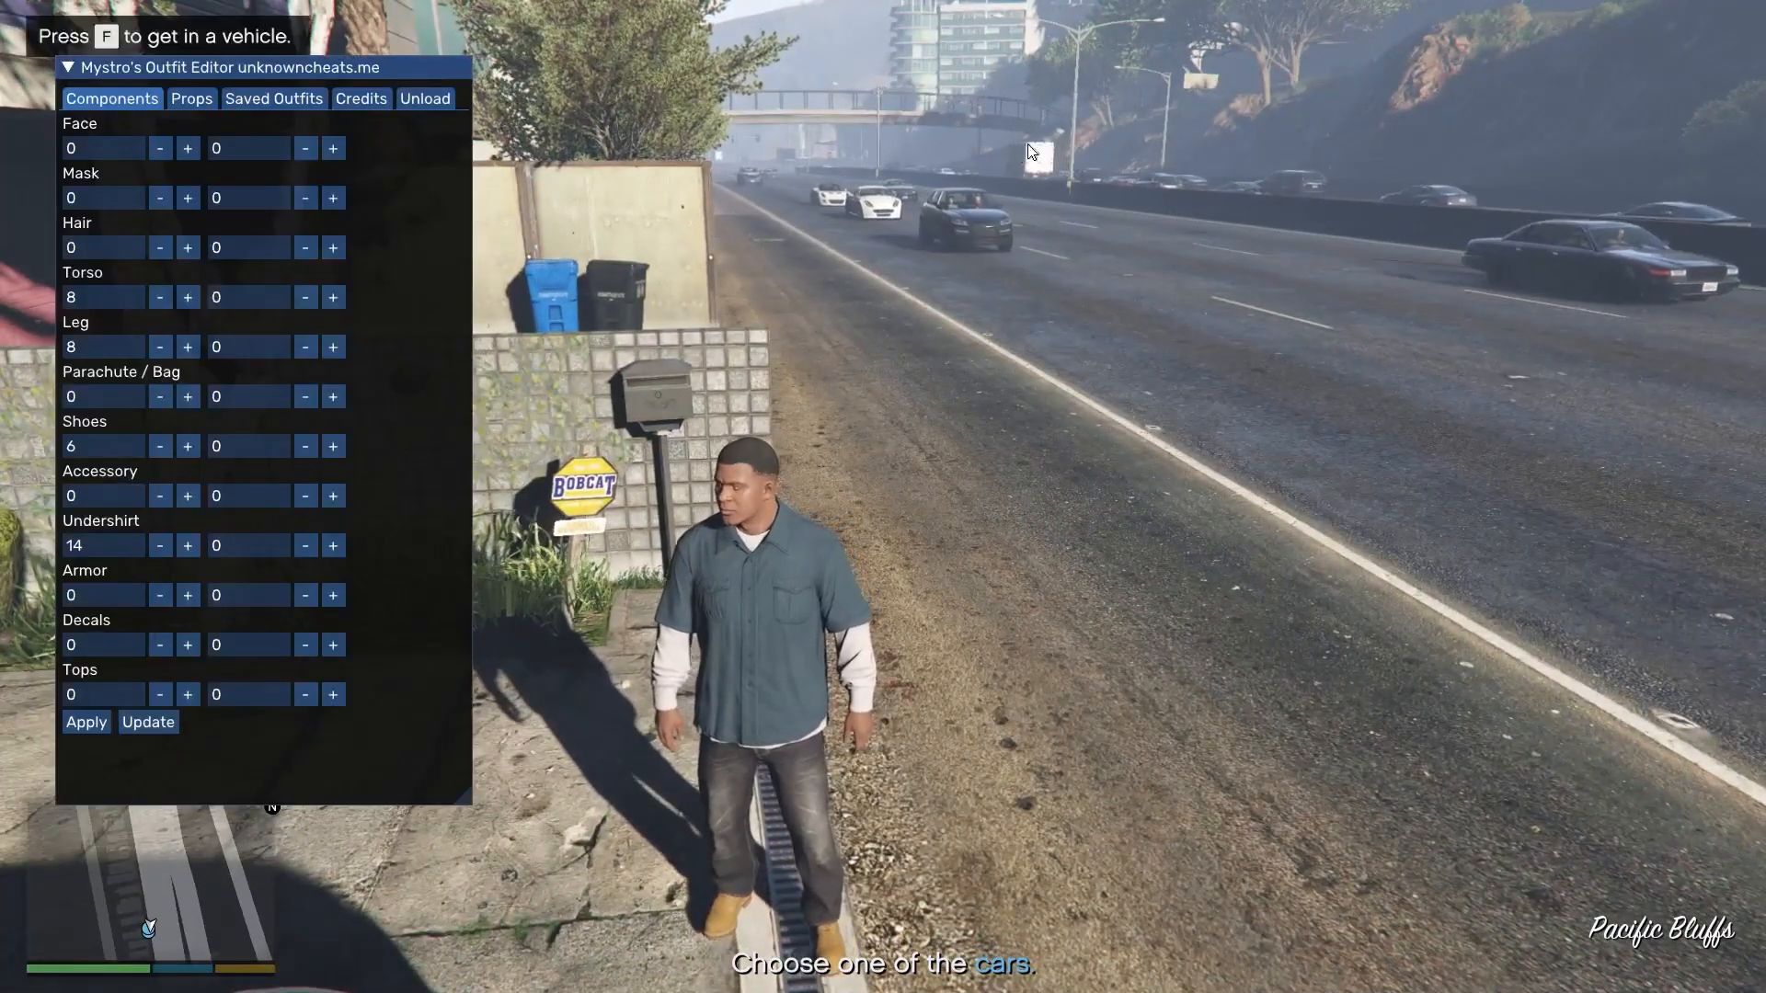
- In the Components tab, raise Face to 52, its variant to 36, and Mask to 26
{"action": "left_click", "coordinate": [188, 147]}
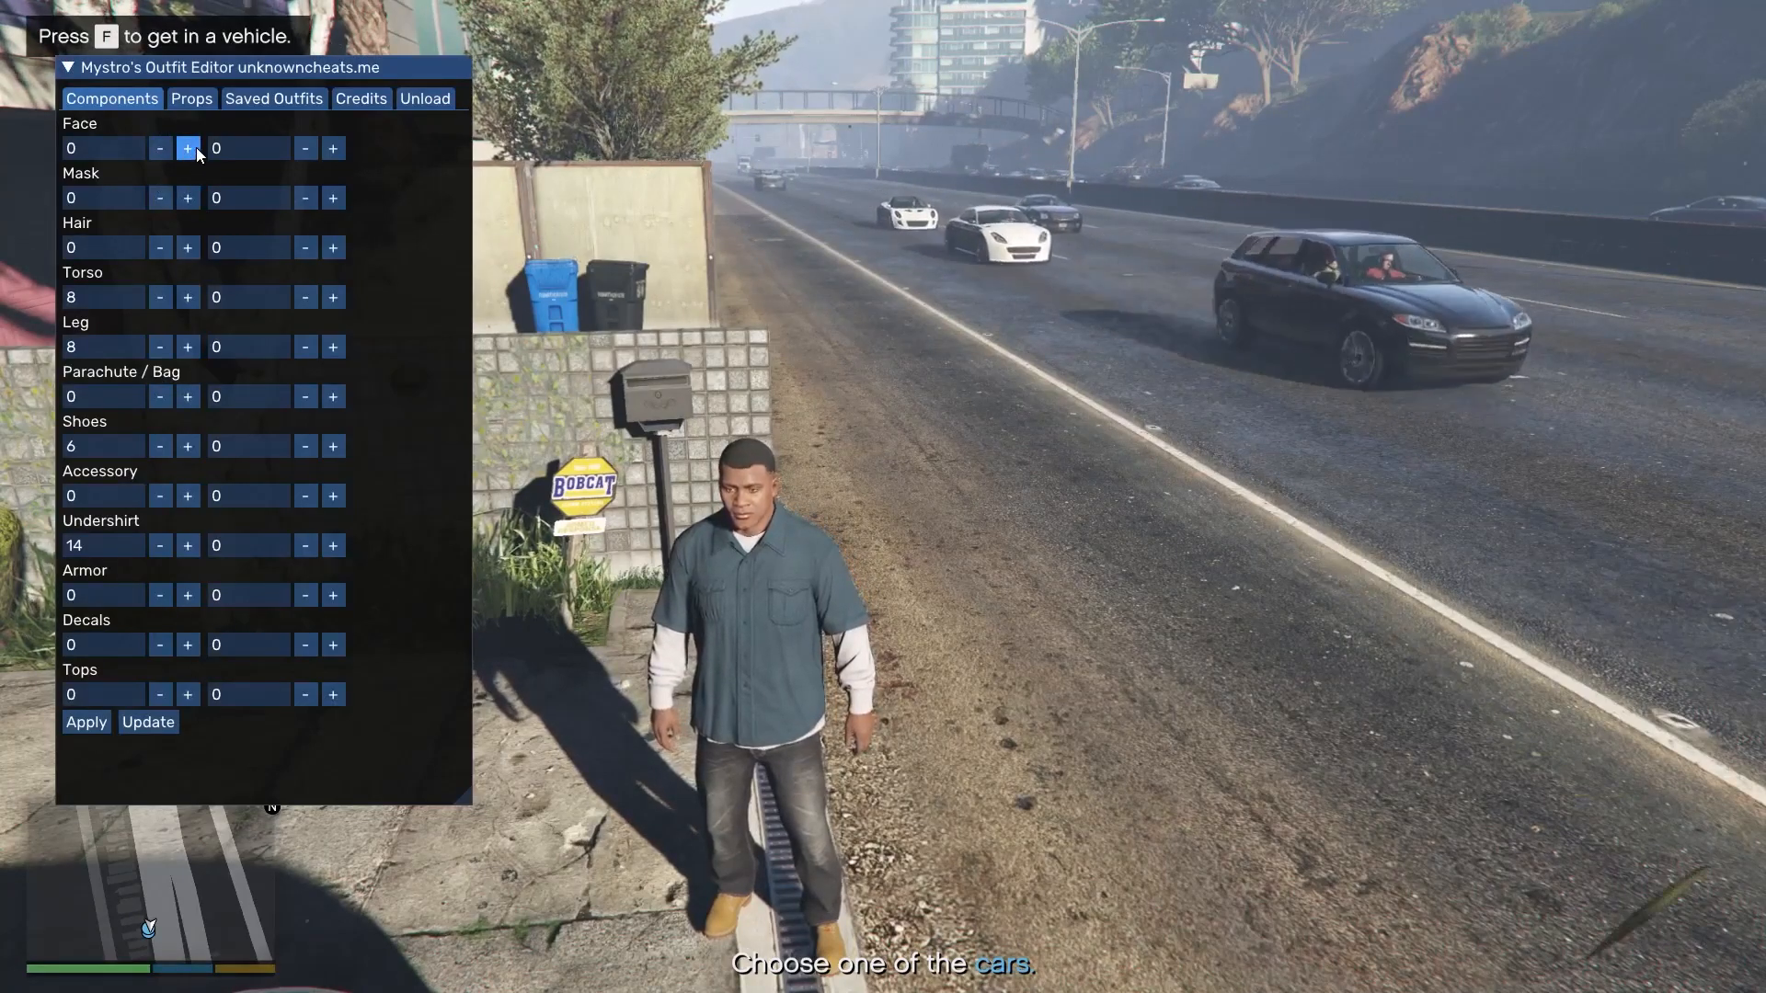
{"action": "left_click", "coordinate": [187, 148]}
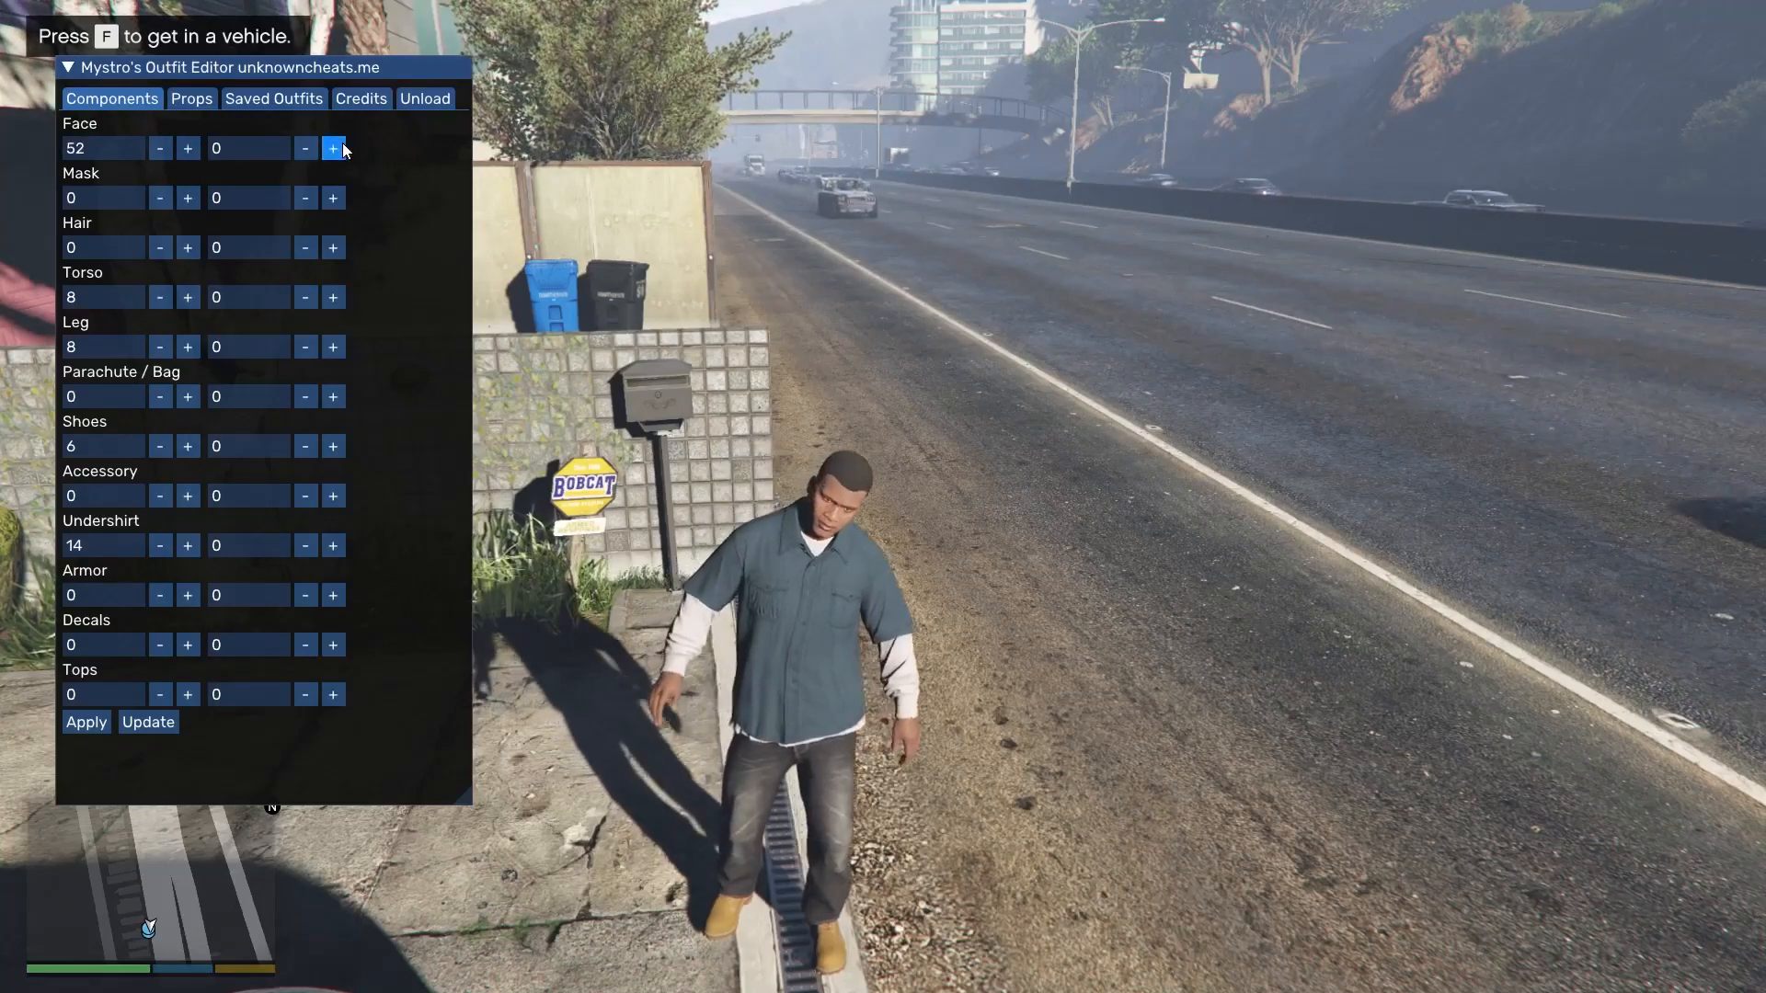
{"action": "left_click", "coordinate": [333, 148]}
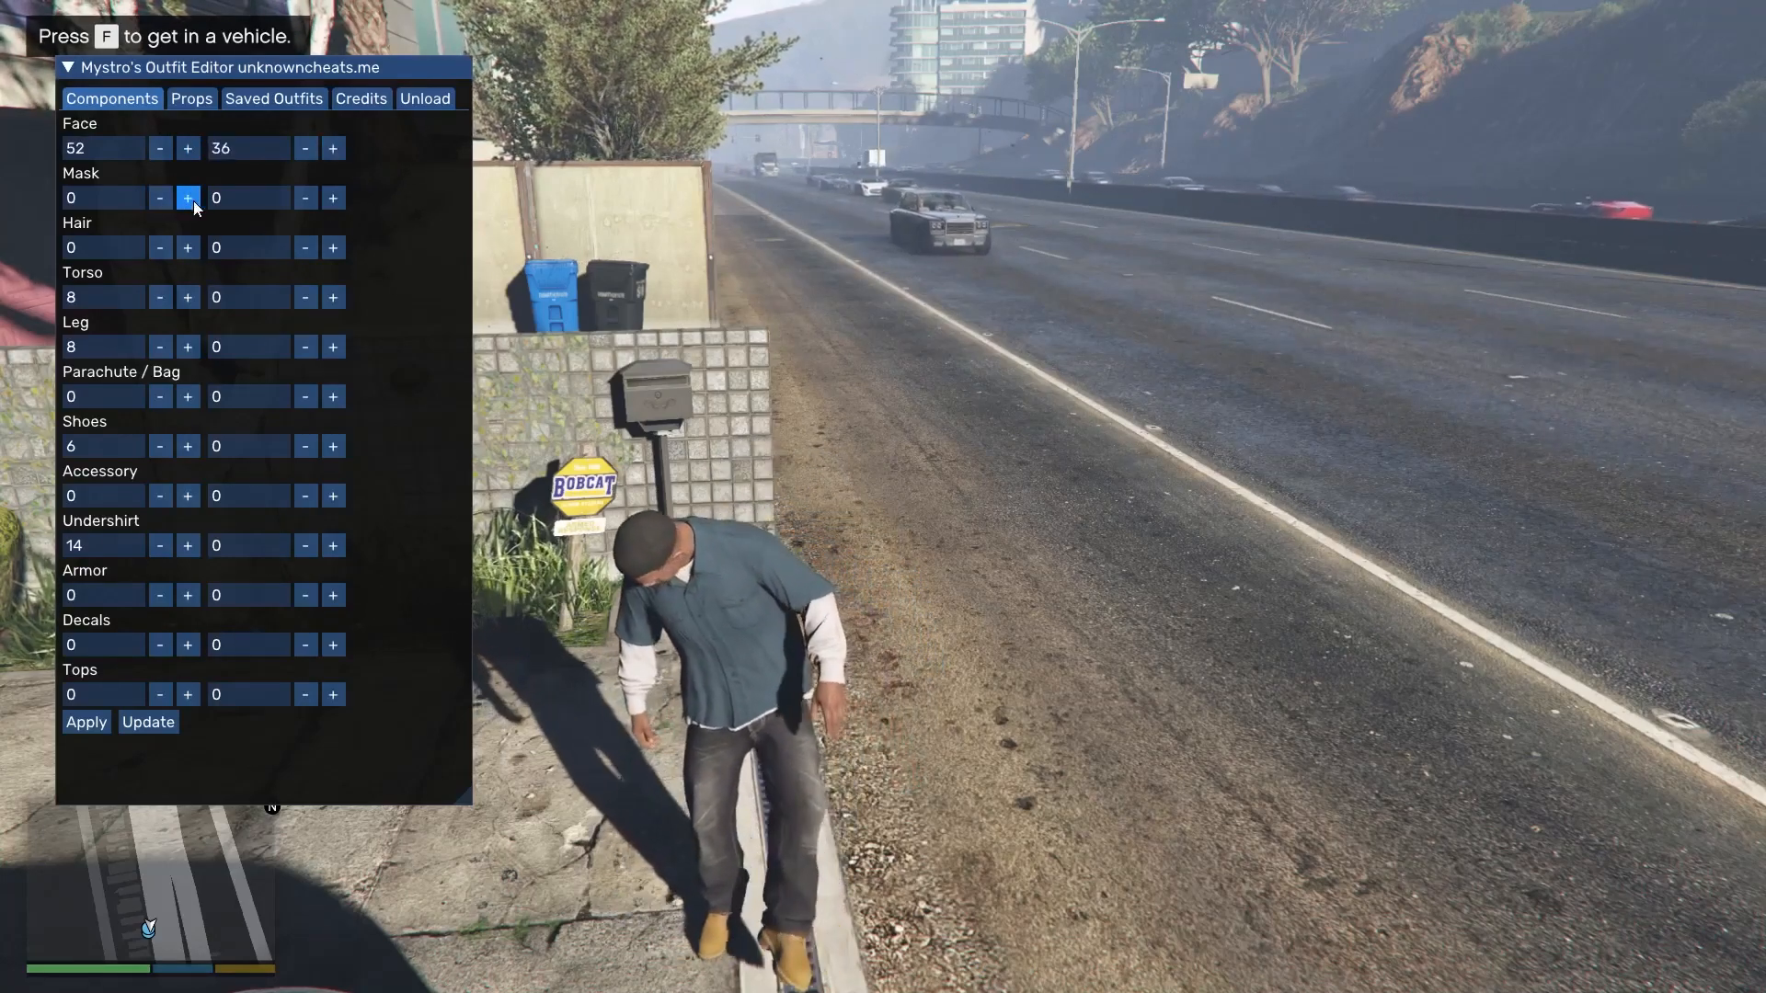
{"action": "left_click", "coordinate": [188, 198]}
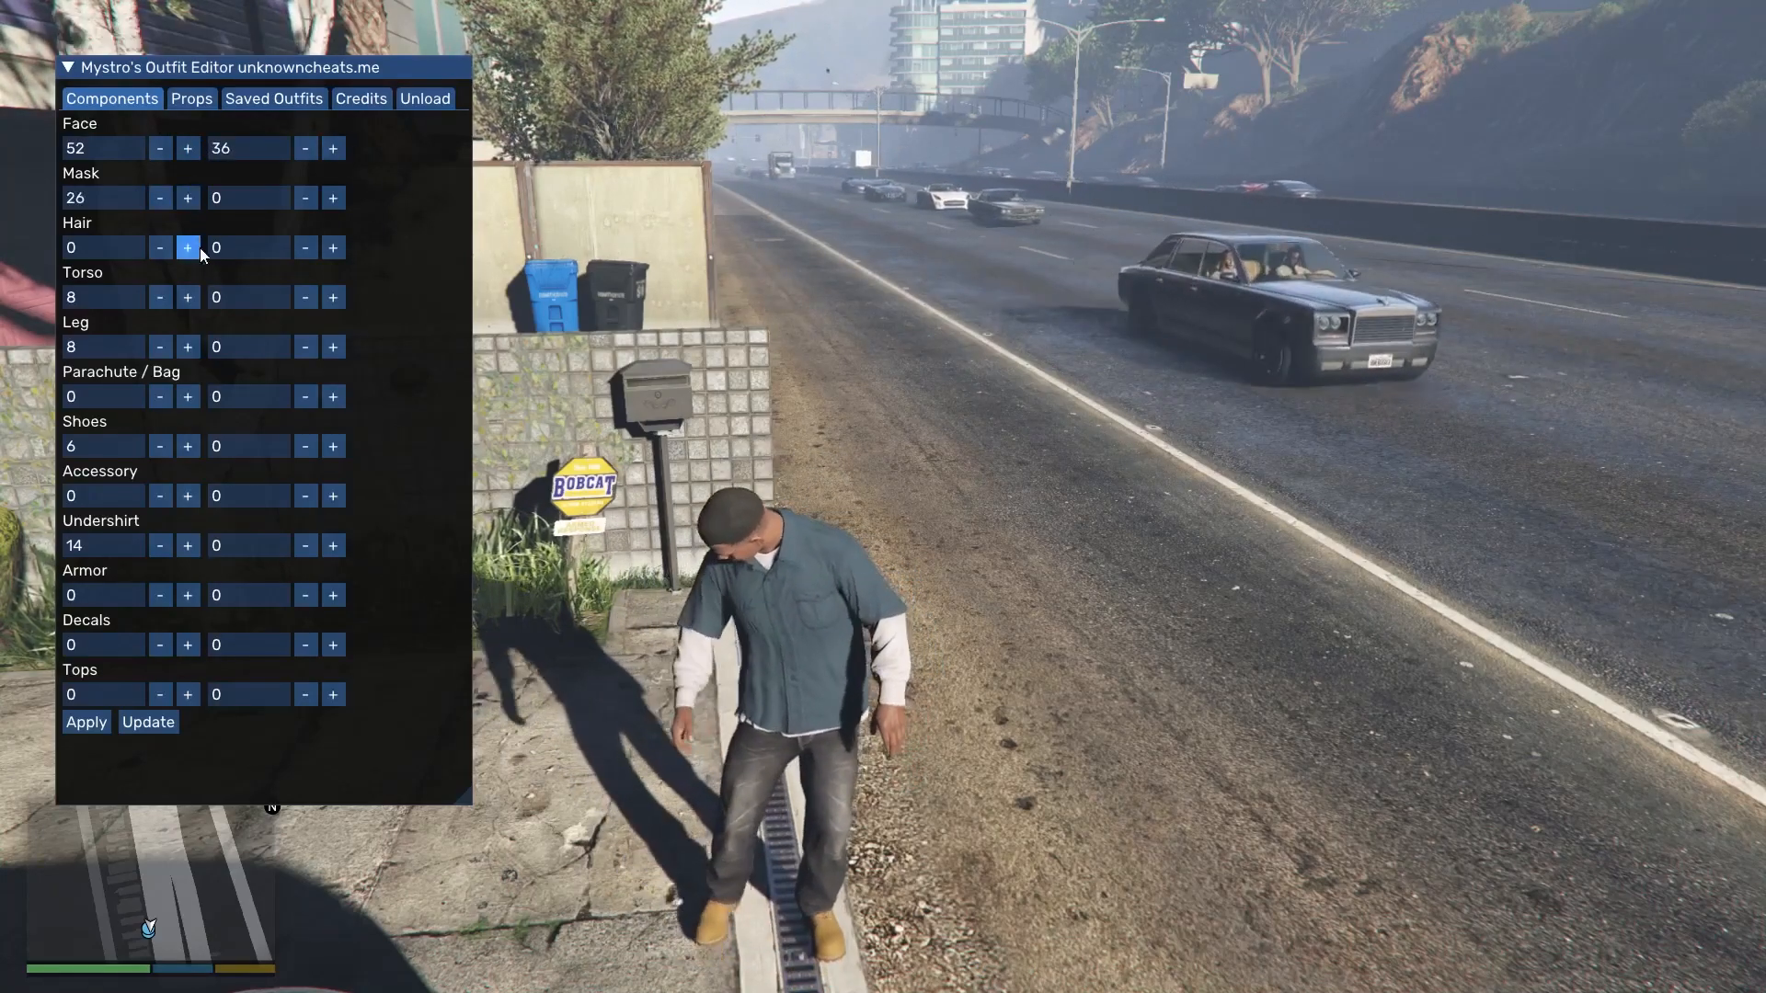